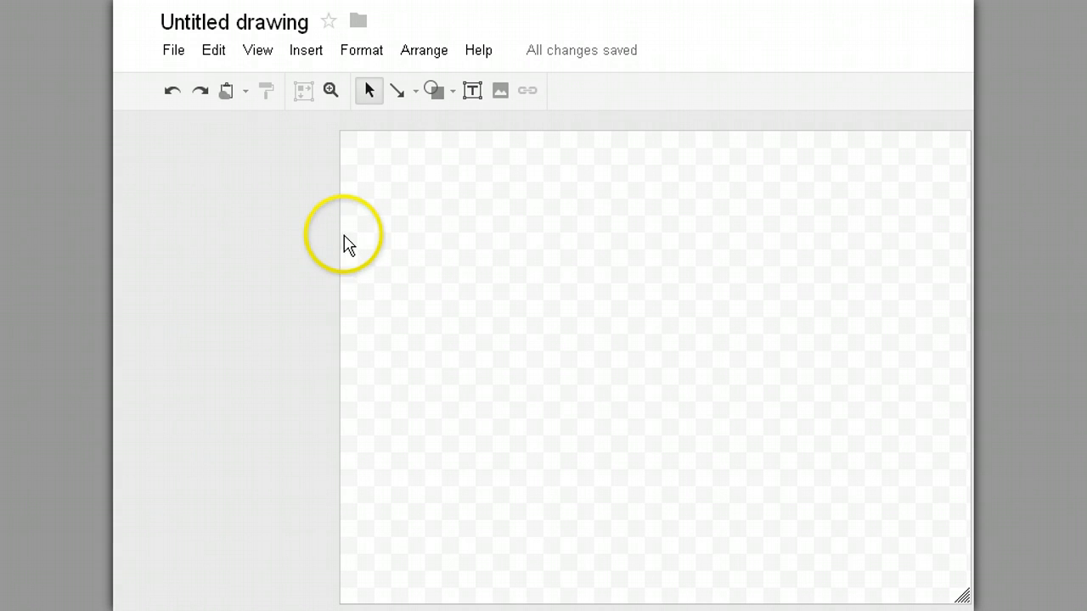
{"action": "mouse_move", "coordinate": [472, 188]}
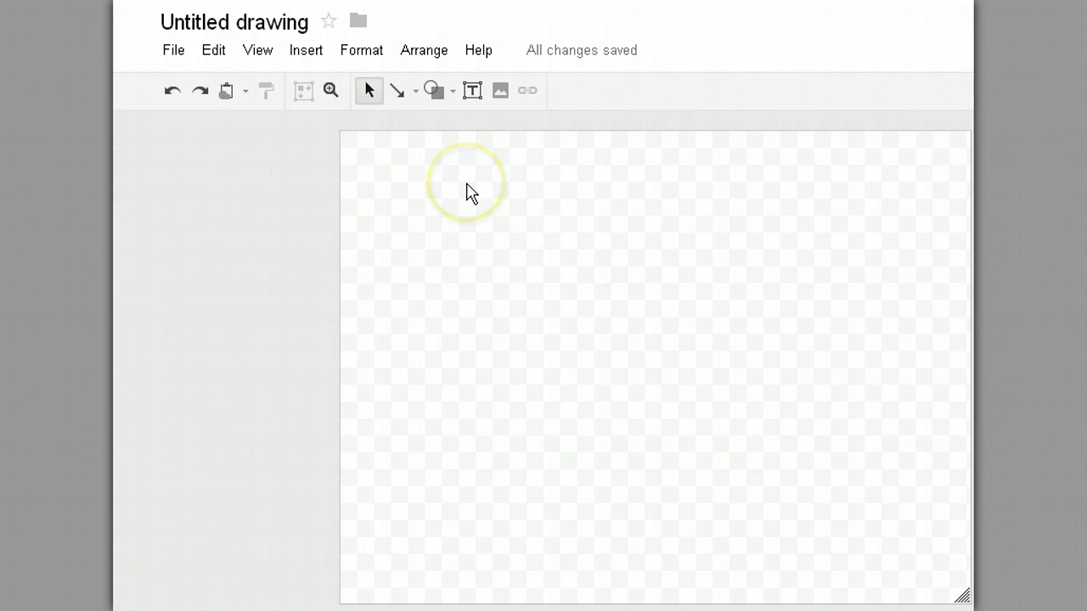
{"action": "mouse_move", "coordinate": [434, 92]}
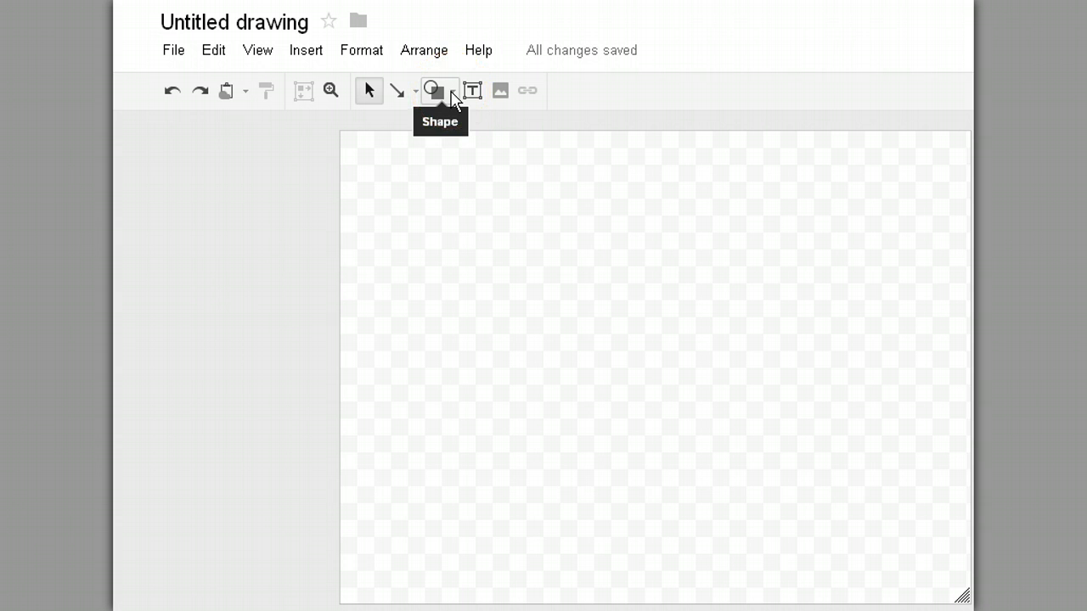
Show the Shape menu's gallery of basic shapes over the blank drawing.
{"action": "left_click", "coordinate": [432, 91]}
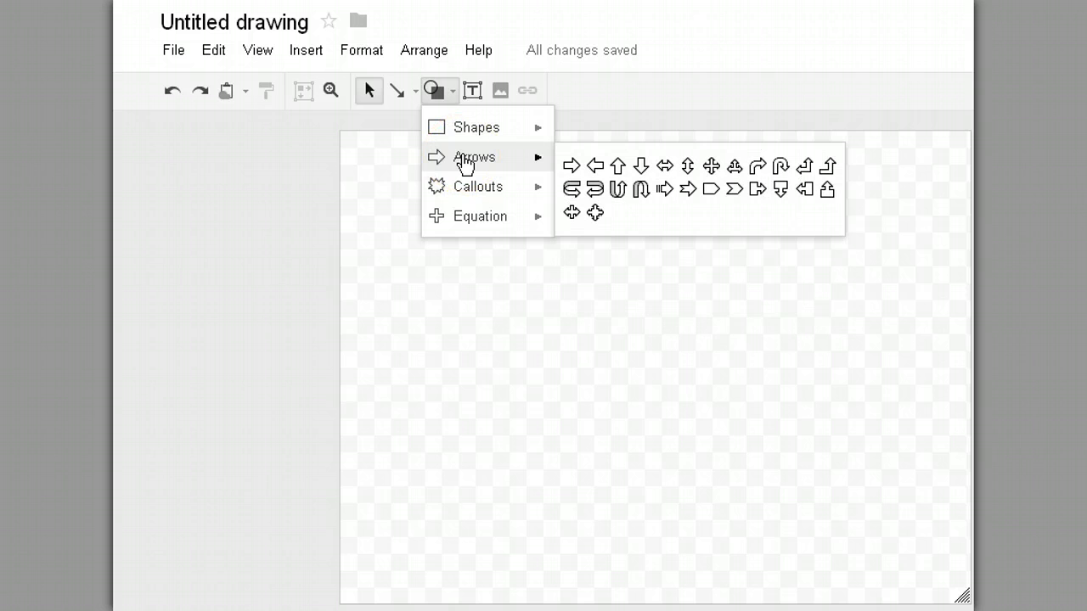
{"action": "mouse_move", "coordinate": [478, 185]}
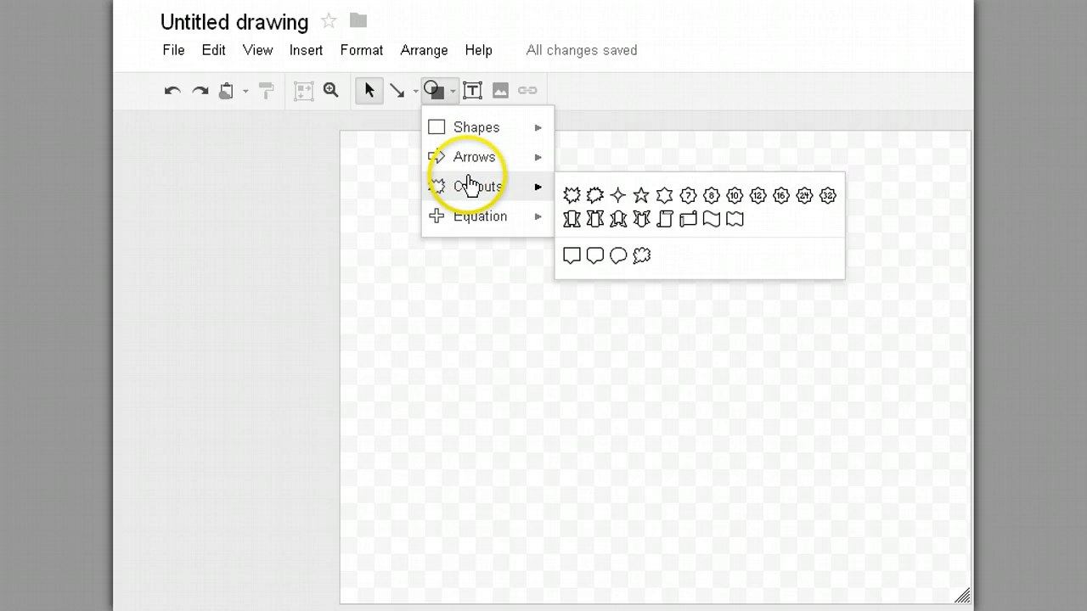
{"action": "mouse_move", "coordinate": [479, 216]}
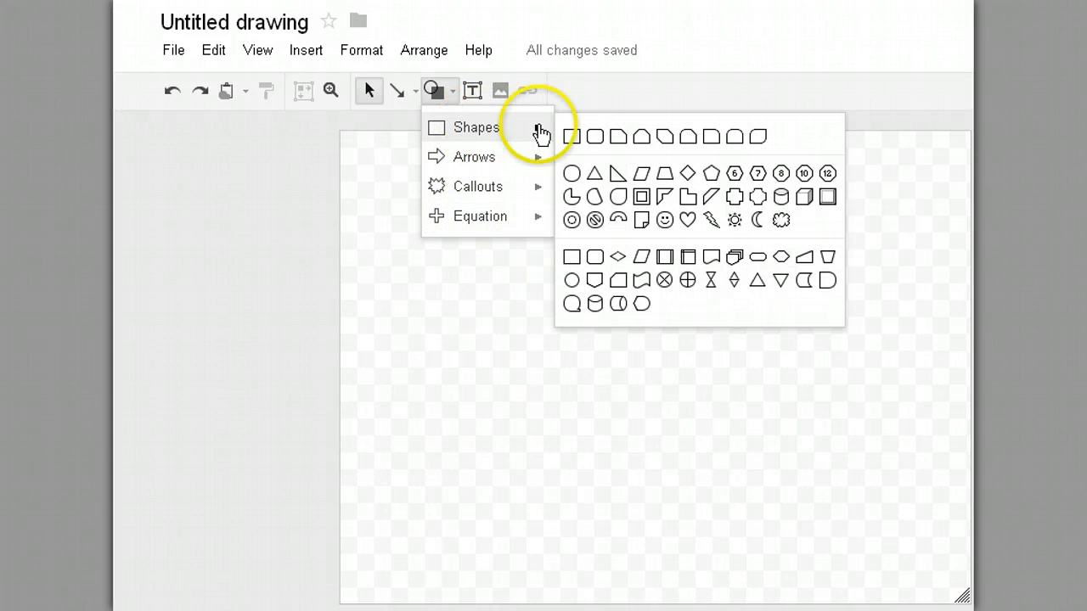
{"action": "mouse_move", "coordinate": [571, 136]}
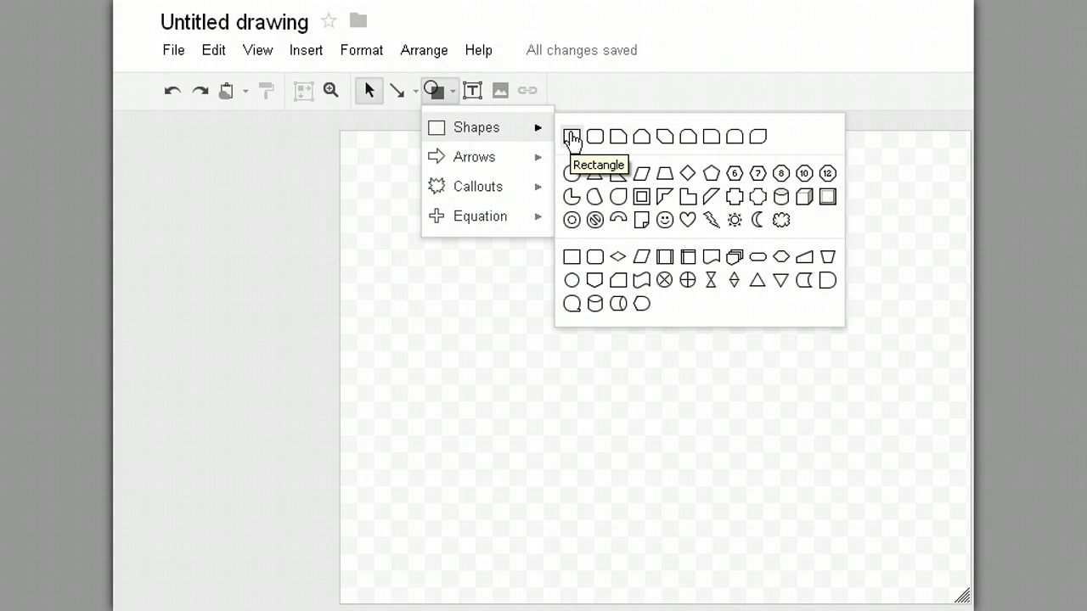
Draw a light-blue rectangle near the top centre of the canvas.
{"action": "left_click", "coordinate": [571, 136]}
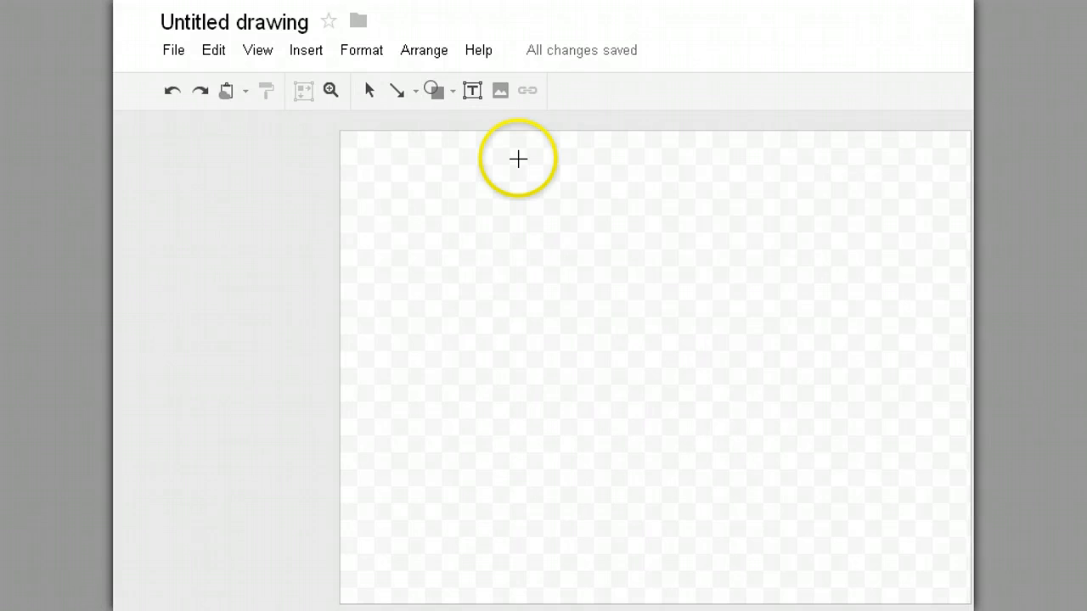
{"action": "left_click_drag", "start_coordinate": [517, 159], "coordinate": [567, 258]}
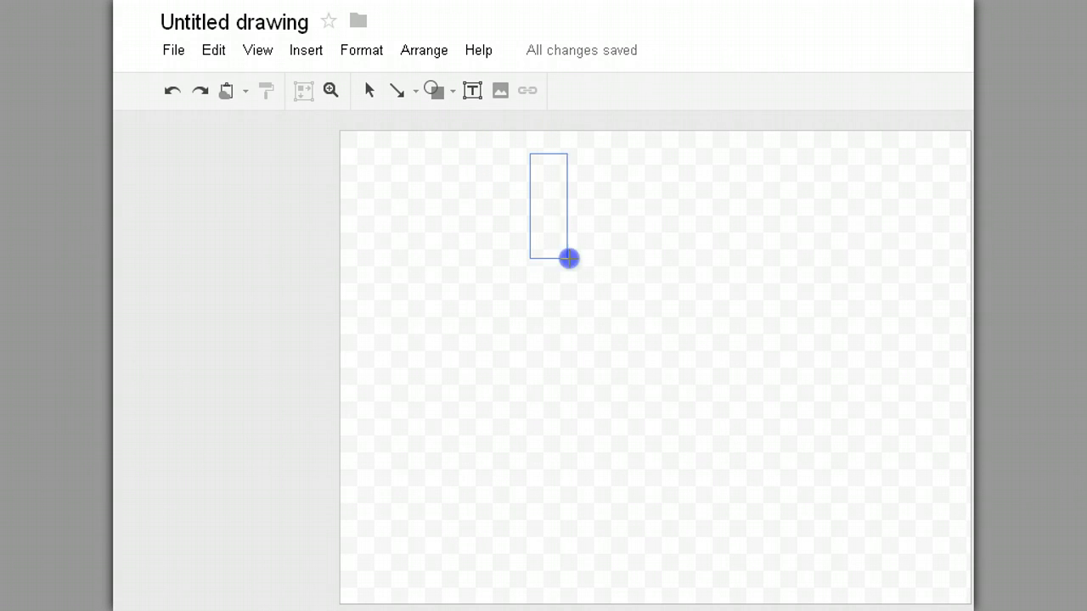
{"action": "left_click_drag", "start_coordinate": [567, 259], "coordinate": [740, 275]}
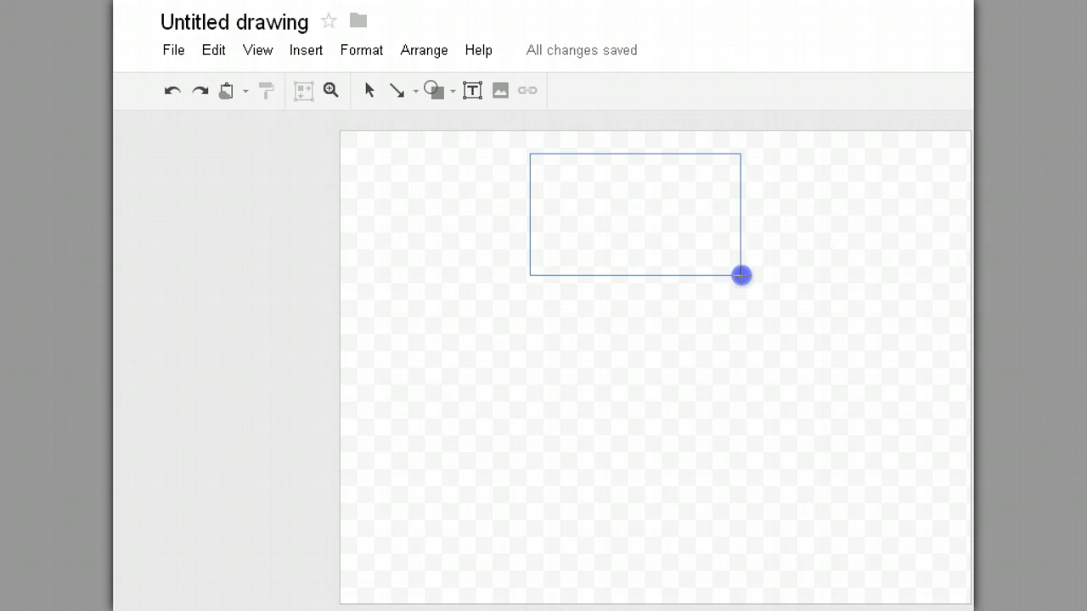
{"action": "left_click_drag", "start_coordinate": [741, 275], "coordinate": [754, 275]}
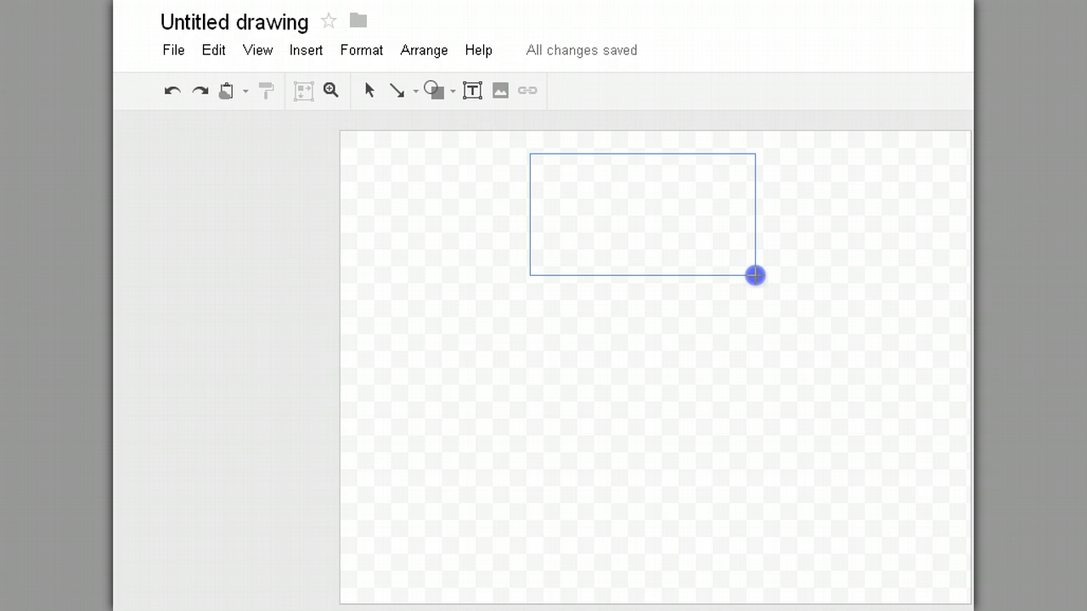
{"action": "left_click_drag", "start_coordinate": [530, 155], "coordinate": [754, 275]}
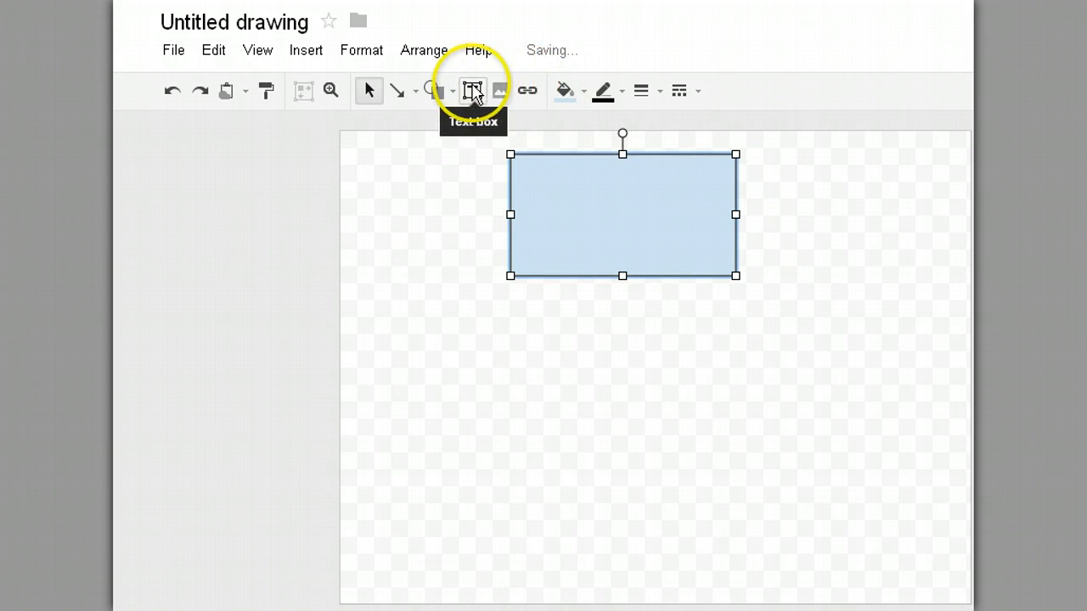
Add a text box inside the rectangle labelled 'Google Drive'.
{"action": "left_click", "coordinate": [472, 90]}
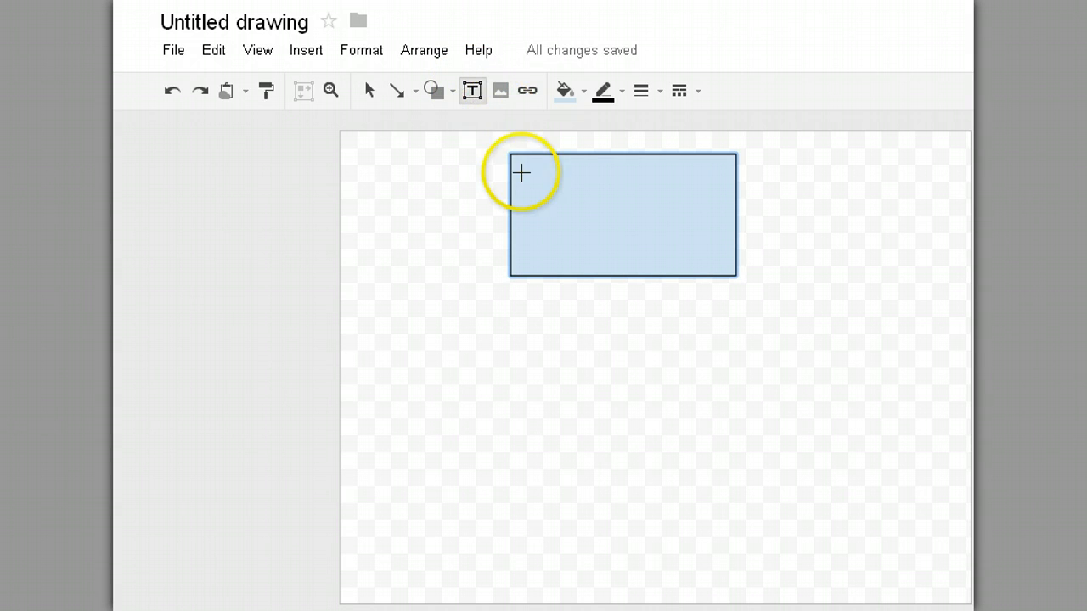
{"action": "left_click_drag", "start_coordinate": [522, 173], "coordinate": [621, 258]}
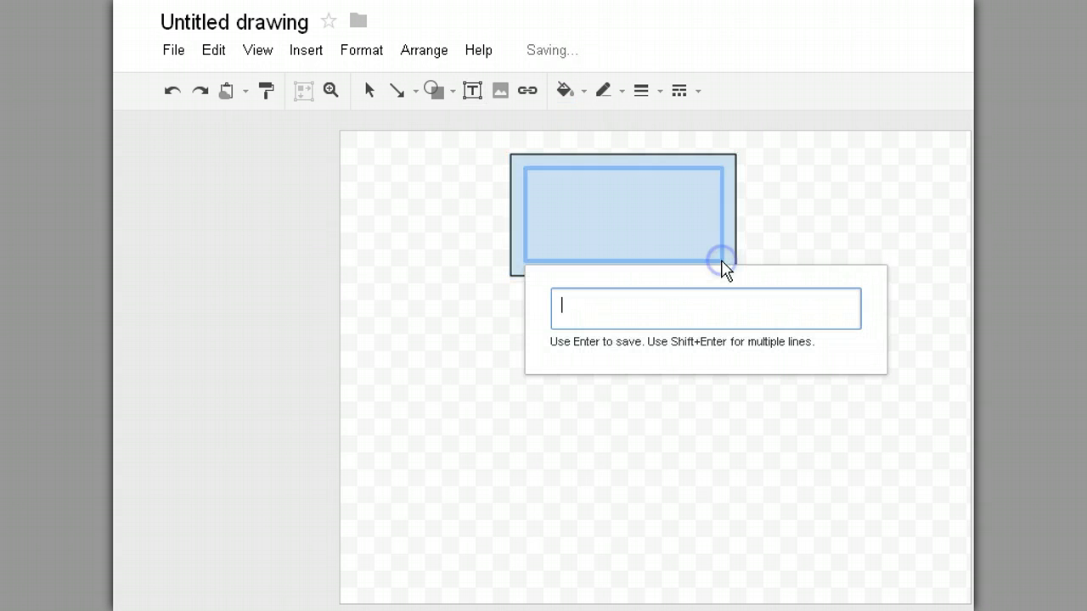
{"action": "mouse_move", "coordinate": [723, 268]}
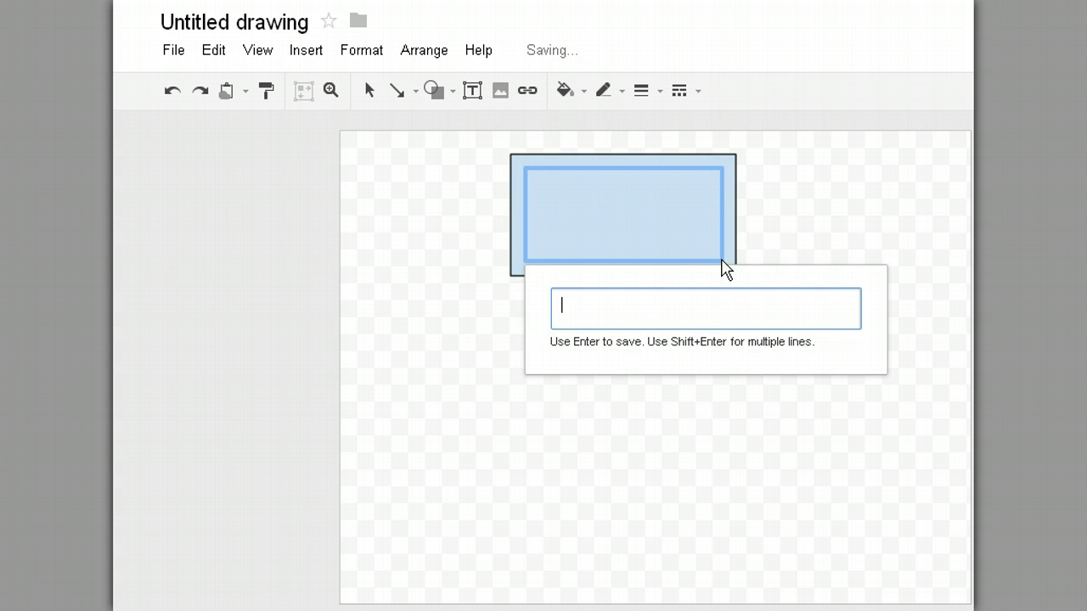
{"action": "type", "text": "Co"}
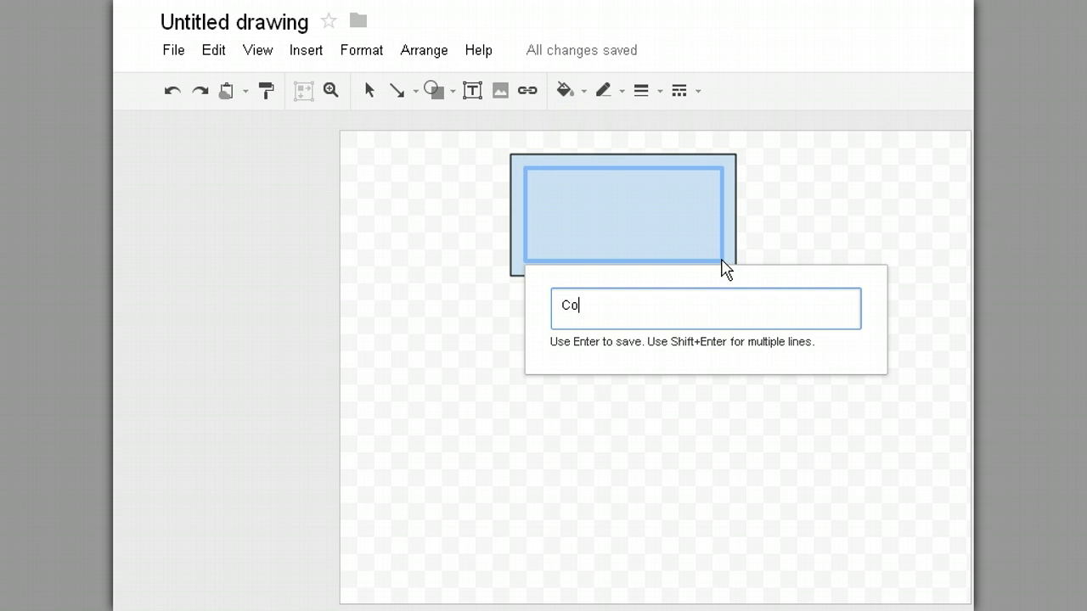
{"action": "type", "text": "G"}
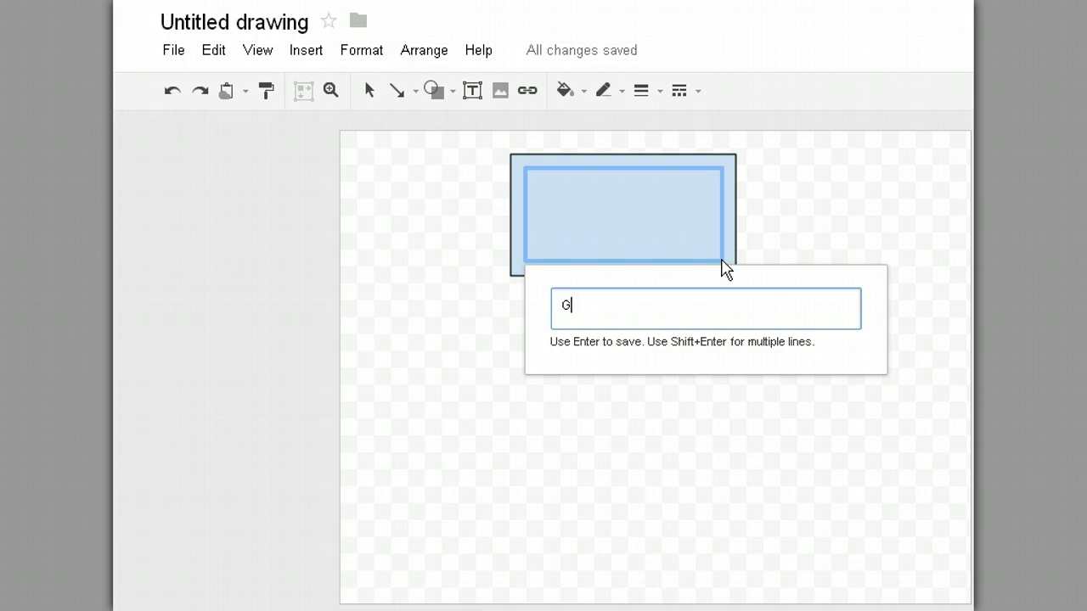
{"action": "type", "text": "oogle Drive"}
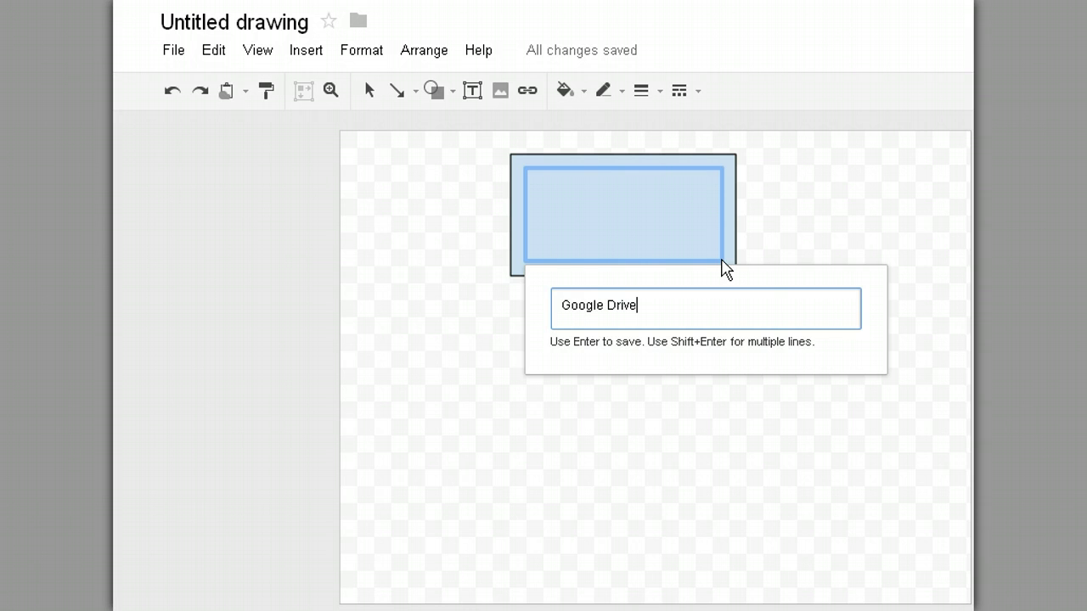
{"action": "key", "text": "Return"}
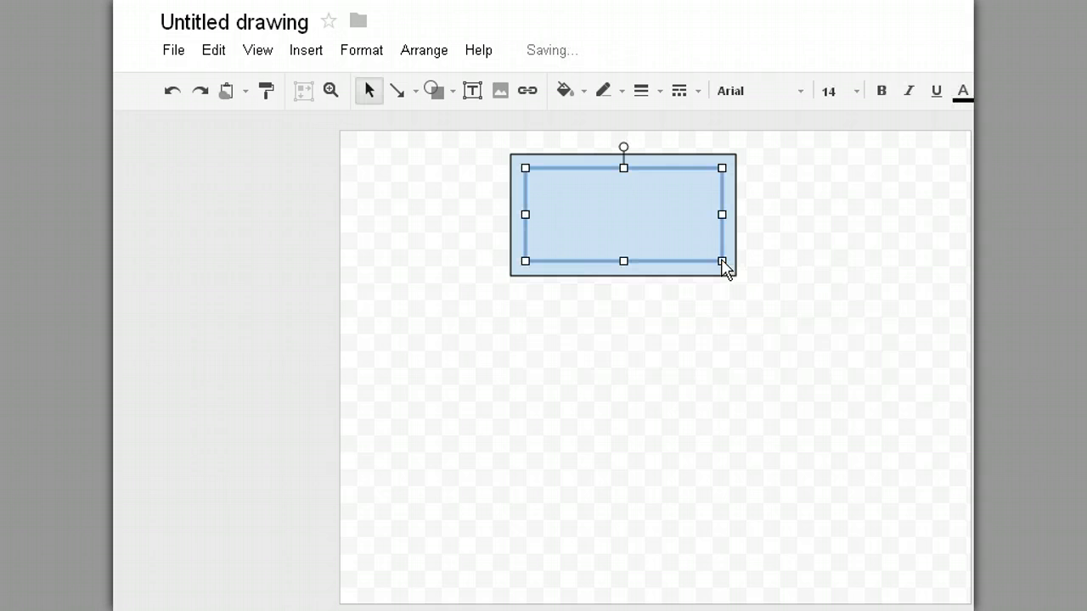
{"action": "type", "text": "Google Drive"}
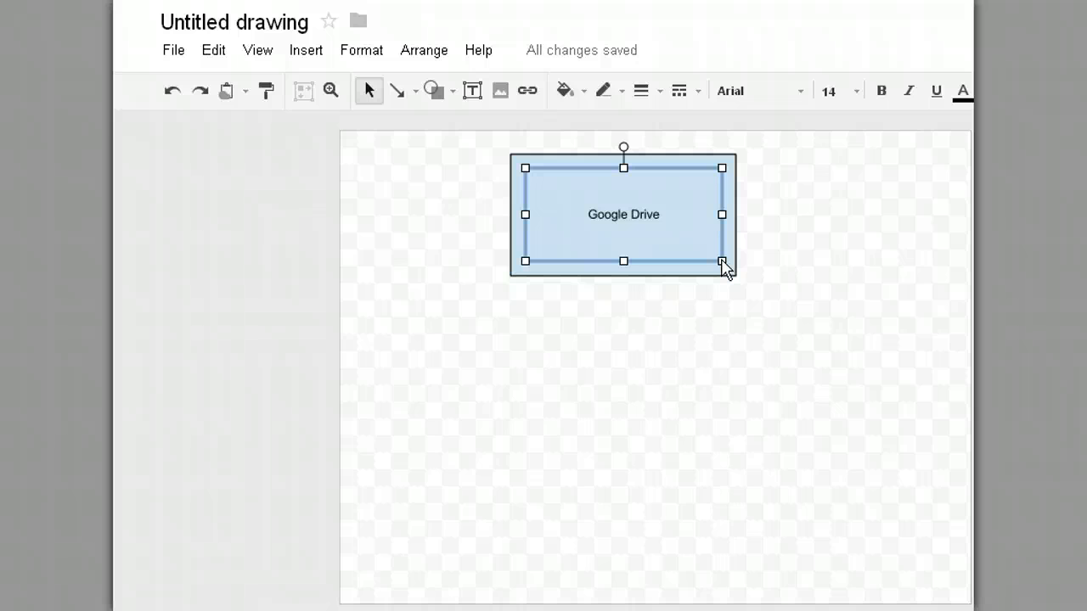
{"action": "mouse_move", "coordinate": [665, 217]}
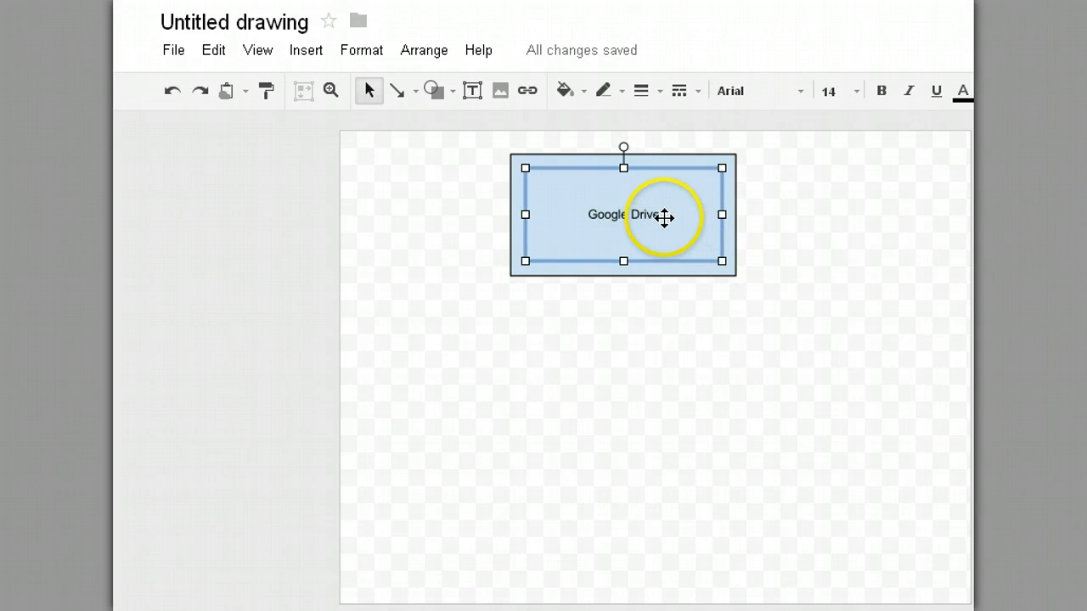
{"action": "mouse_move", "coordinate": [835, 91]}
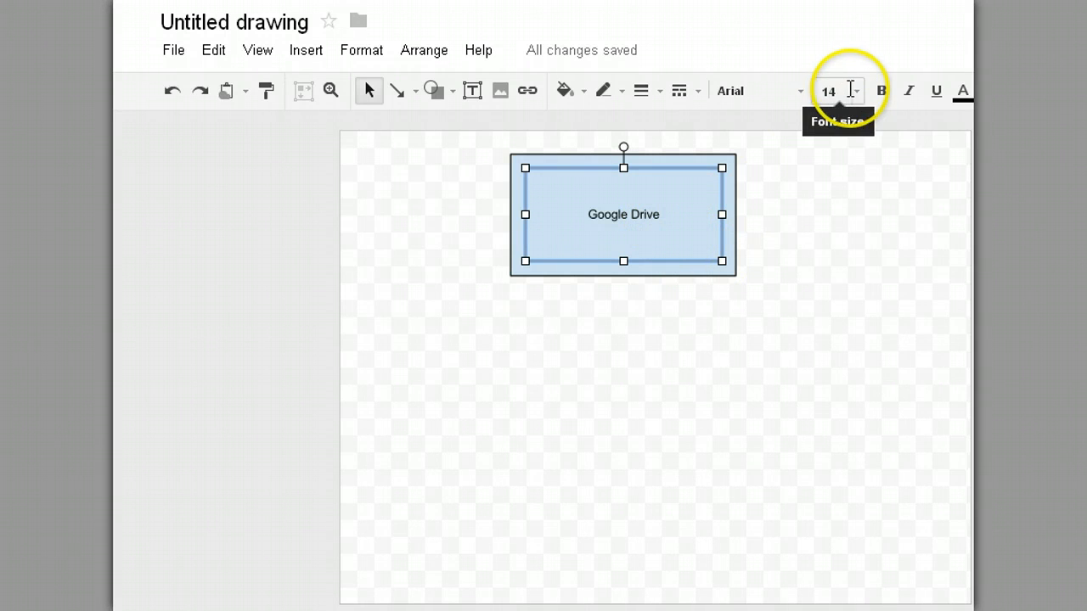
Set the Google Drive label to Courier New size 18 with bold, underline and italic tried.
{"action": "left_click", "coordinate": [857, 92]}
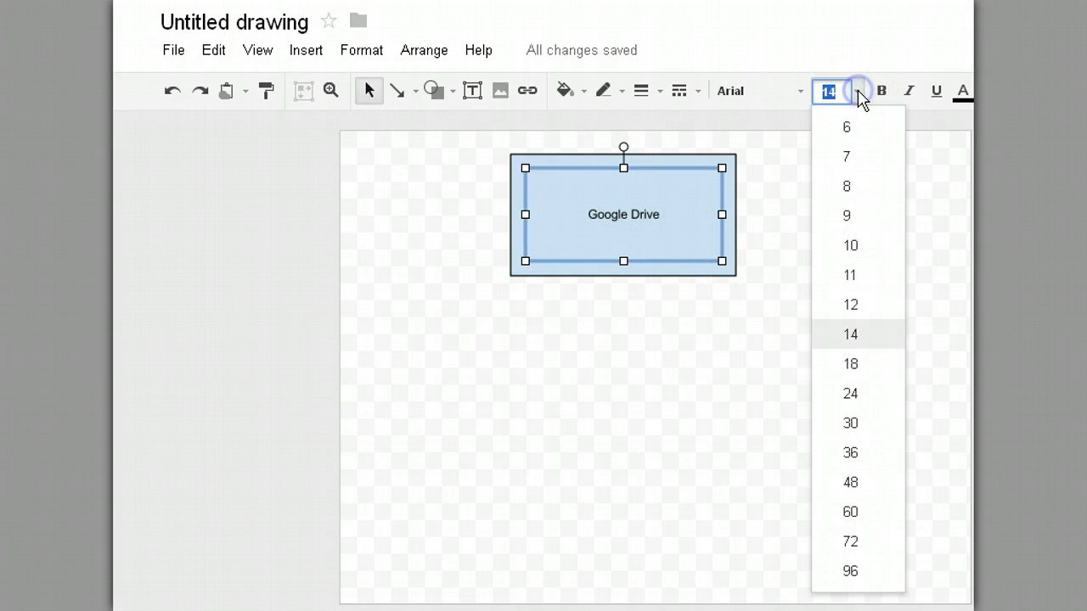
{"action": "left_click", "coordinate": [849, 363]}
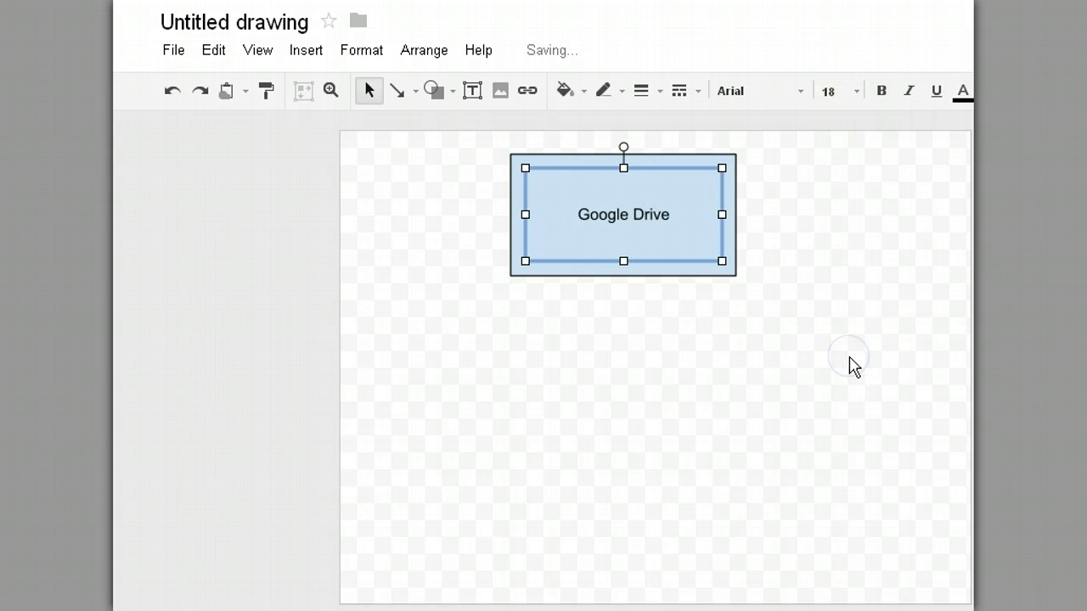
{"action": "left_click", "coordinate": [801, 91]}
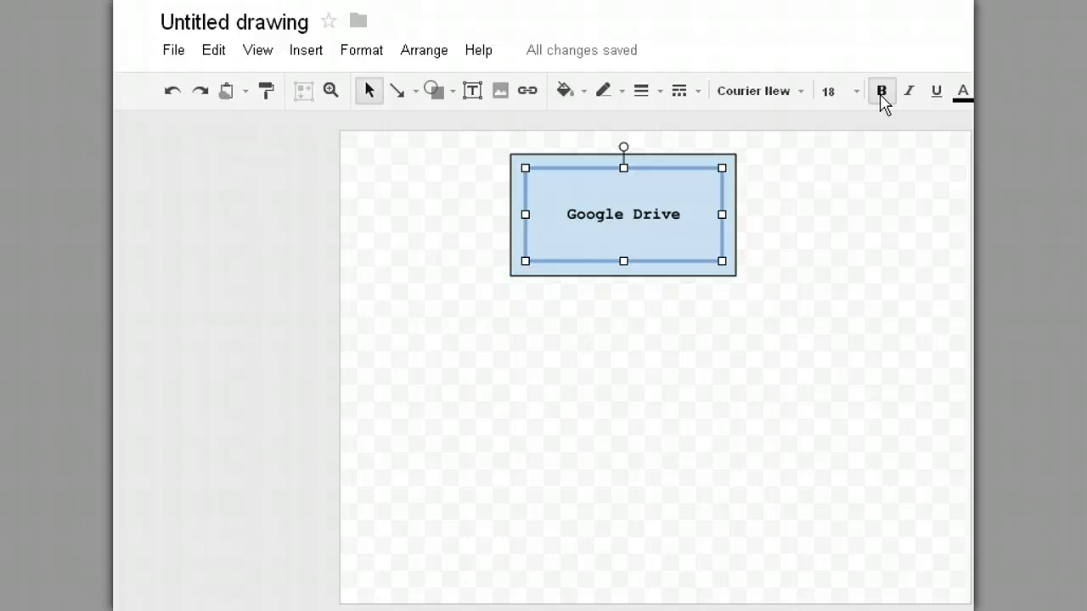
{"action": "left_click", "coordinate": [934, 92]}
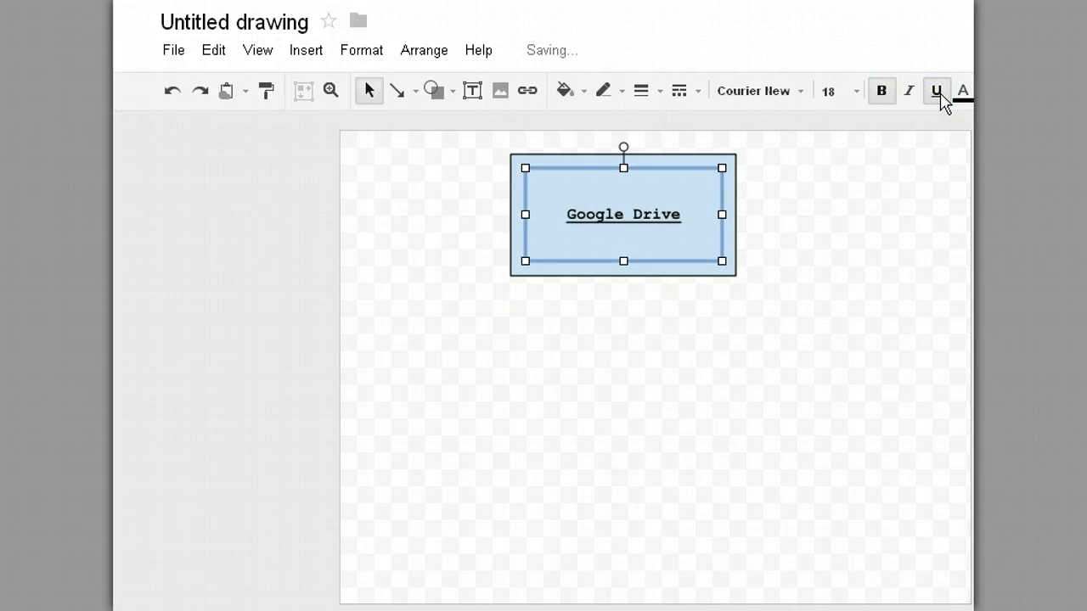
{"action": "left_click", "coordinate": [908, 92]}
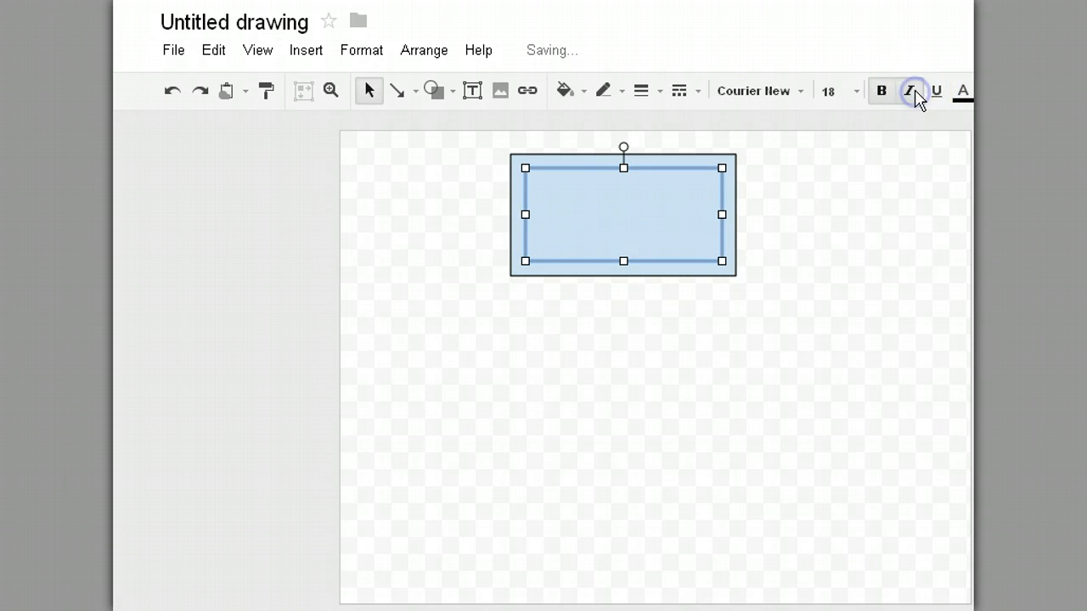
{"action": "type", "text": "Google Drive"}
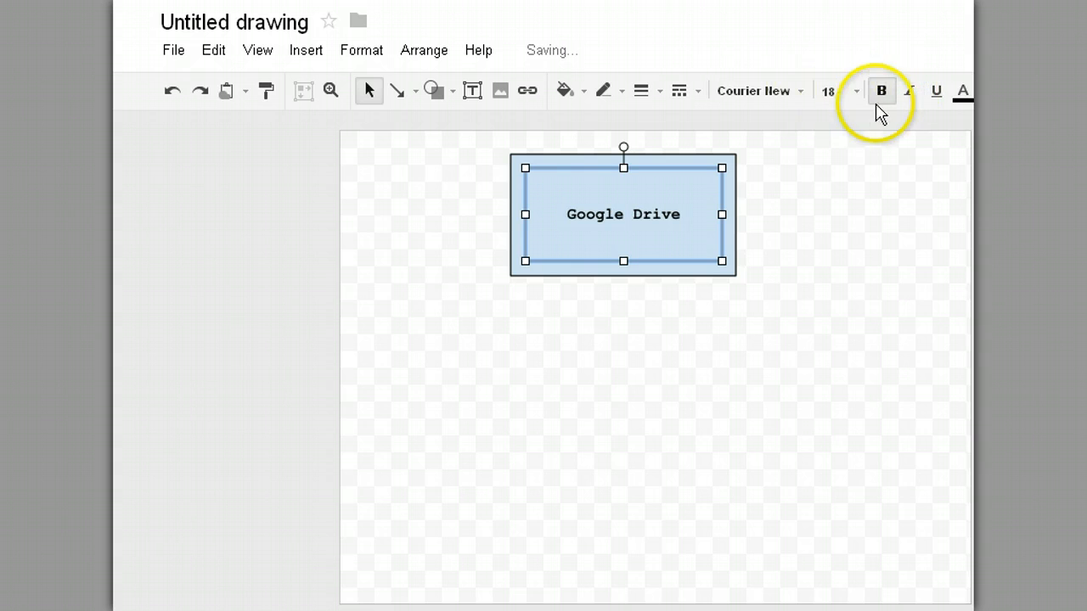
Try dark red text colour on the label, then return it to black.
{"action": "left_click", "coordinate": [961, 92]}
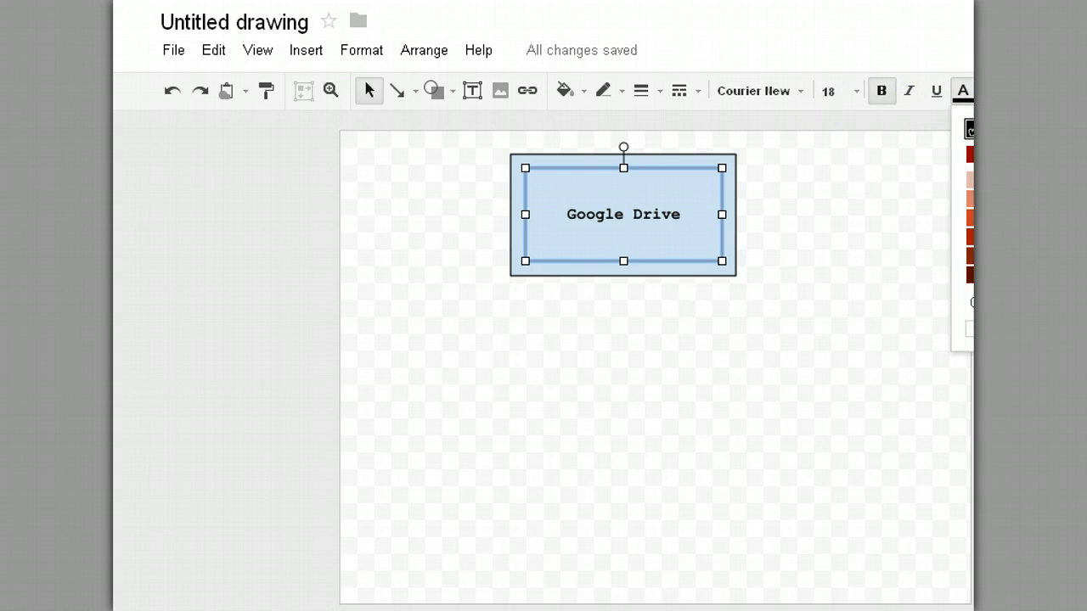
{"action": "left_click", "coordinate": [968, 237]}
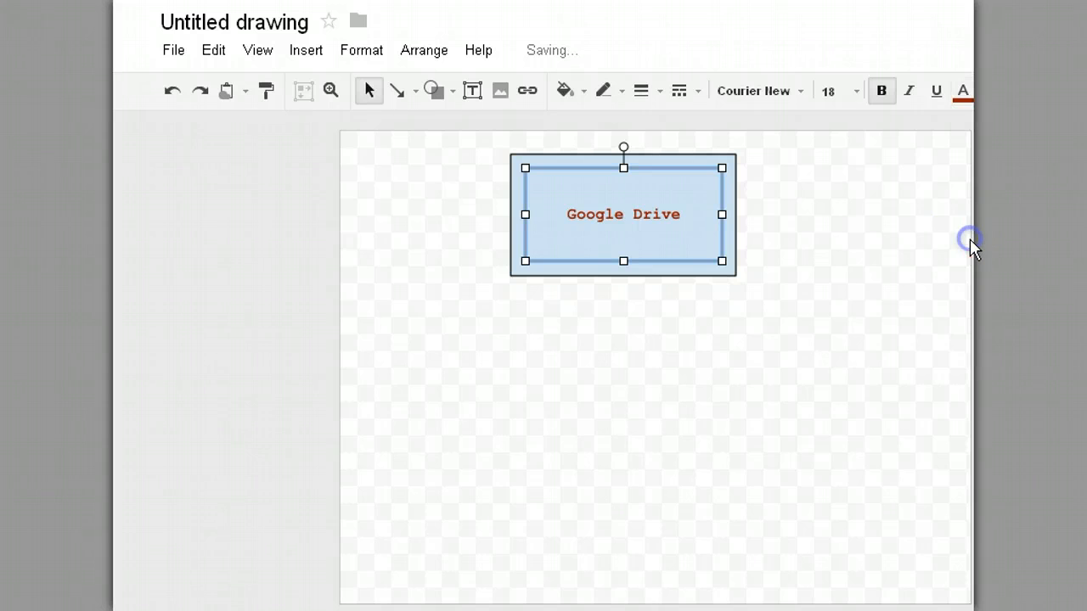
{"action": "mouse_move", "coordinate": [961, 92]}
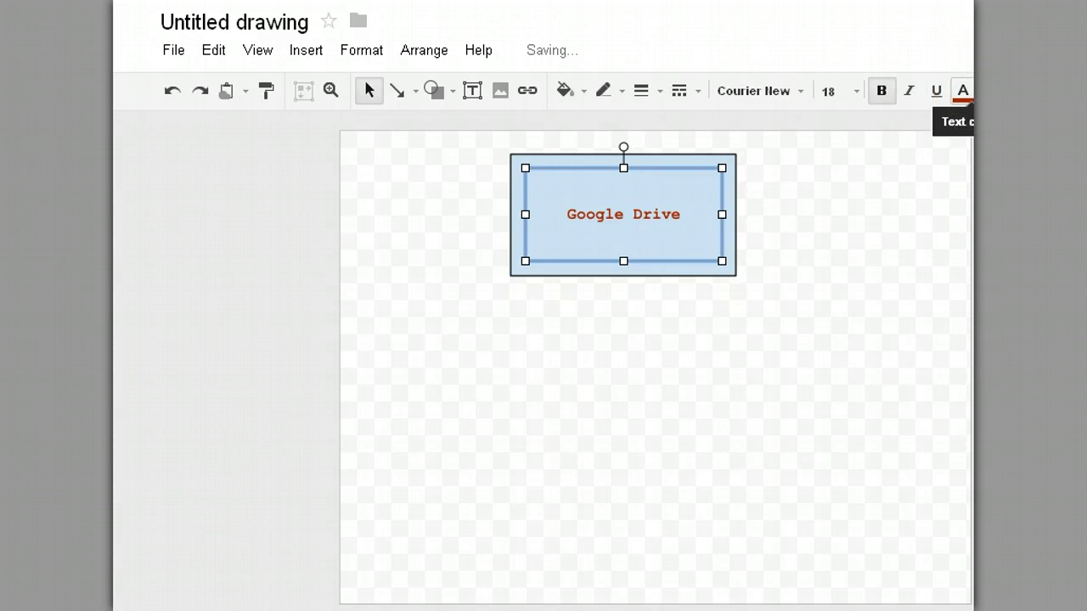
{"action": "left_click", "coordinate": [961, 92]}
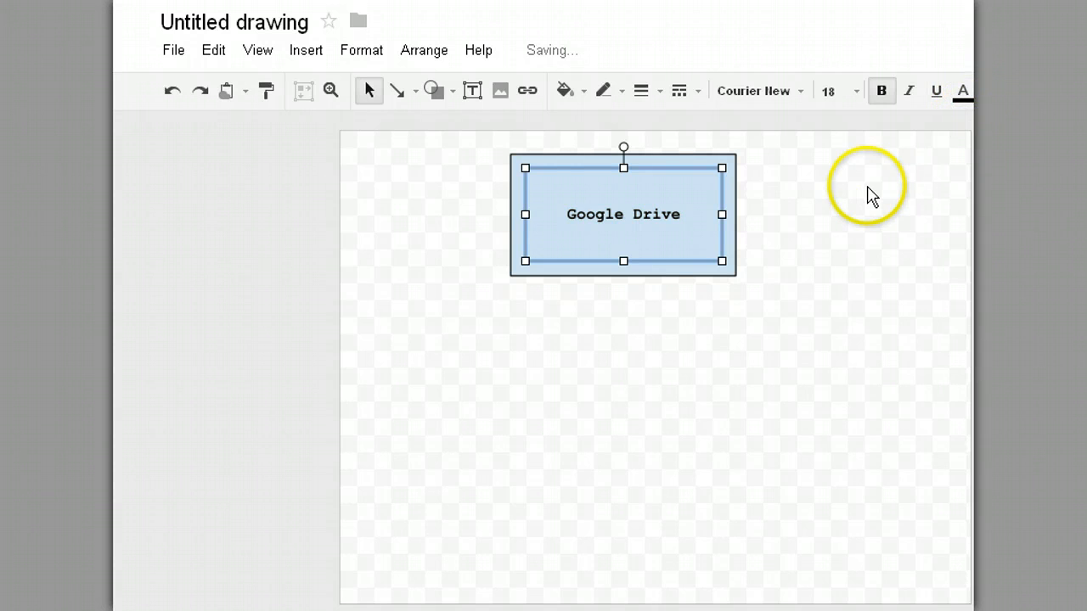
Draw two light-blue rounded rectangles below the Google Drive box, left and right.
{"action": "left_click", "coordinate": [624, 382]}
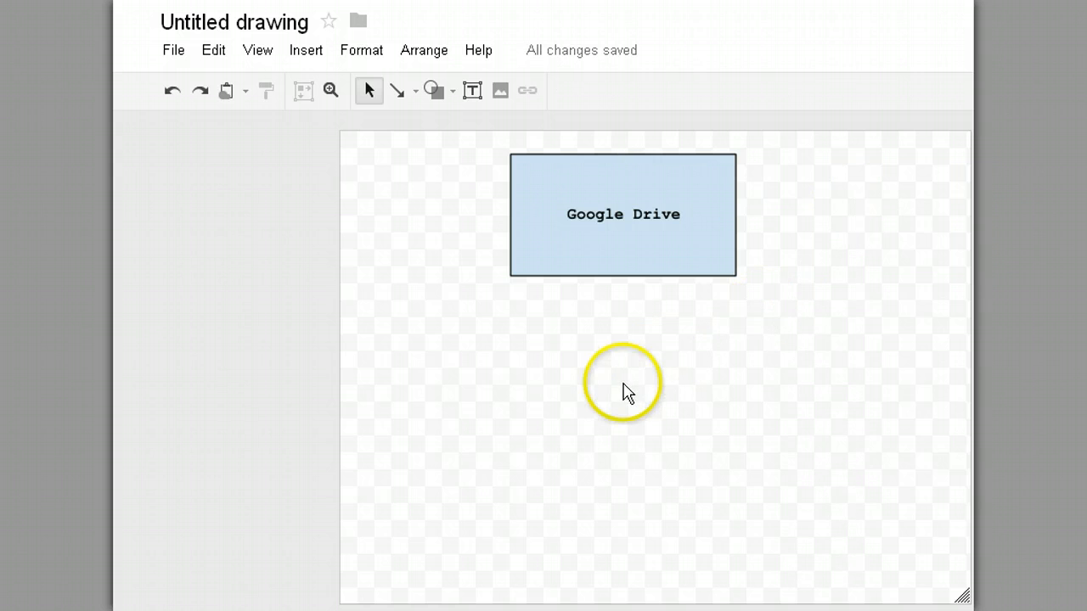
{"action": "mouse_move", "coordinate": [462, 133]}
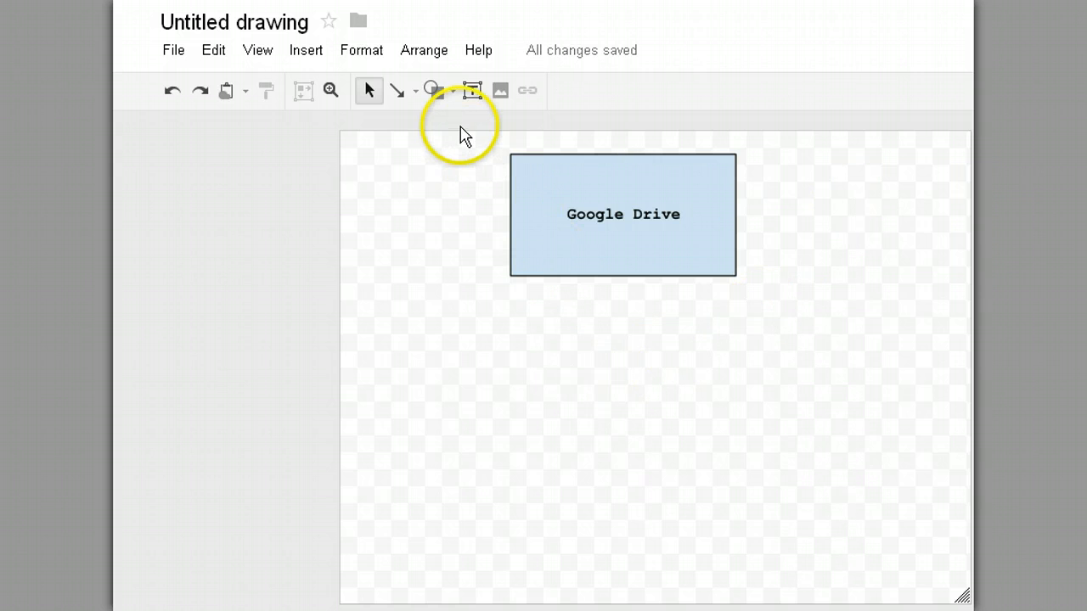
{"action": "left_click", "coordinate": [433, 90]}
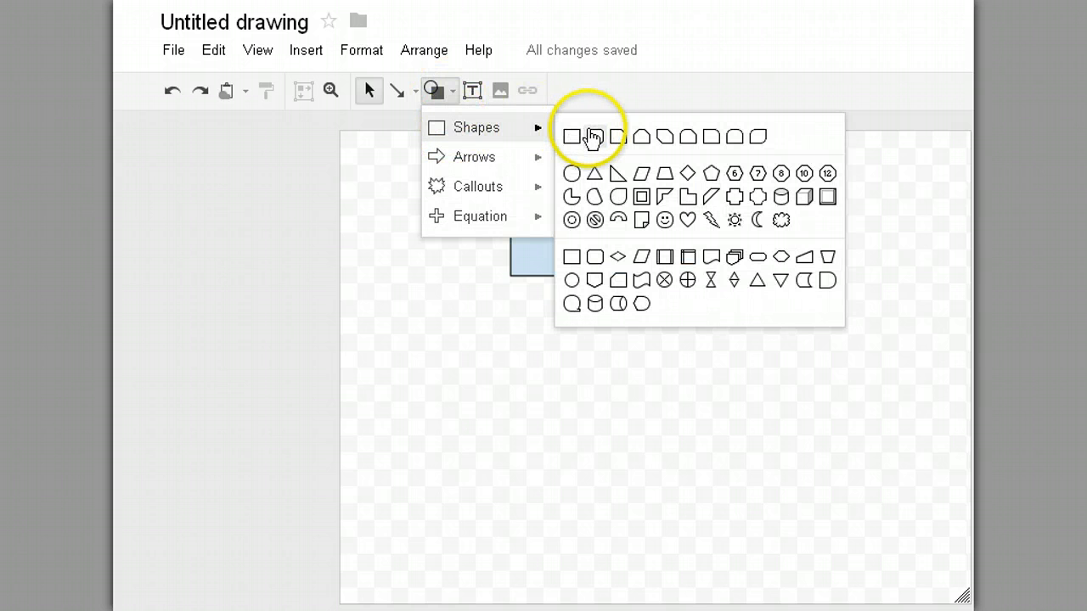
{"action": "left_click", "coordinate": [571, 135]}
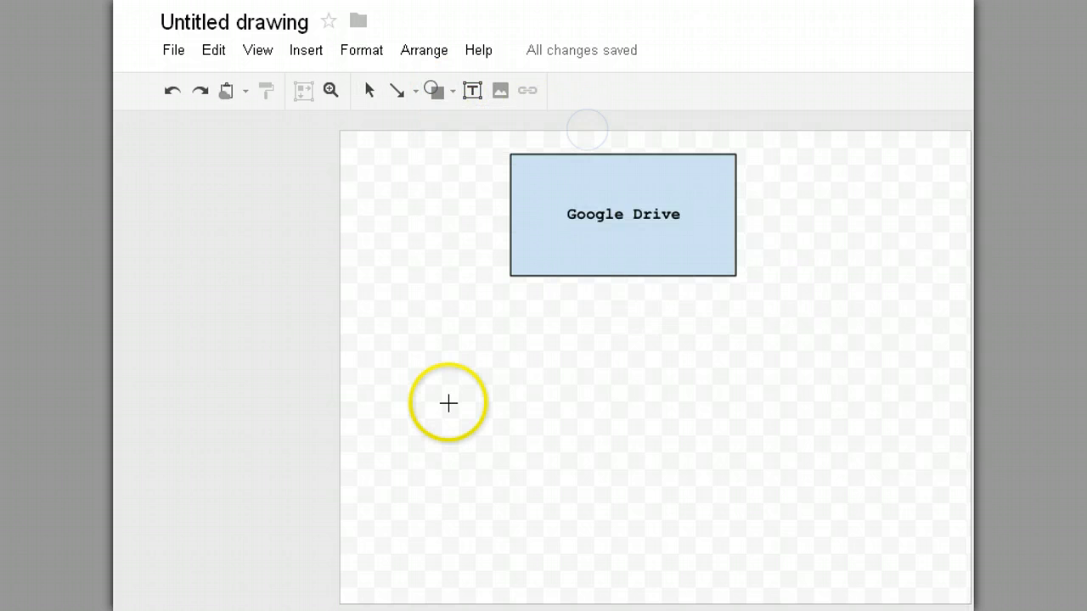
{"action": "left_click_drag", "start_coordinate": [399, 352], "coordinate": [494, 427]}
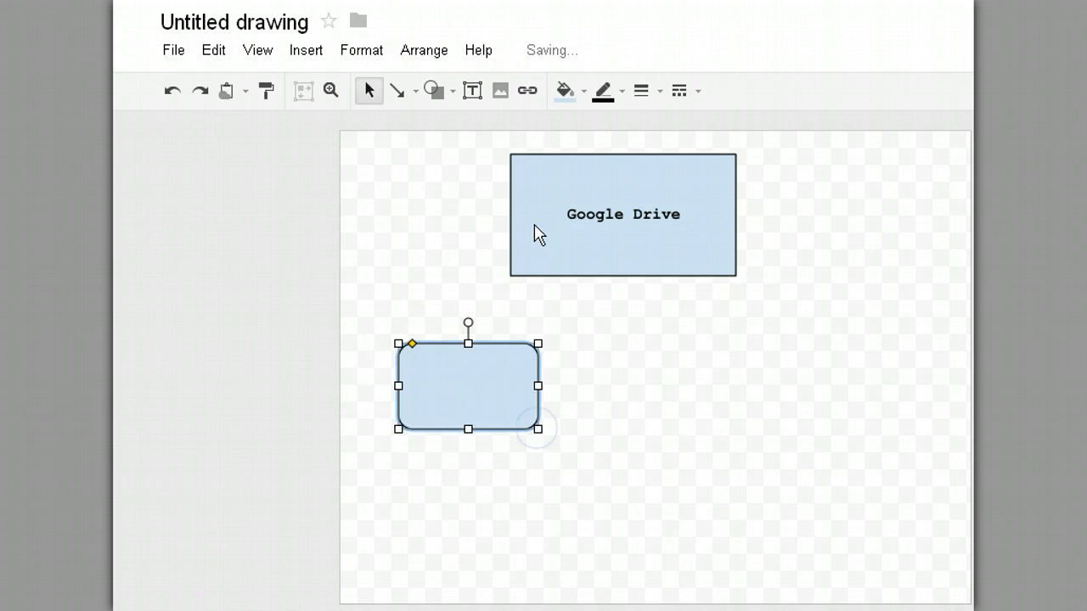
{"action": "left_click", "coordinate": [431, 90]}
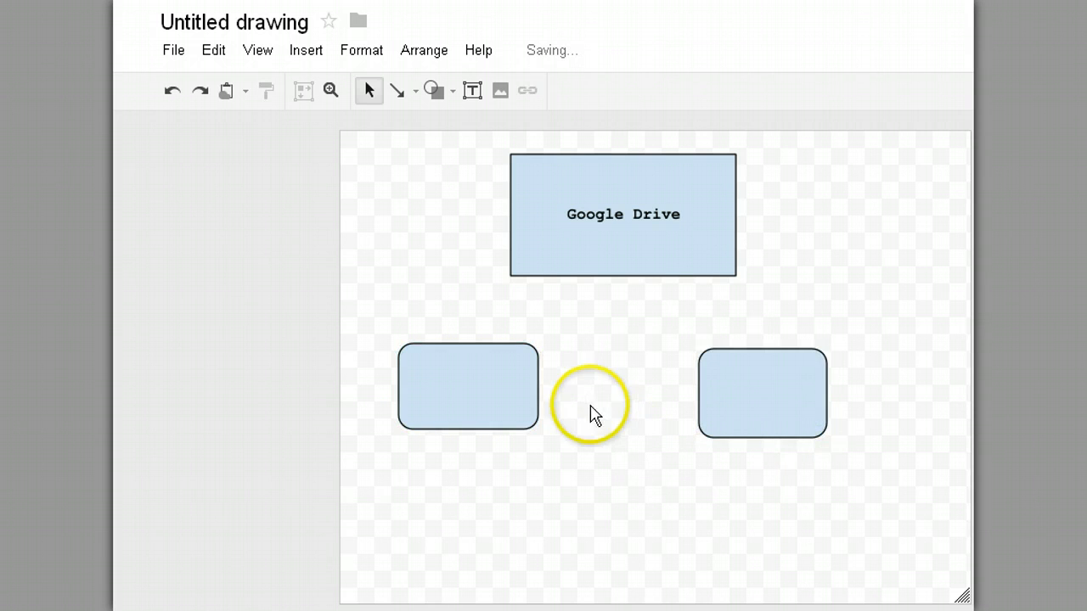
{"action": "left_click", "coordinate": [467, 387]}
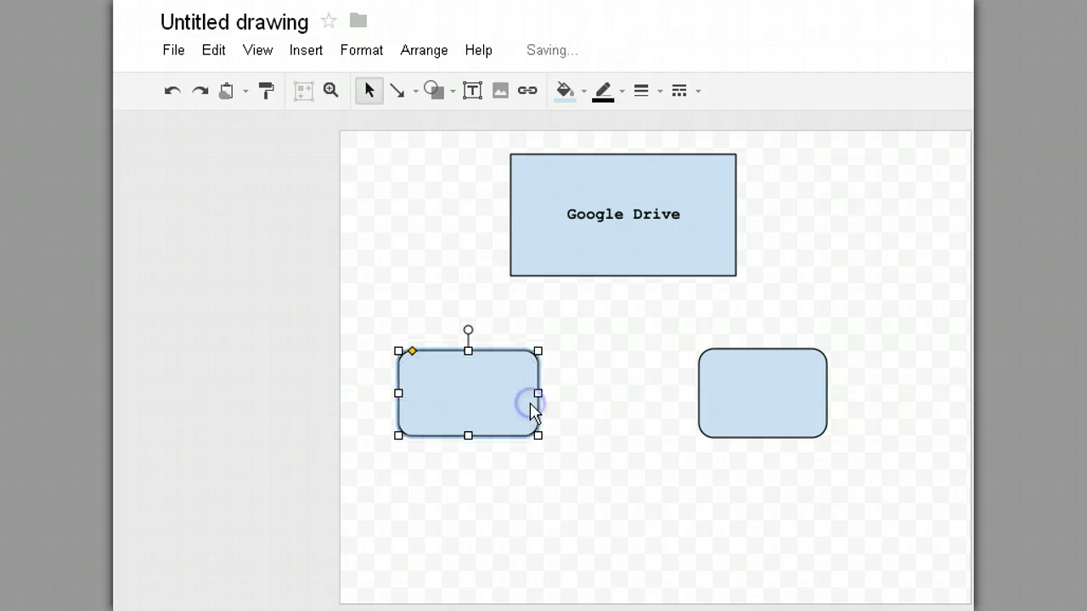
{"action": "left_click", "coordinate": [632, 331]}
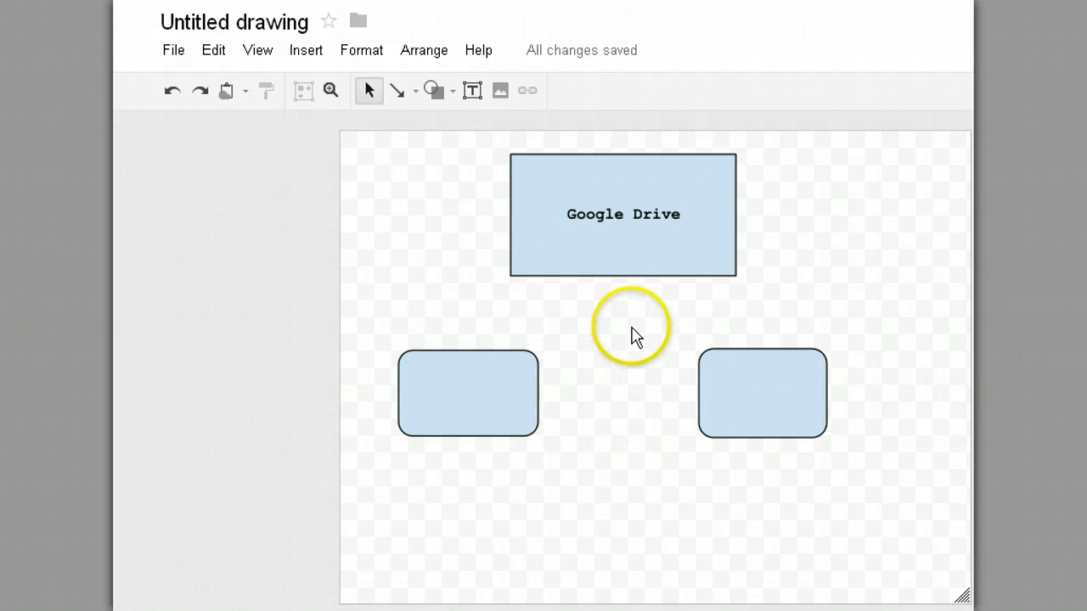
{"action": "mouse_move", "coordinate": [586, 326]}
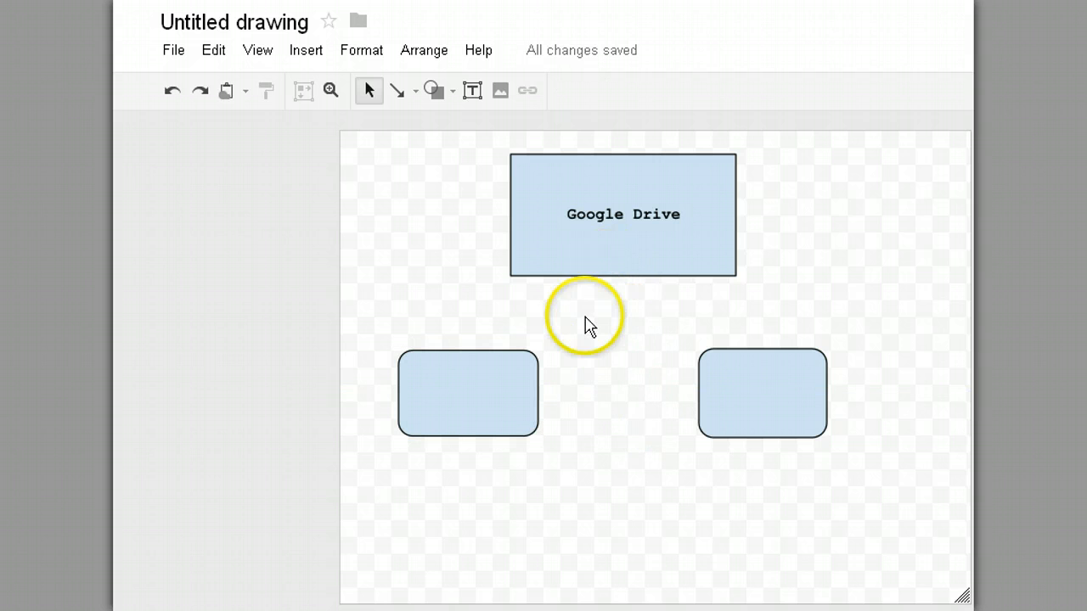
{"action": "mouse_move", "coordinate": [699, 412]}
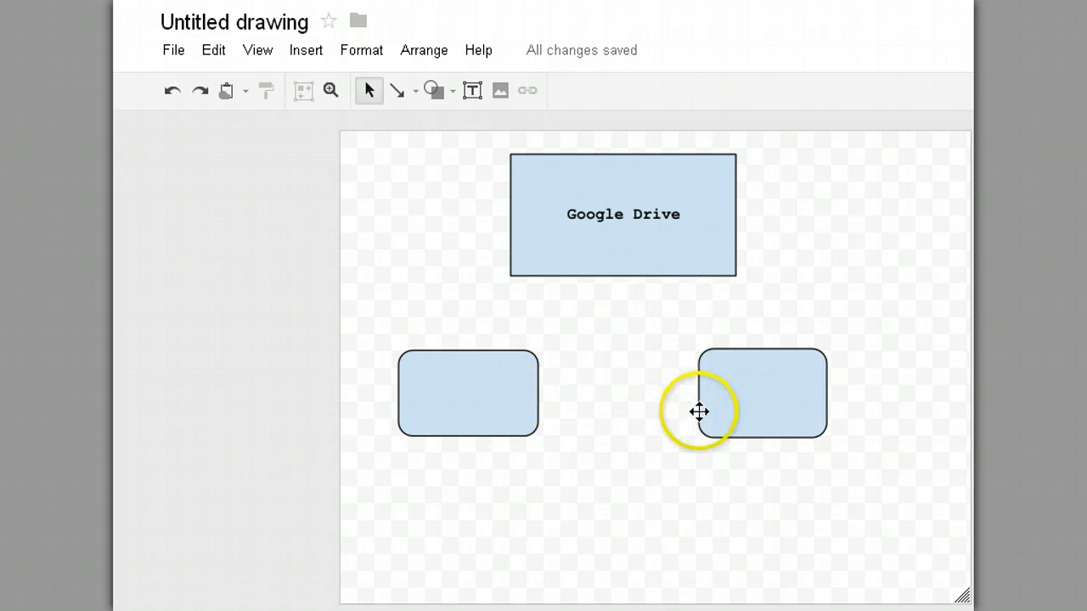
{"action": "mouse_move", "coordinate": [584, 158]}
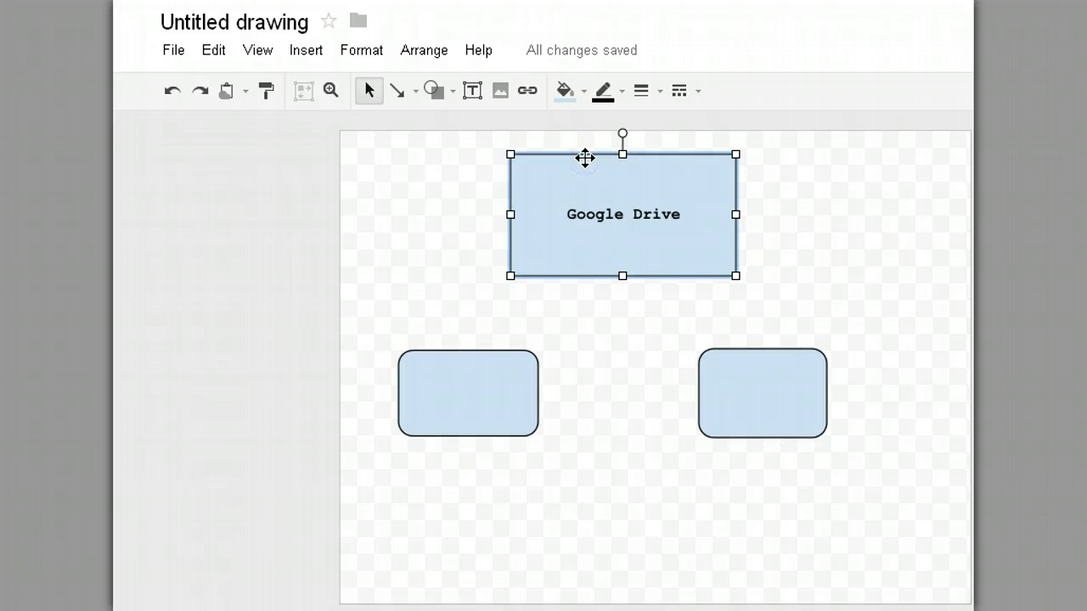
{"action": "mouse_move", "coordinate": [564, 92]}
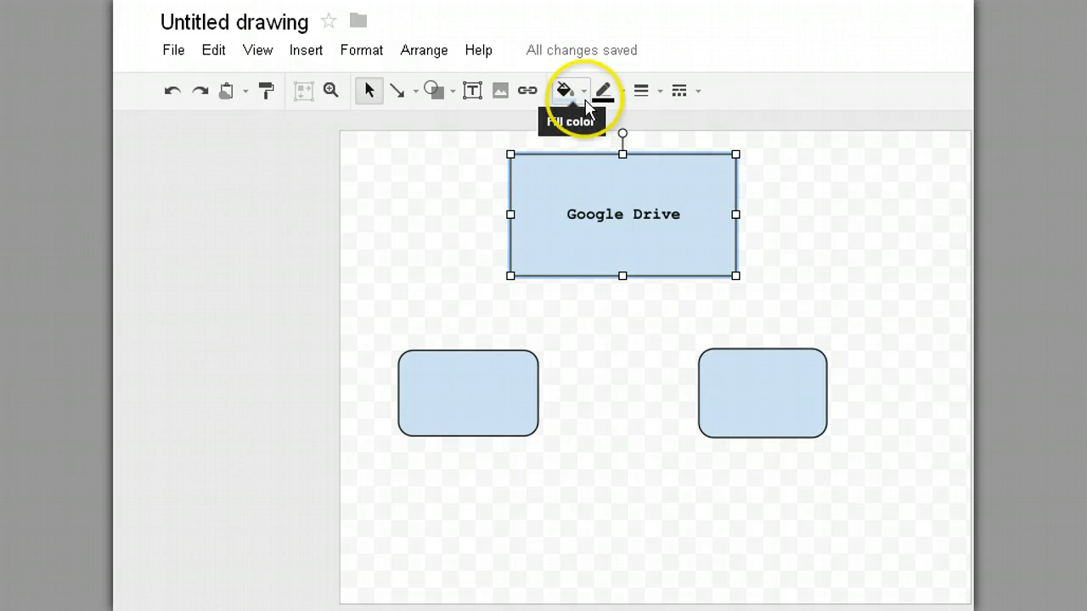
Fill the Google Drive box with the darker blue swatch.
{"action": "left_click", "coordinate": [564, 91]}
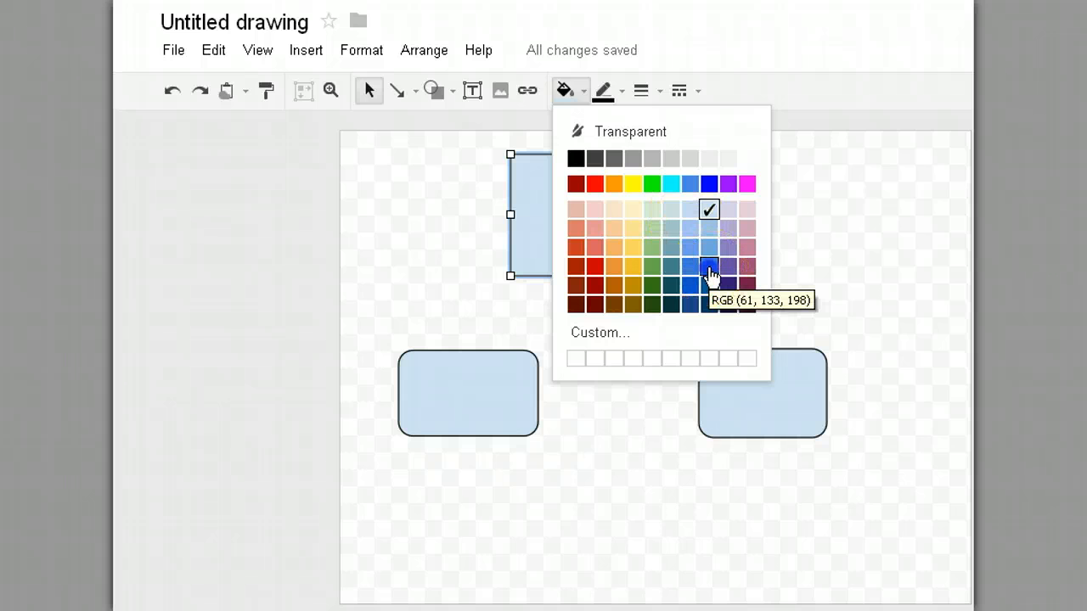
{"action": "left_click", "coordinate": [708, 264]}
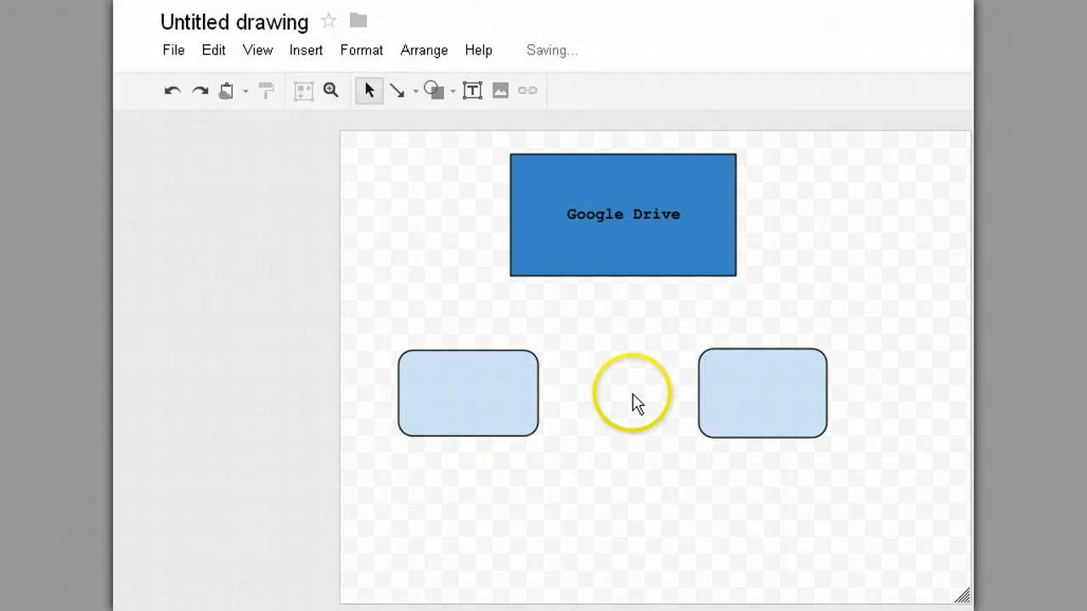
{"action": "left_click", "coordinate": [761, 393]}
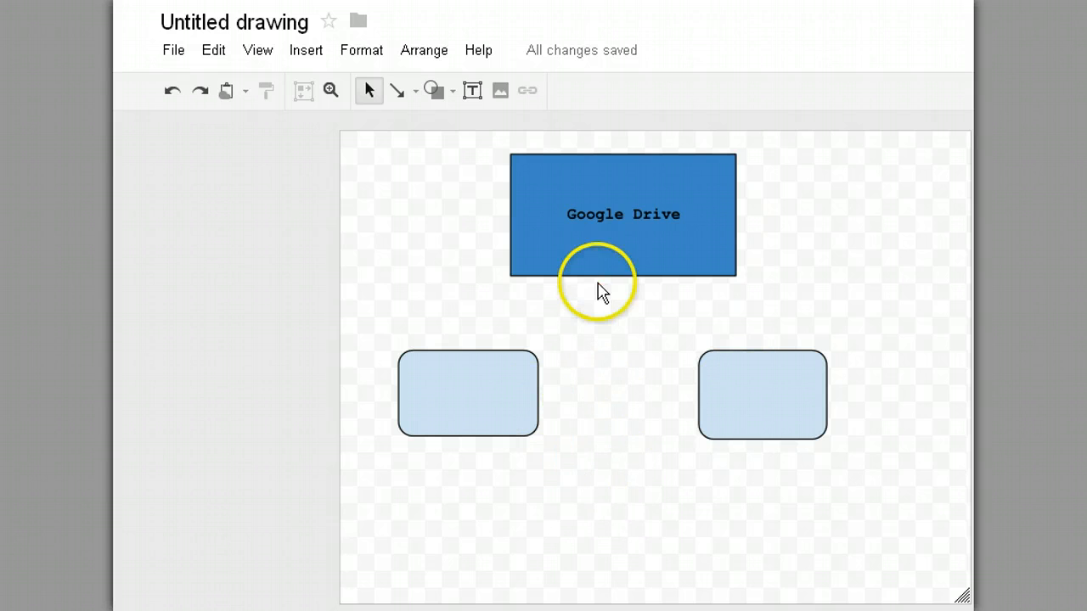
{"action": "mouse_move", "coordinate": [479, 377]}
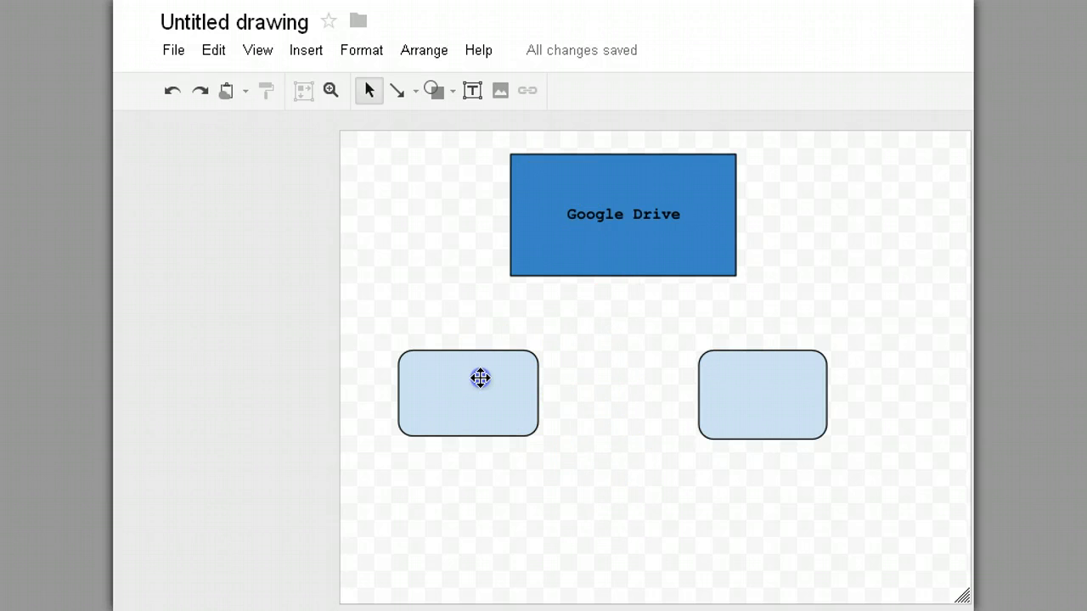
Label the left rounded rectangle 'Google Documents'.
{"action": "left_click", "coordinate": [468, 394]}
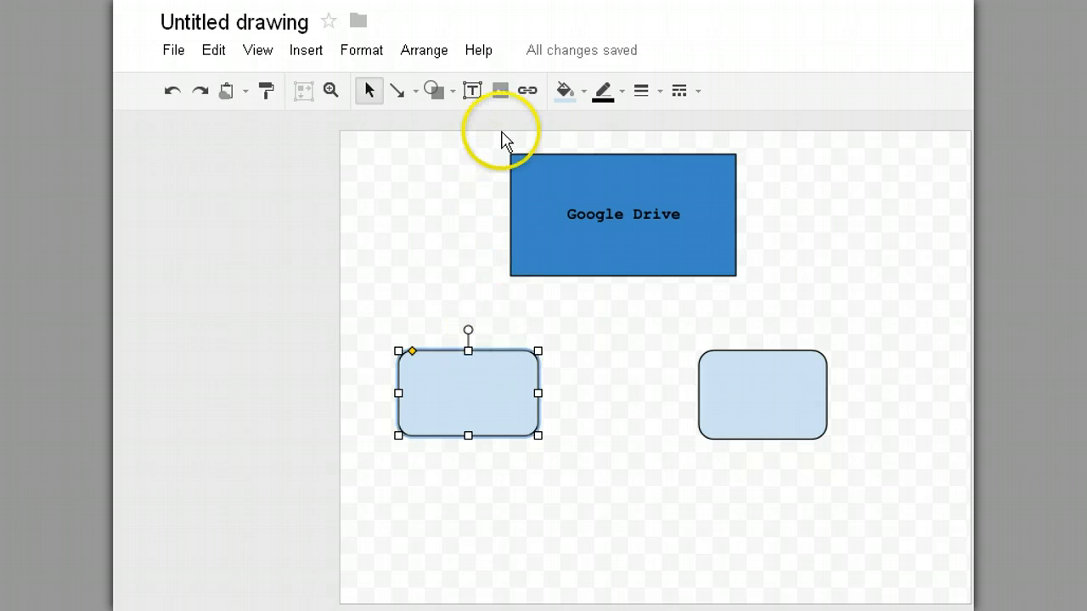
{"action": "mouse_move", "coordinate": [472, 92]}
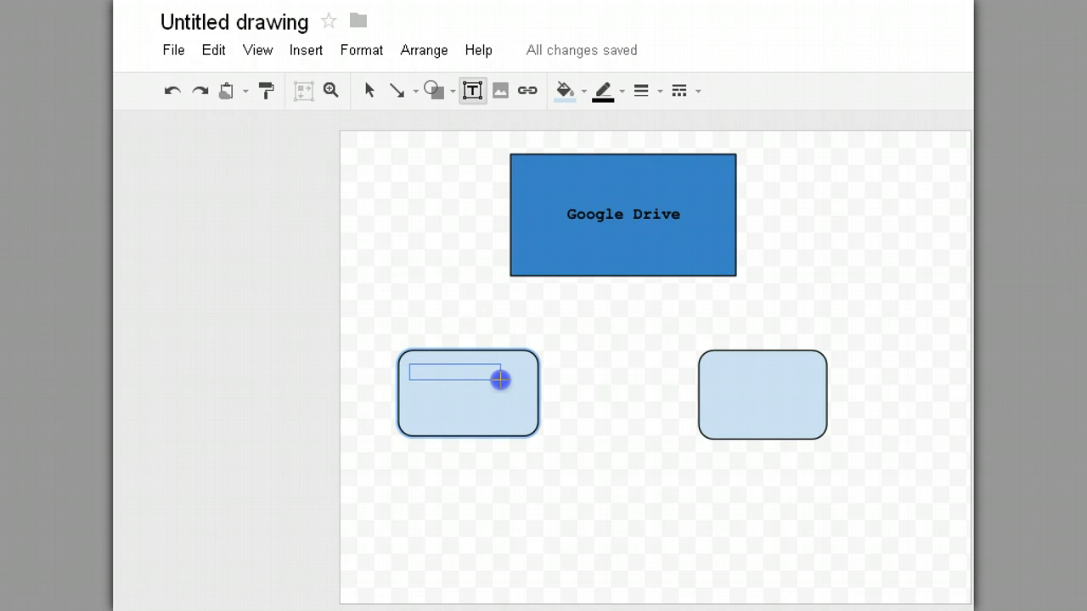
{"action": "double_click", "coordinate": [467, 392]}
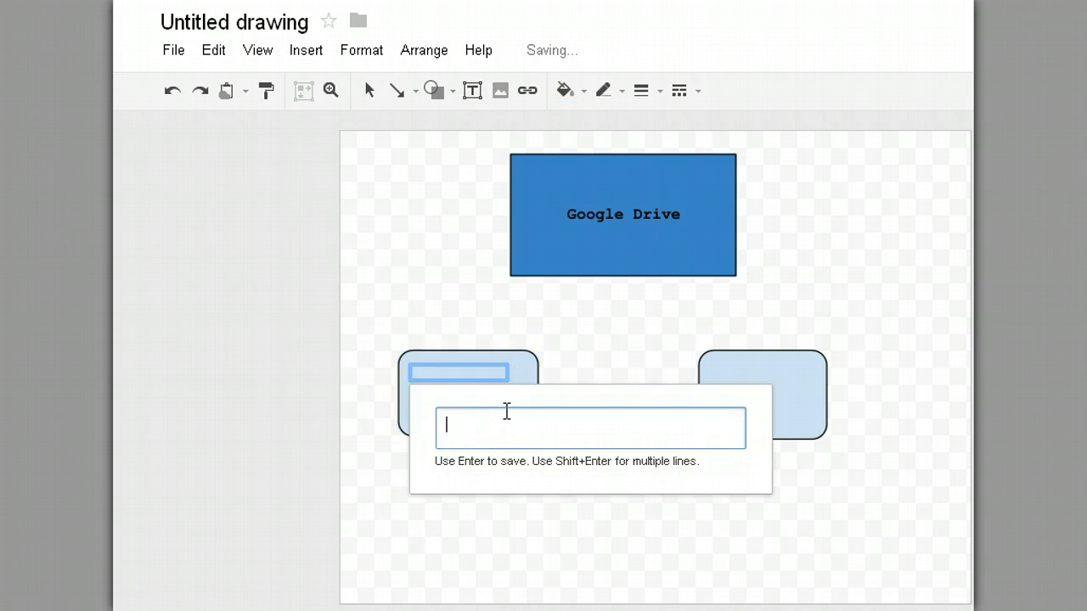
{"action": "type", "text": "Goog"}
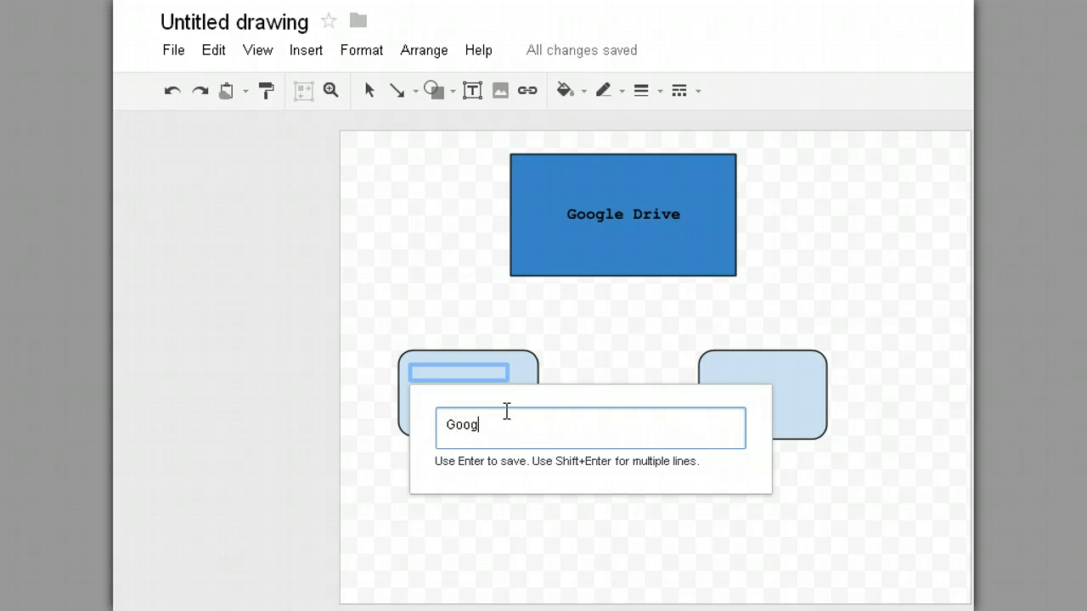
{"action": "type", "text": "le Docume"}
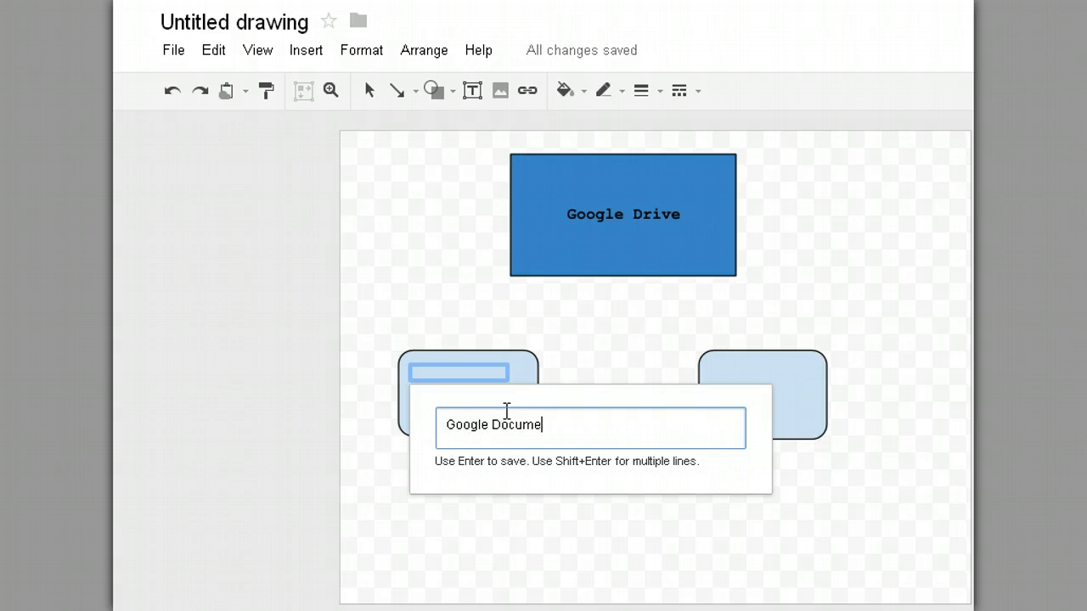
{"action": "key", "text": "Return"}
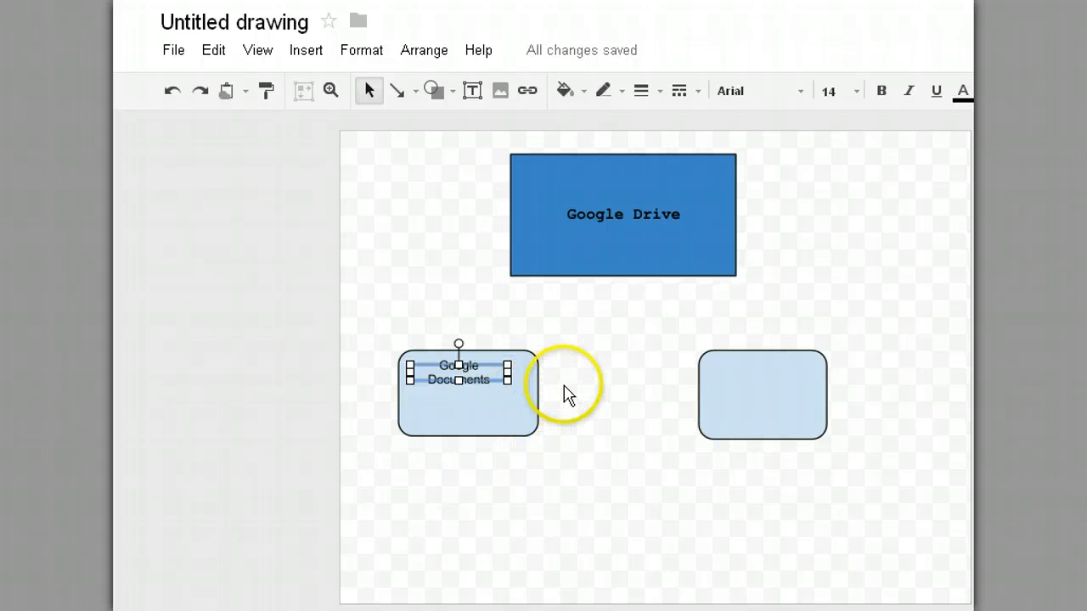
{"action": "left_click", "coordinate": [540, 472]}
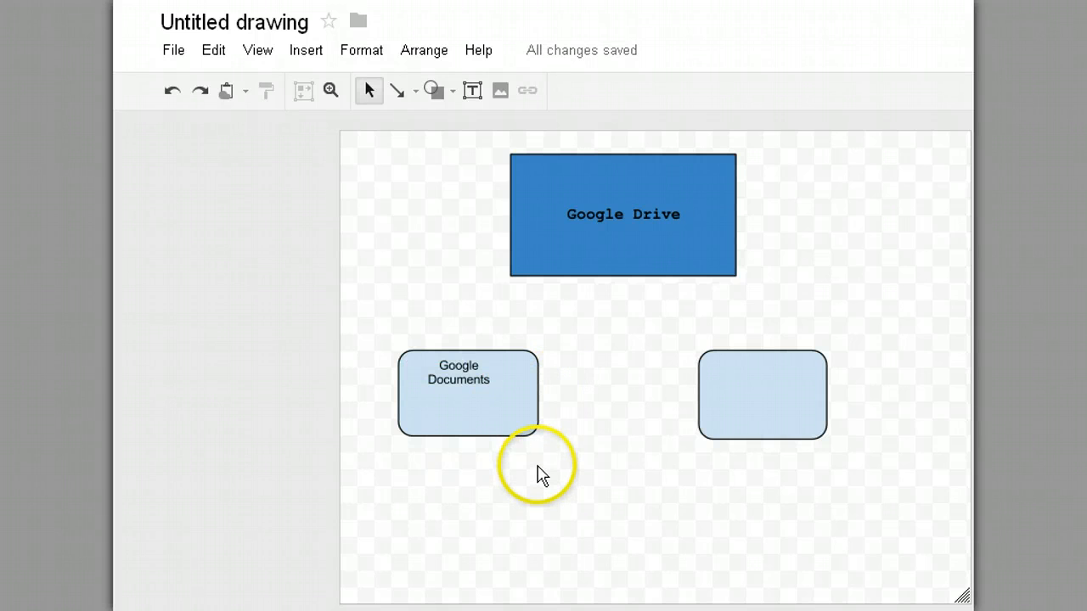
{"action": "mouse_move", "coordinate": [509, 428]}
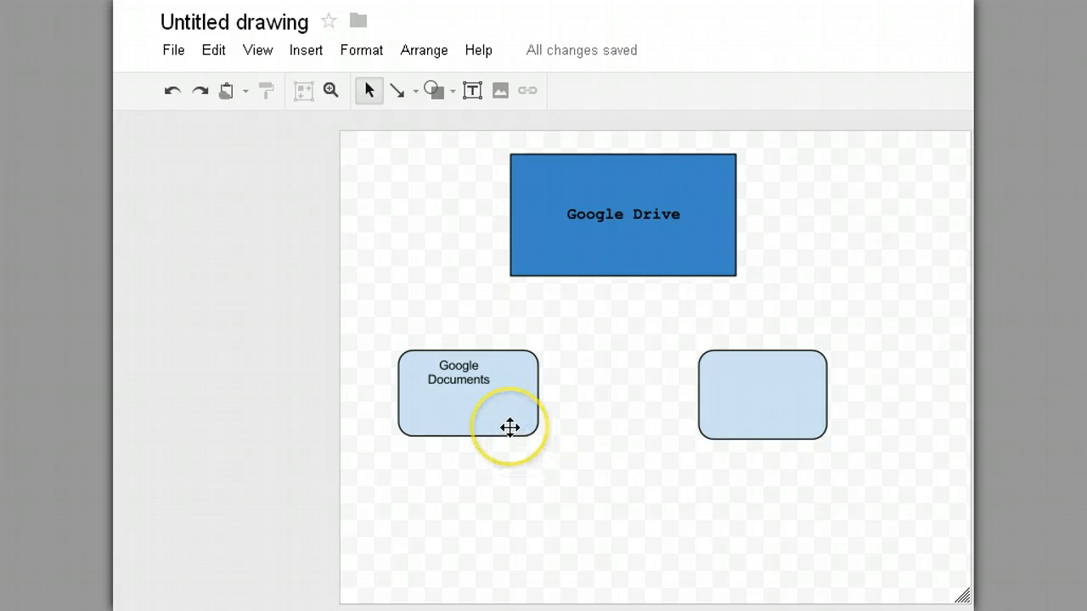
{"action": "mouse_move", "coordinate": [513, 489]}
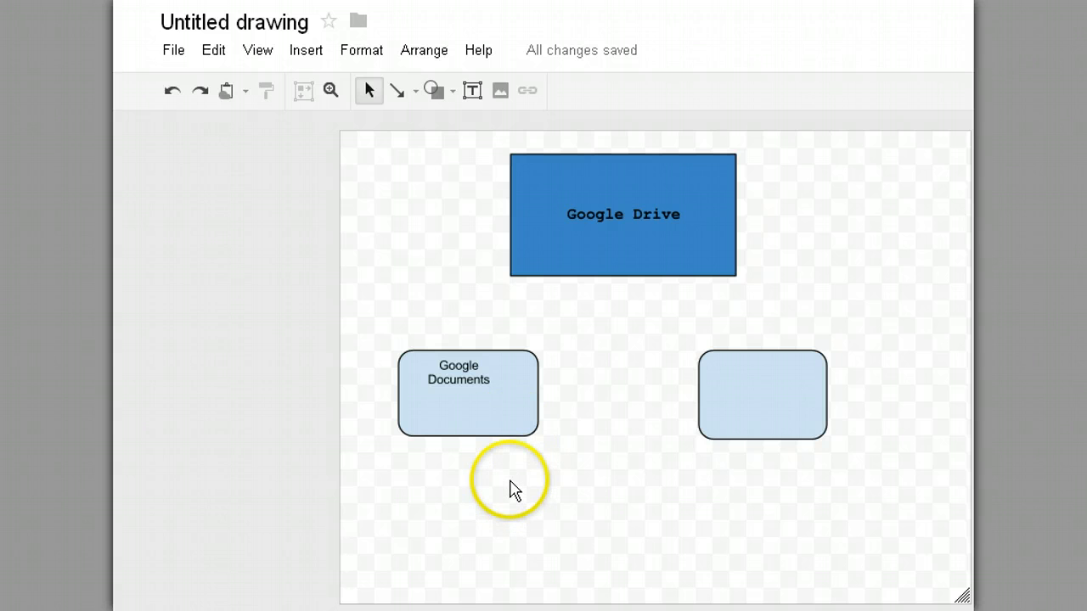
{"action": "mouse_move", "coordinate": [465, 374]}
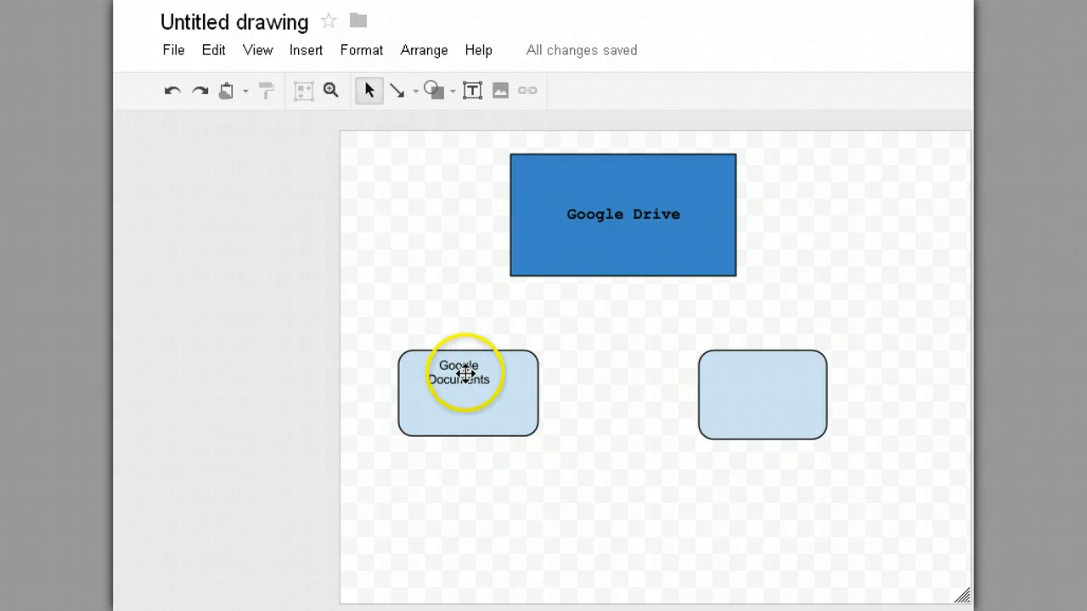
Widen and centre the label so 'Google Documents' fits on one line.
{"action": "left_click", "coordinate": [467, 374]}
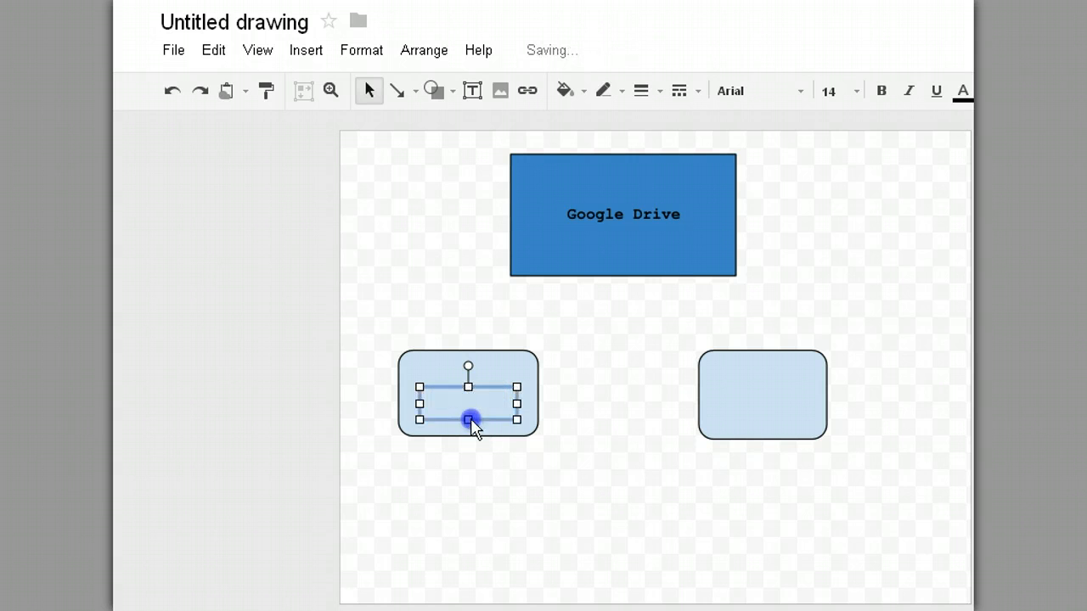
{"action": "left_click_drag", "start_coordinate": [468, 421], "coordinate": [469, 373]}
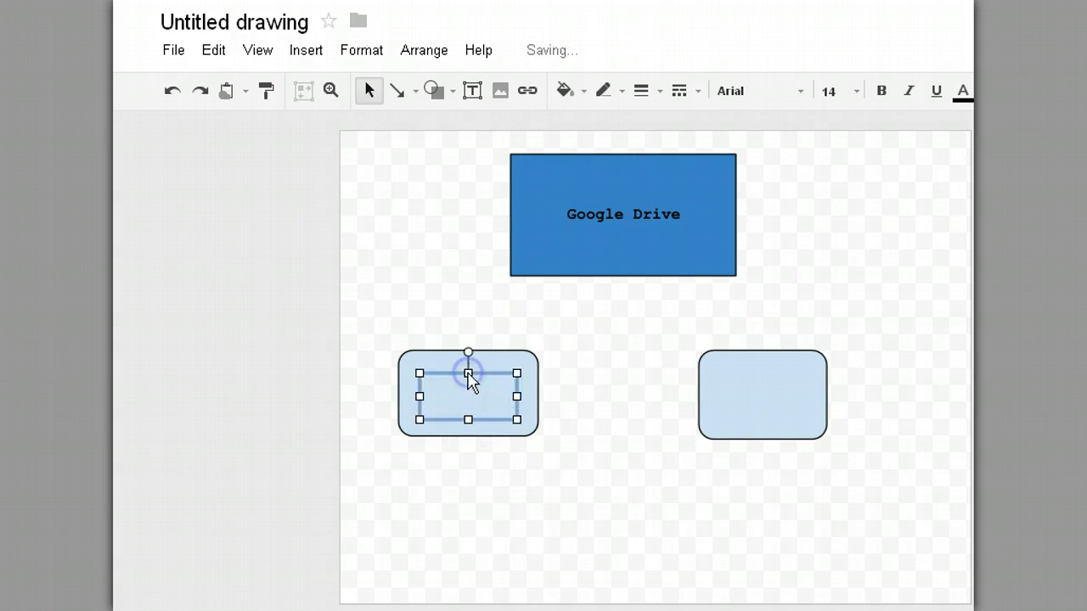
{"action": "type", "text": "Google Documents"}
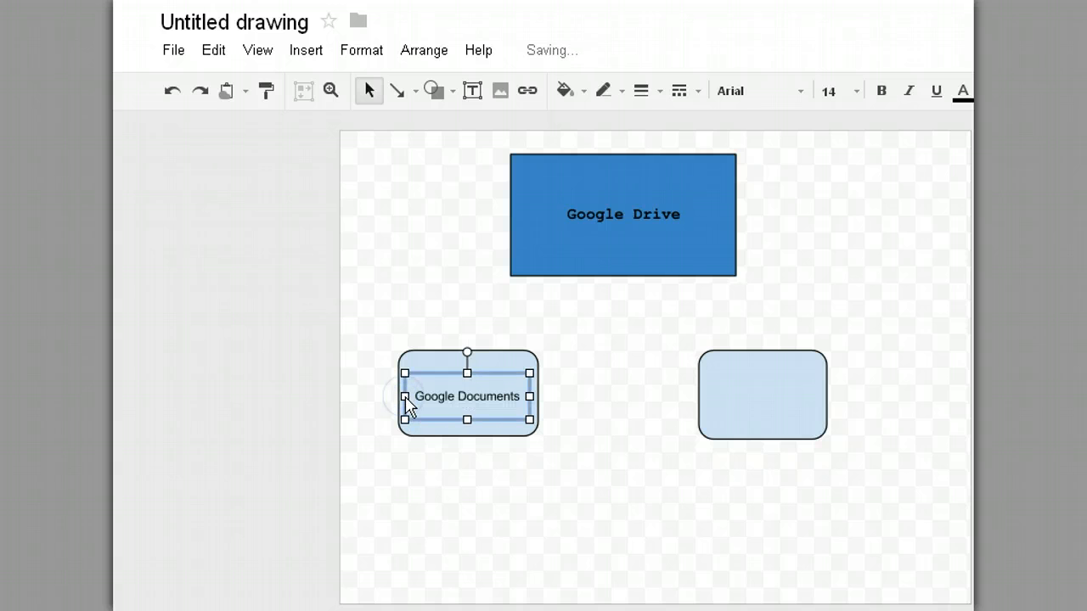
{"action": "left_click", "coordinate": [536, 513]}
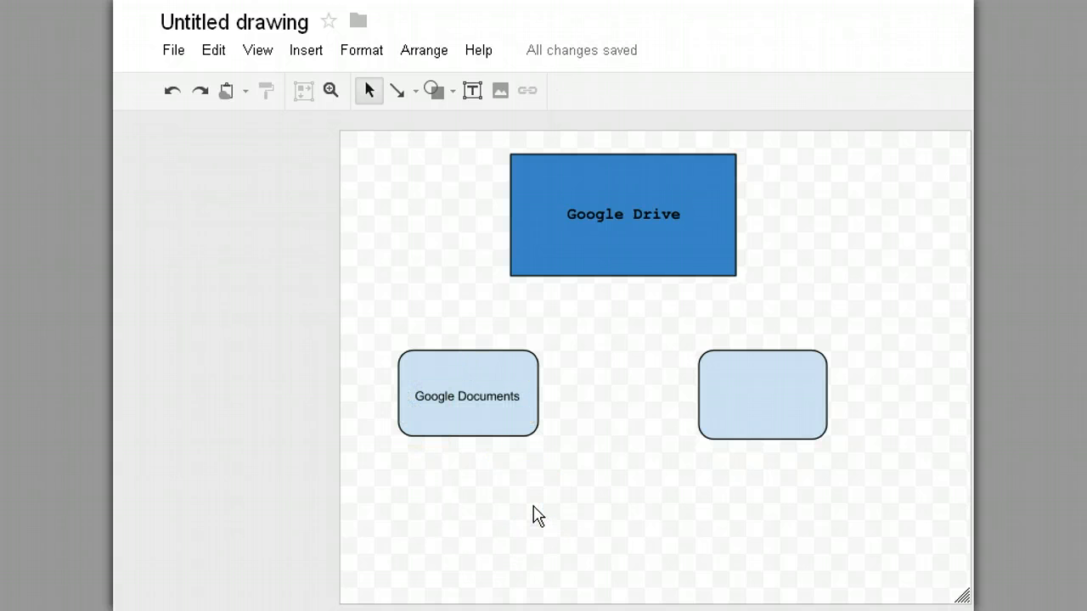
{"action": "mouse_move", "coordinate": [588, 434]}
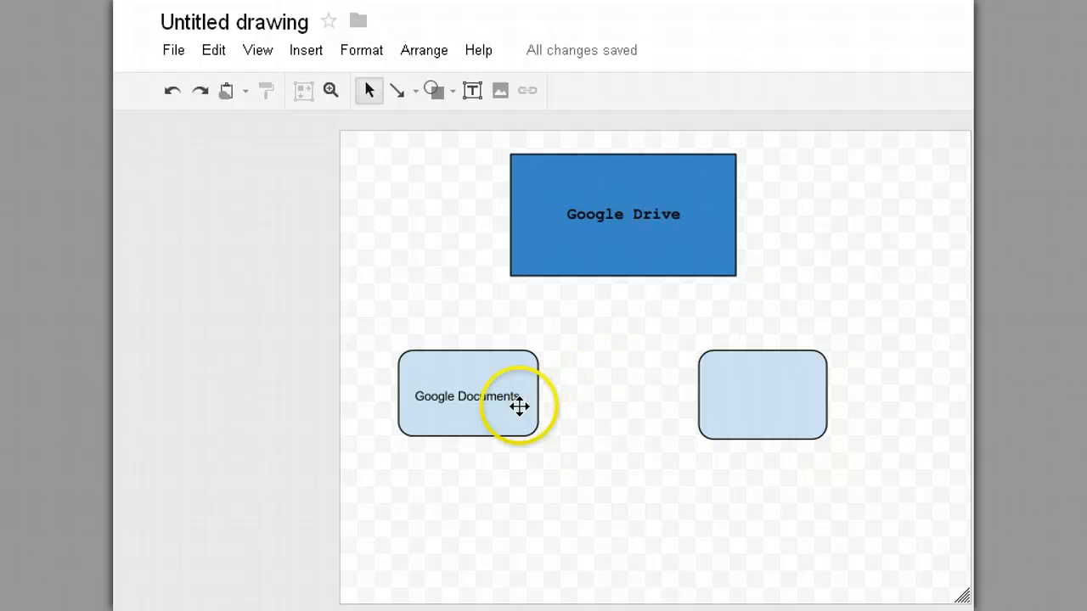
Label the right rounded rectangle 'Google Drawings'.
{"action": "left_click", "coordinate": [467, 394]}
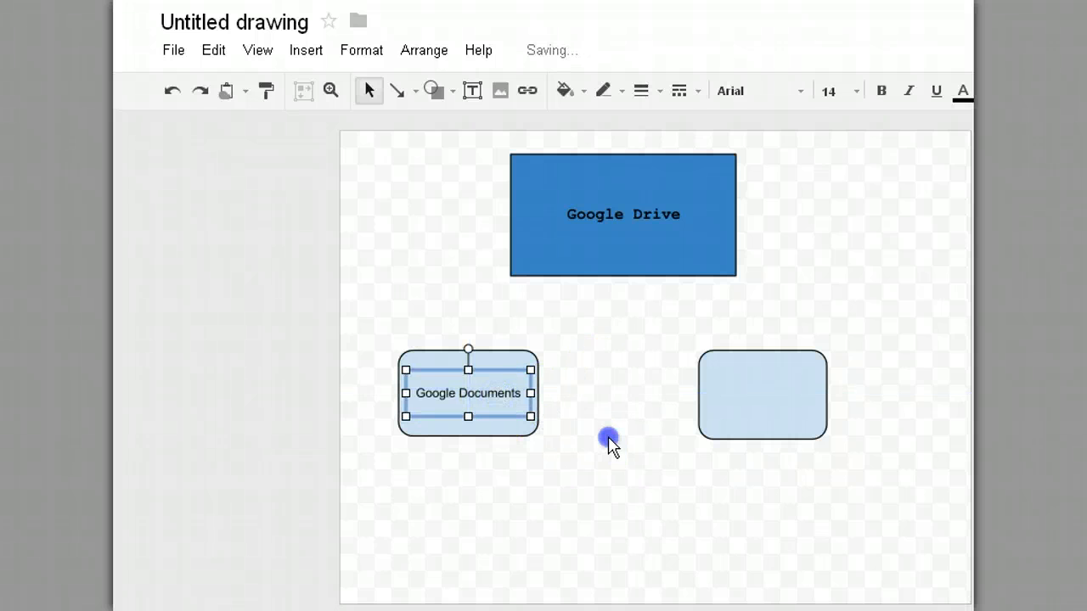
{"action": "left_click", "coordinate": [761, 394]}
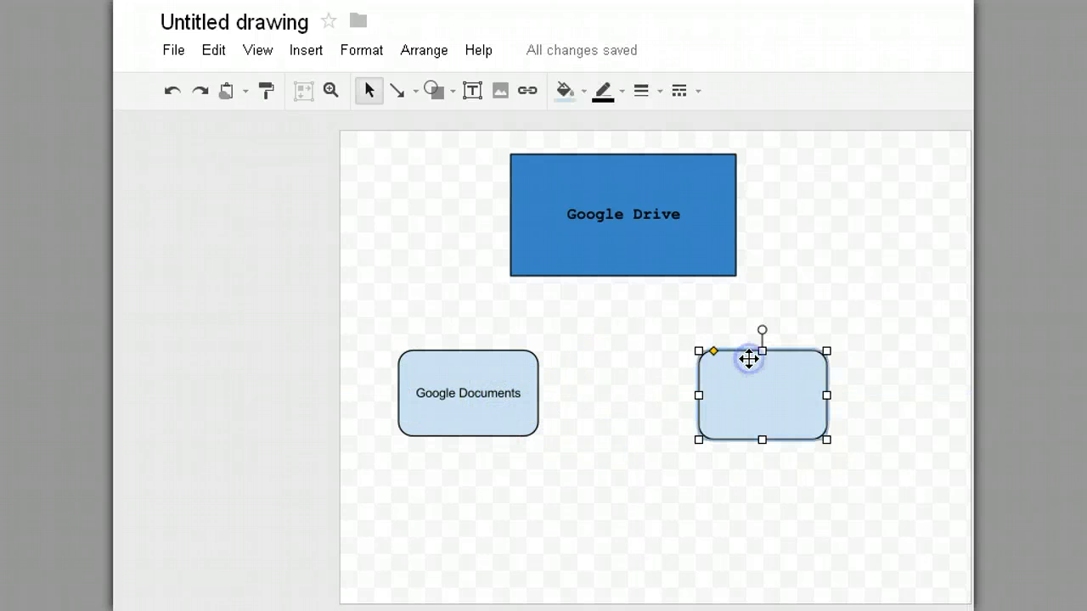
{"action": "mouse_move", "coordinate": [472, 91]}
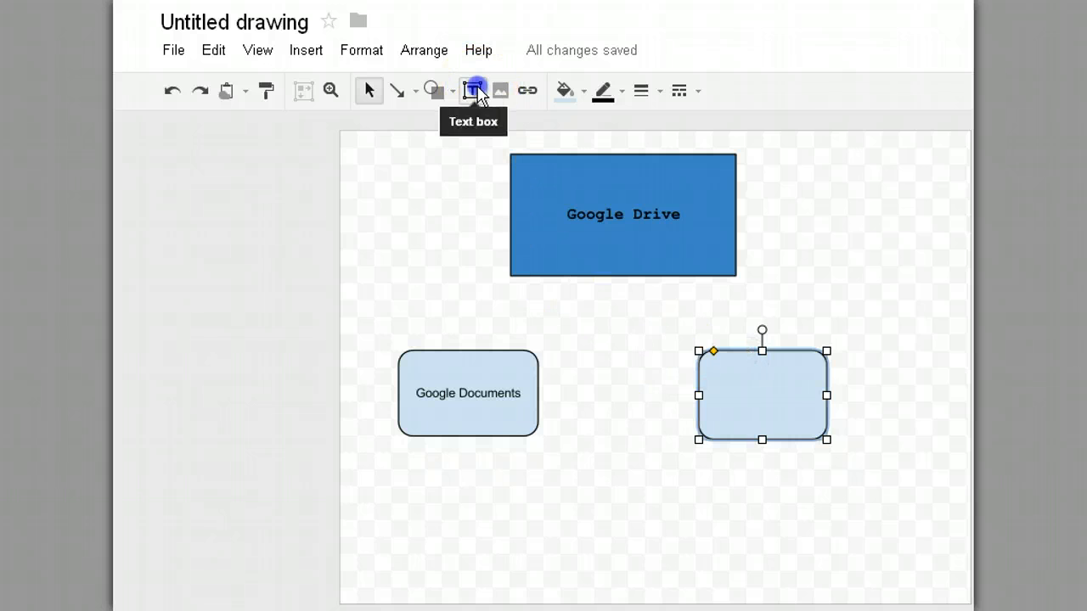
{"action": "left_click", "coordinate": [472, 90]}
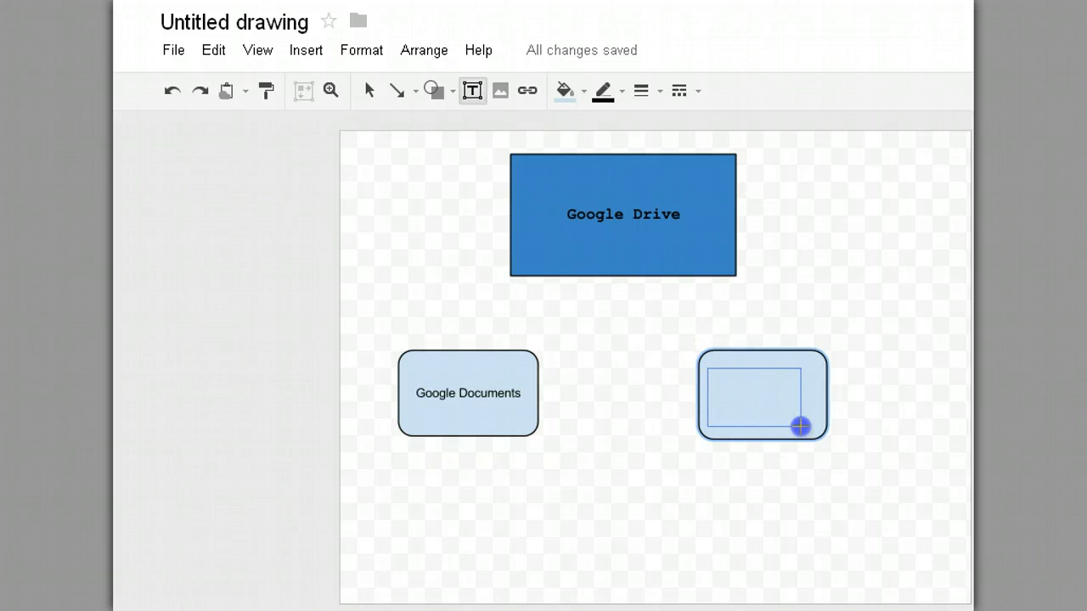
{"action": "double_click", "coordinate": [760, 394]}
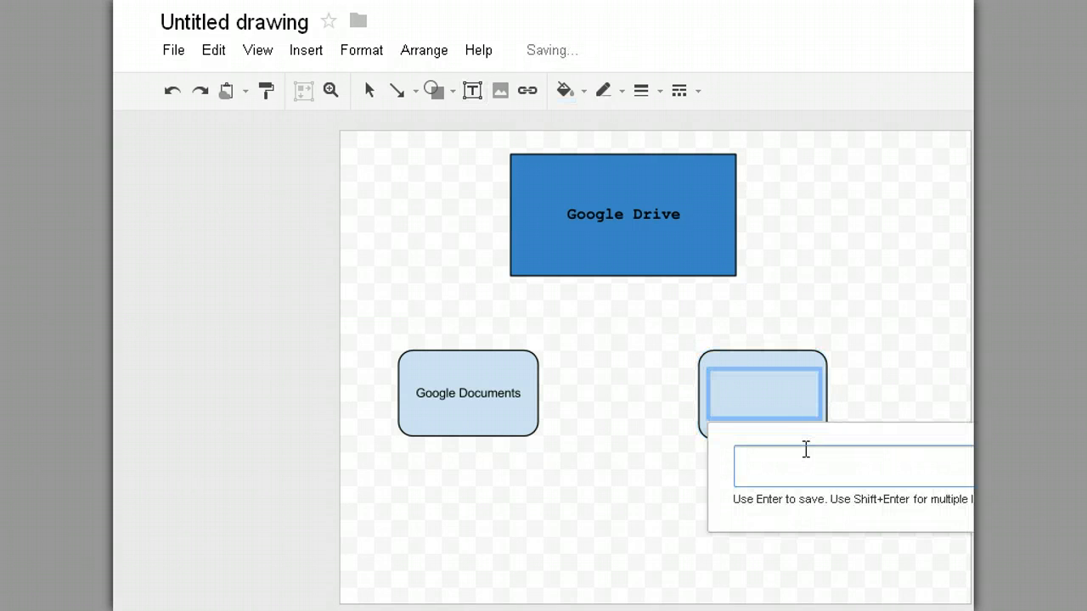
{"action": "type", "text": "Google D"}
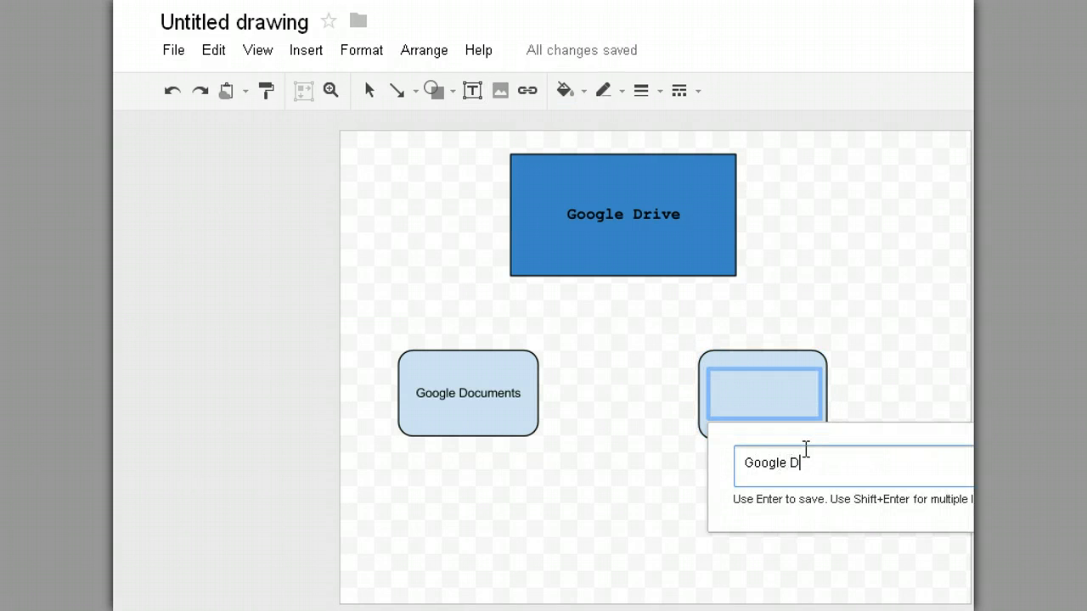
{"action": "type", "text": "rawings"}
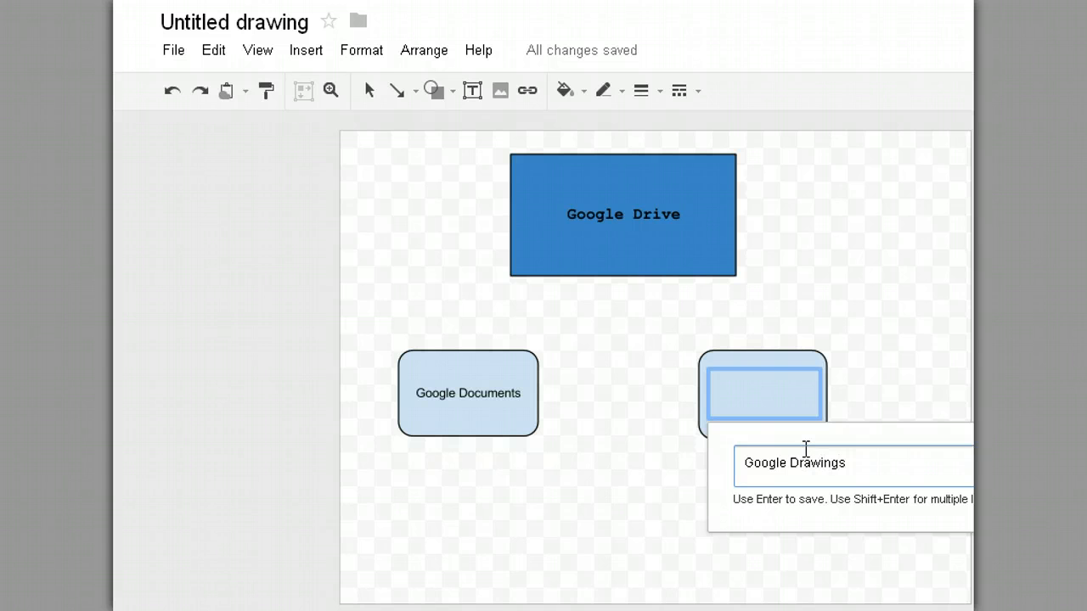
{"action": "key", "text": "Return"}
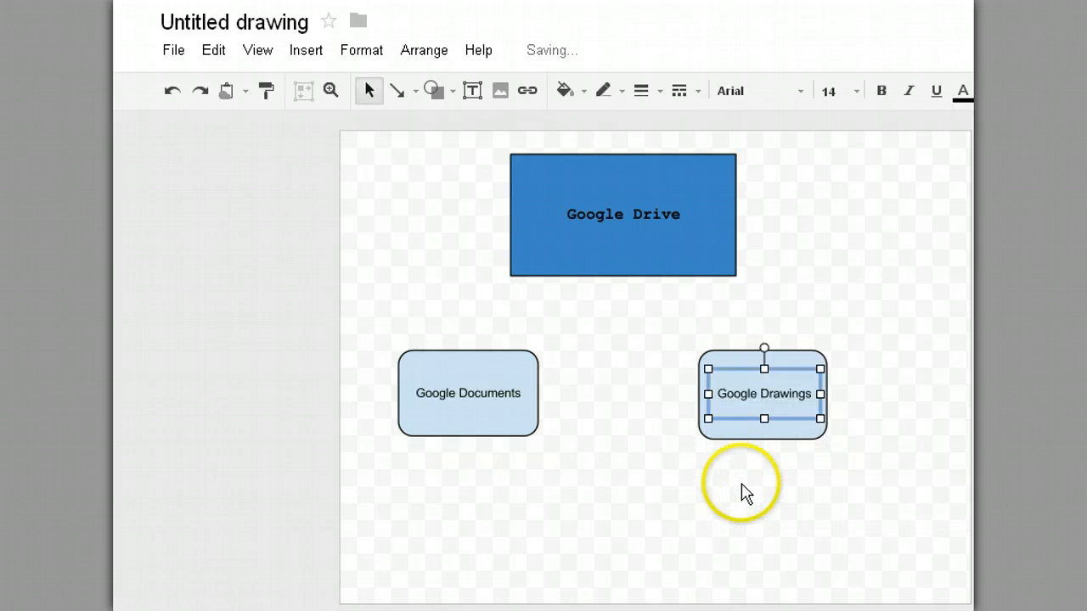
{"action": "left_click", "coordinate": [659, 465]}
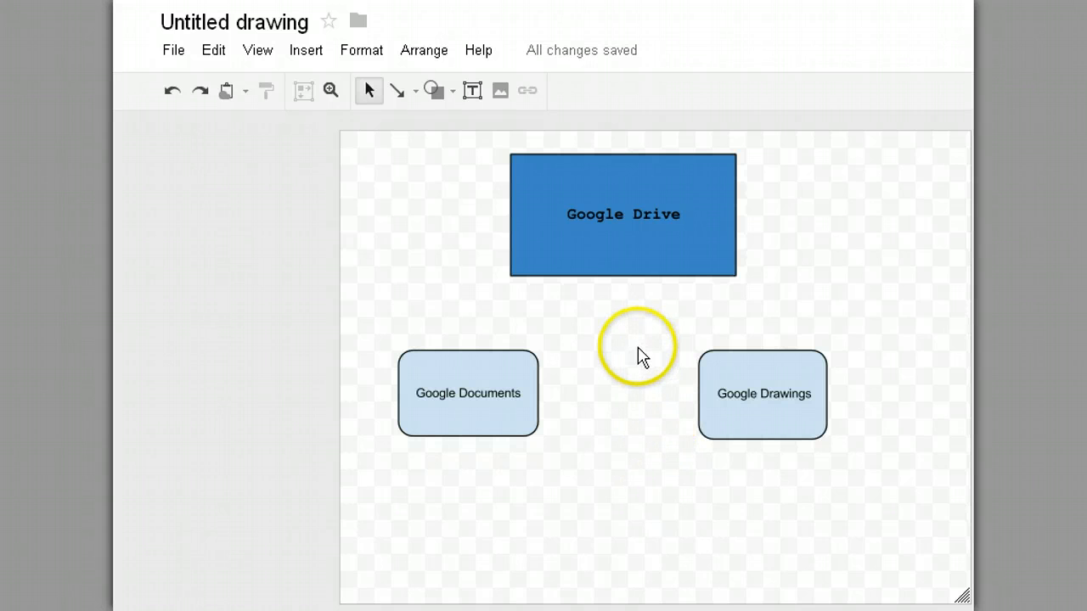
{"action": "mouse_move", "coordinate": [618, 333]}
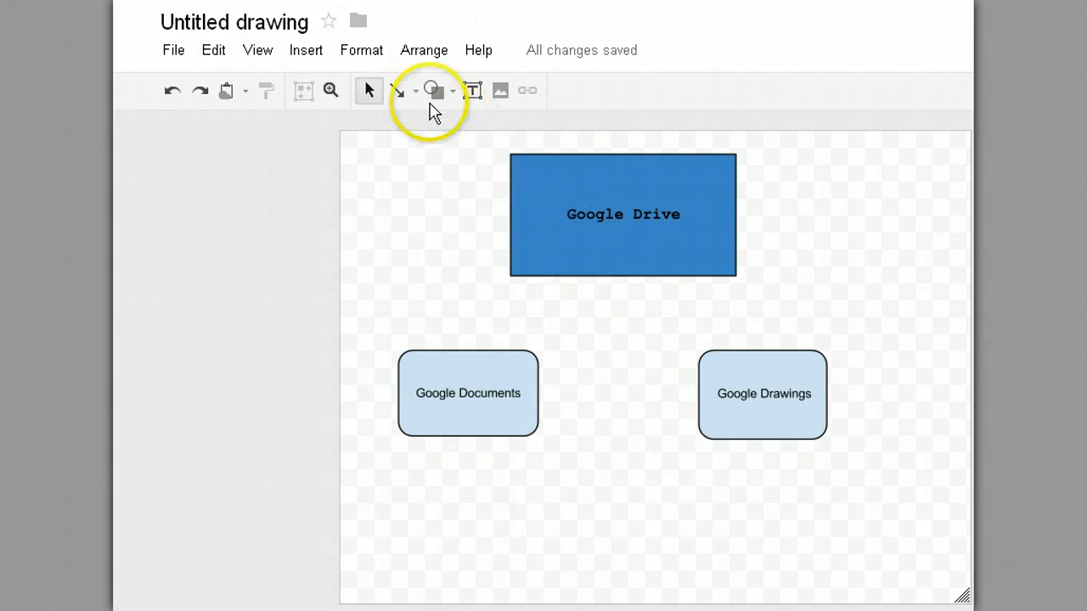
{"action": "mouse_move", "coordinate": [396, 92]}
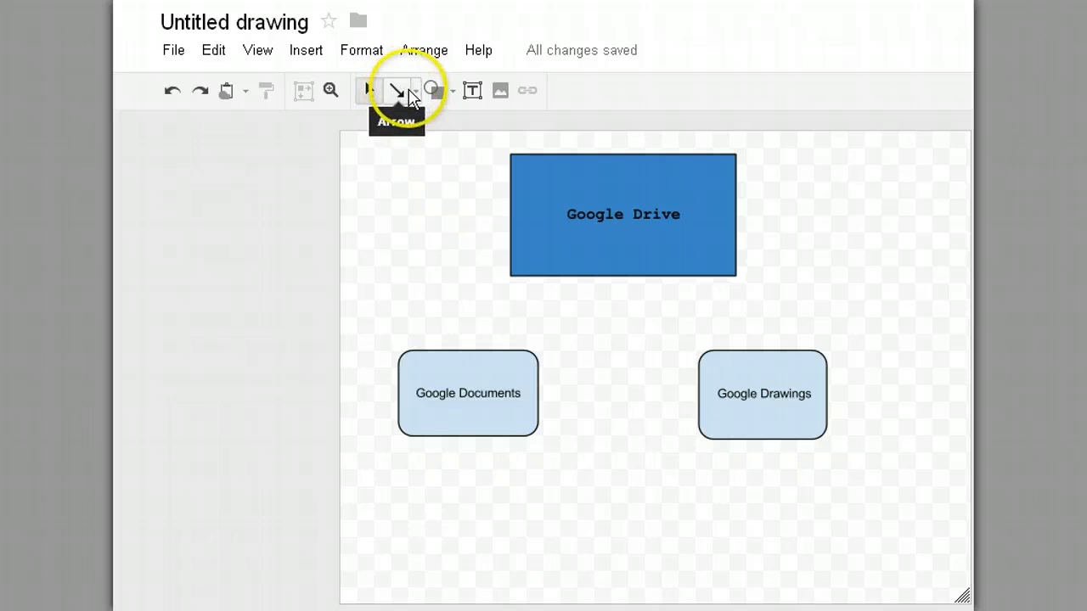
Draw arrows from Google Drive down to the Google Documents and Google Drawings boxes.
{"action": "left_click", "coordinate": [622, 214]}
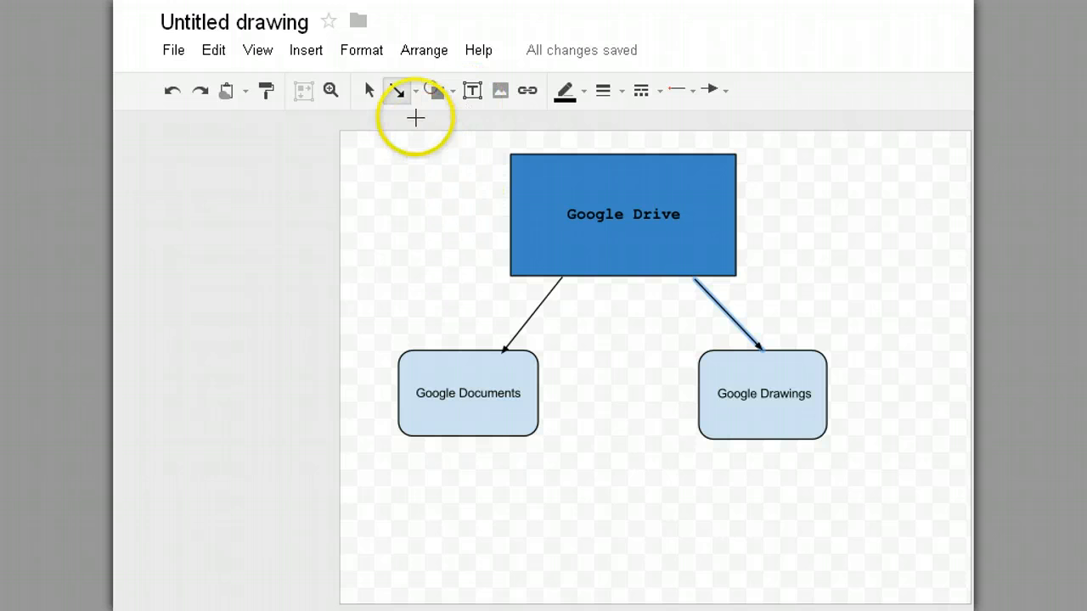
{"action": "left_click", "coordinate": [415, 90]}
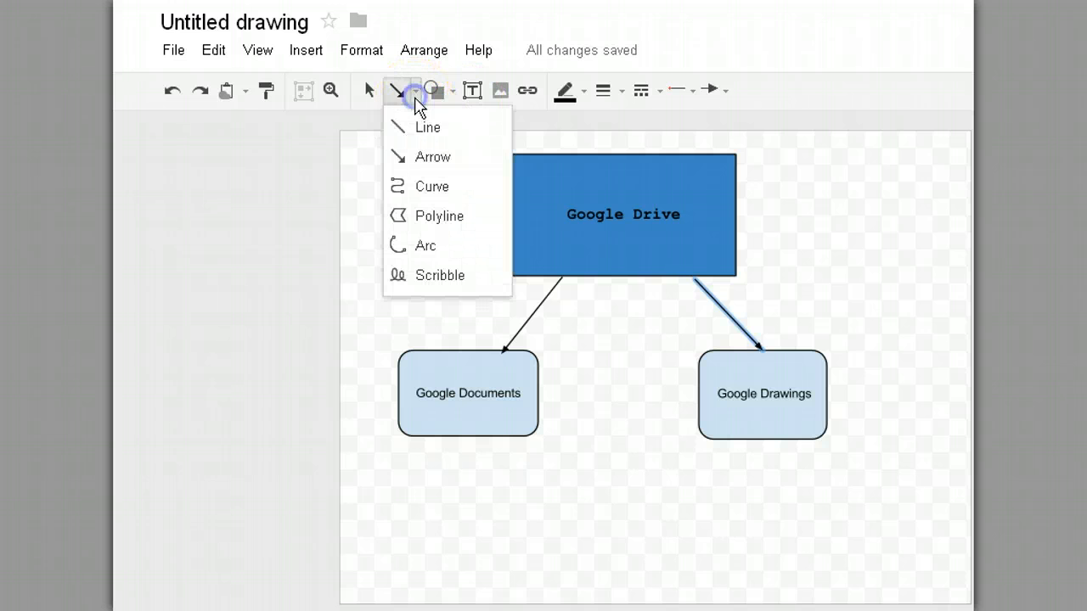
{"action": "mouse_move", "coordinate": [421, 163]}
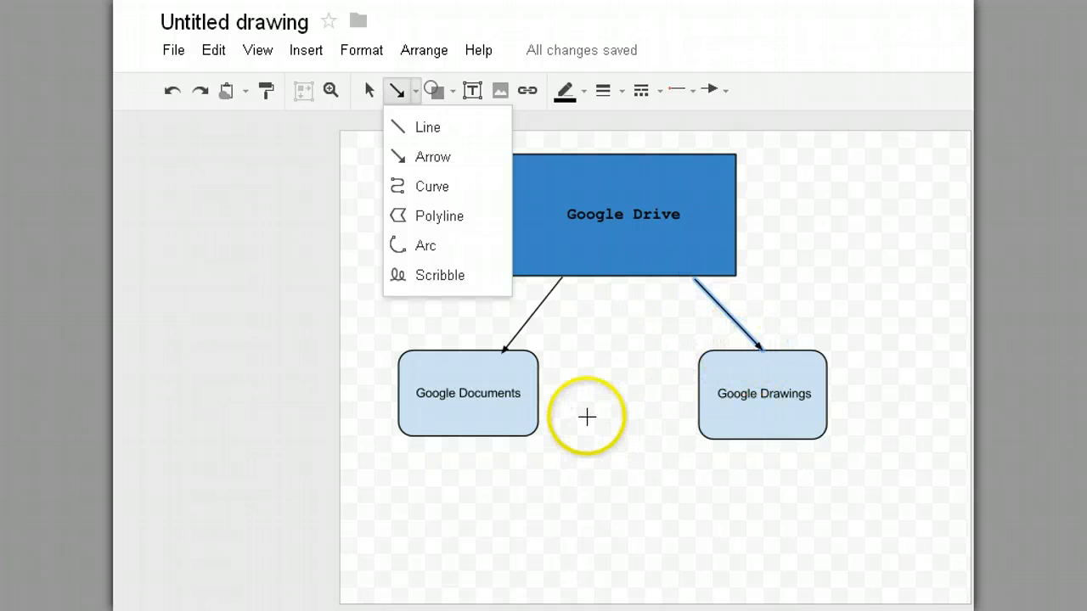
{"action": "mouse_move", "coordinate": [472, 90]}
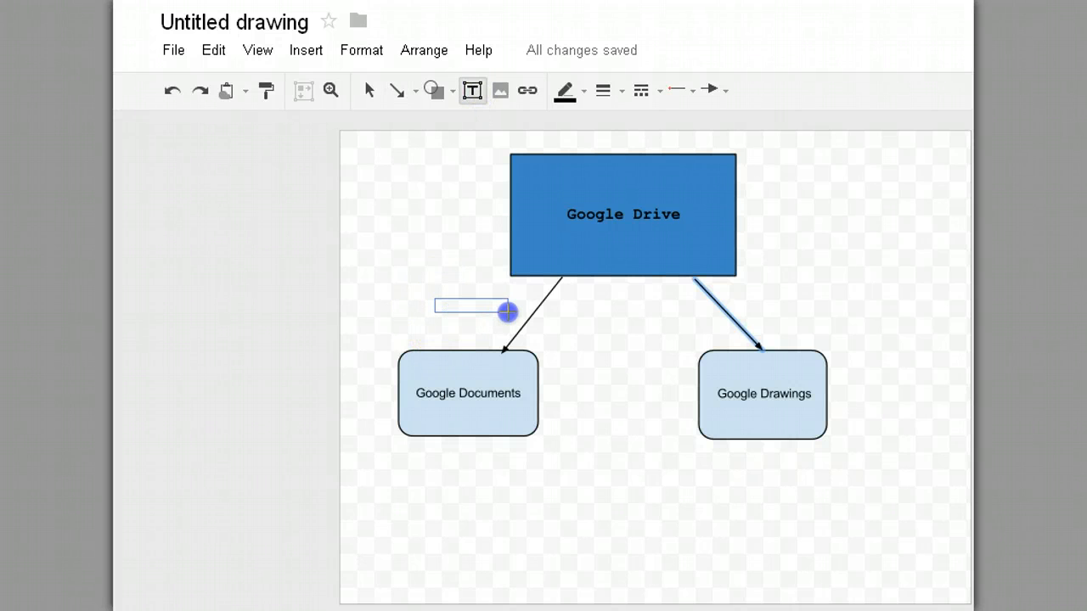
Add a 'contains' label beside the second arrow leaving Google Drive.
{"action": "double_click", "coordinate": [472, 306]}
{"action": "type", "text": "contains"}
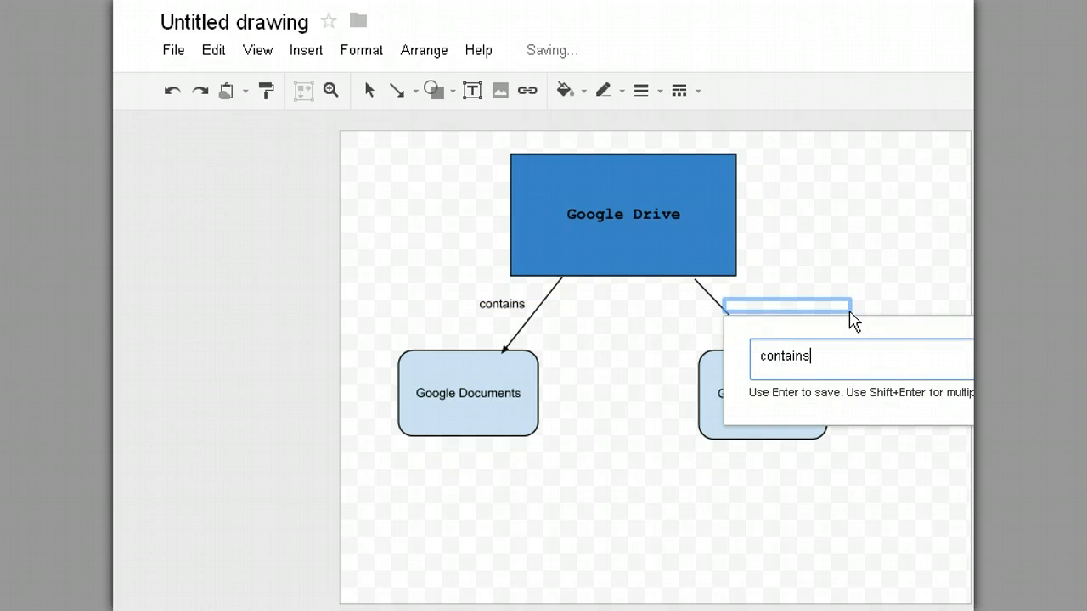
{"action": "key", "text": "Return"}
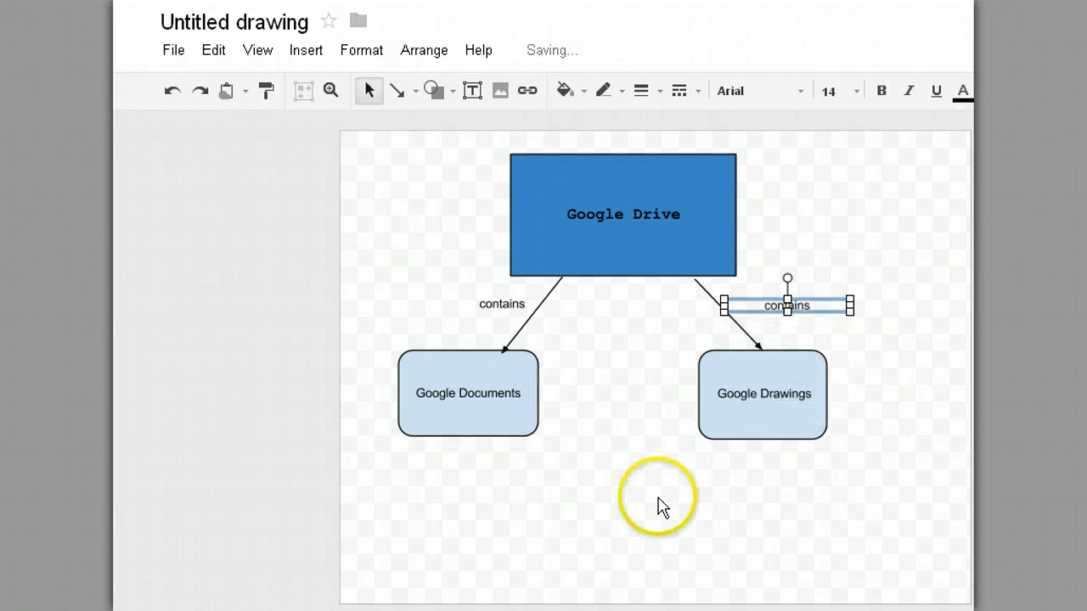
{"action": "left_click", "coordinate": [662, 500]}
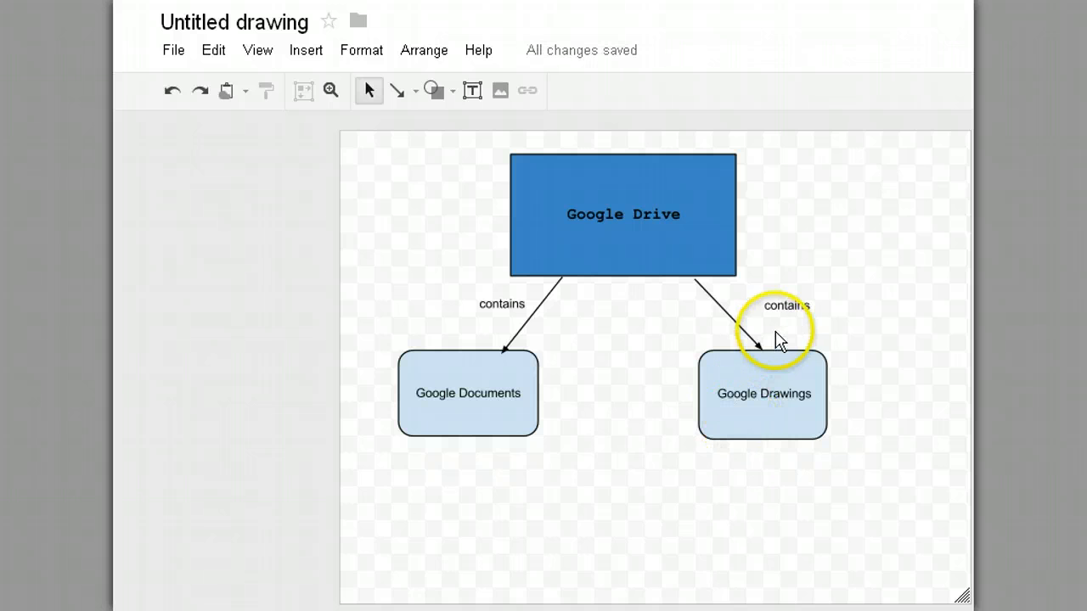
{"action": "mouse_move", "coordinate": [665, 399]}
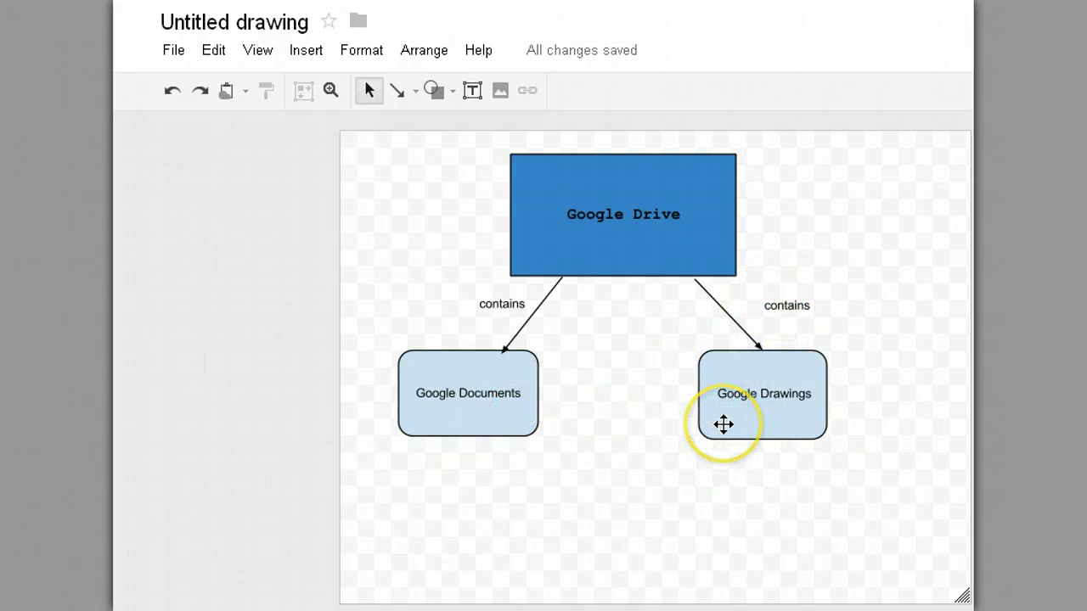
{"action": "mouse_move", "coordinate": [523, 449]}
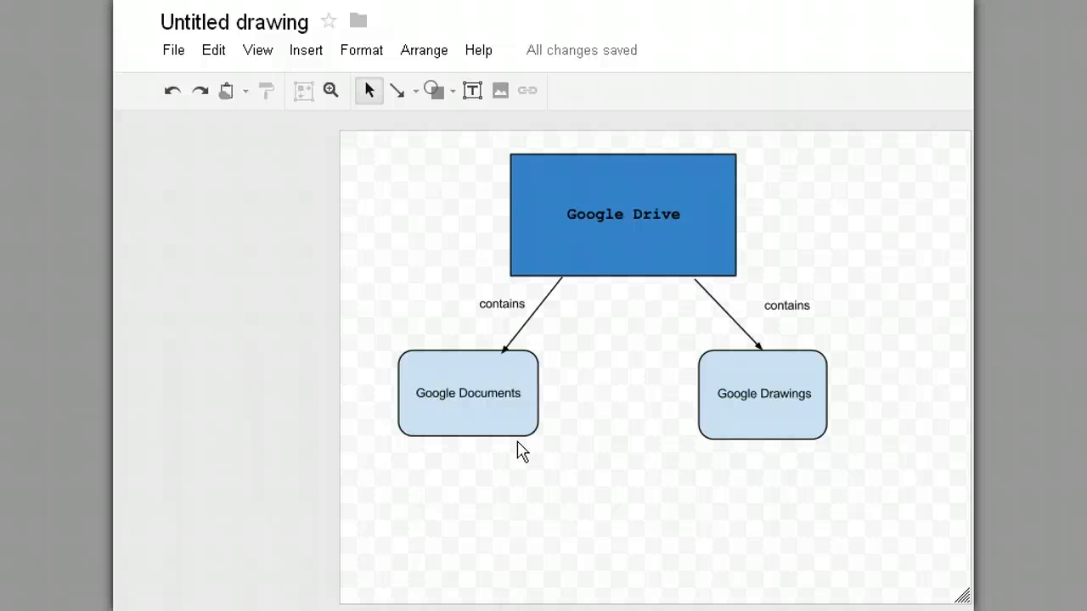
{"action": "mouse_move", "coordinate": [424, 119]}
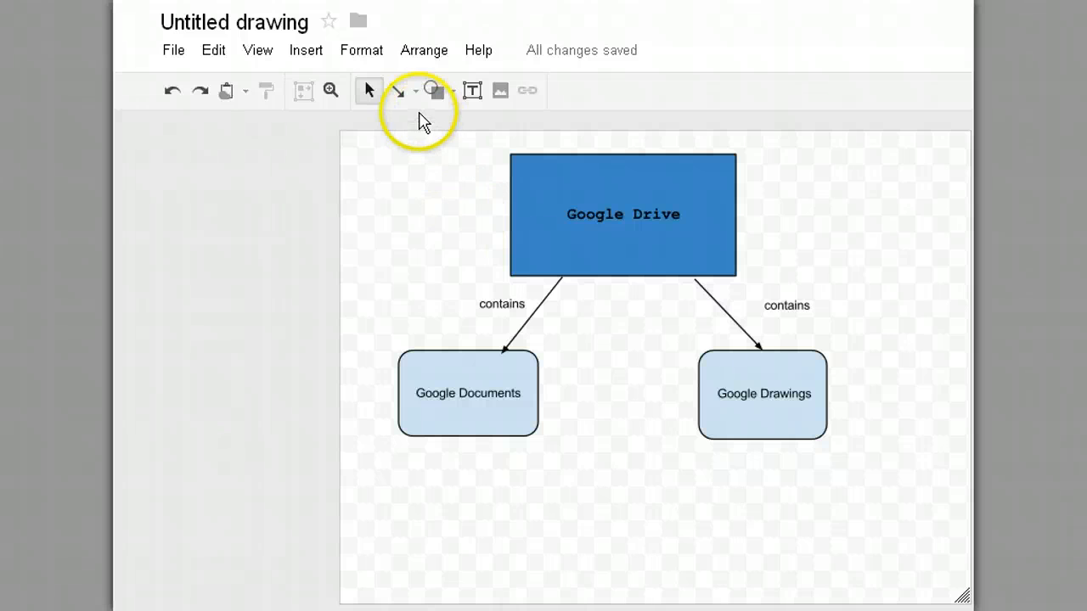
Draw an arrow from the Google Documents box to the Google Drawings box.
{"action": "left_click", "coordinate": [414, 92]}
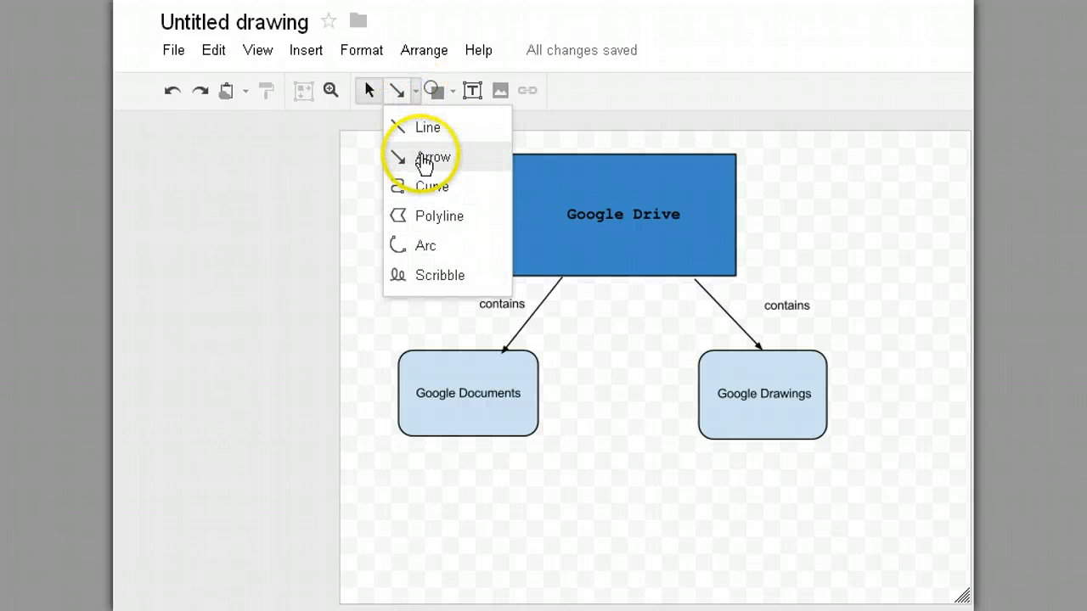
{"action": "left_click", "coordinate": [433, 156]}
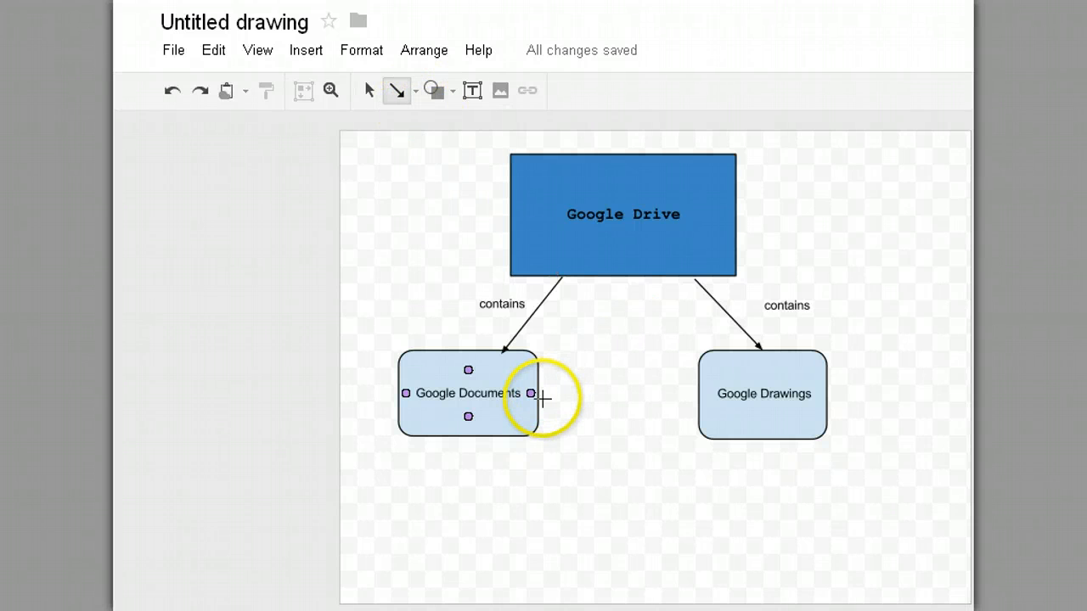
{"action": "left_click_drag", "start_coordinate": [535, 394], "coordinate": [679, 397]}
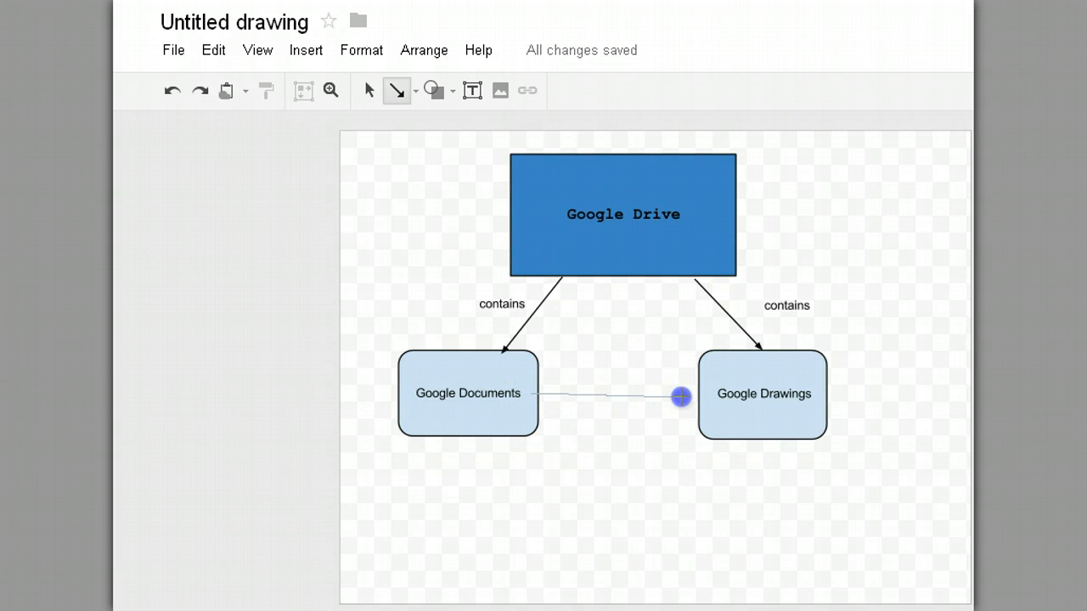
{"action": "left_click_drag", "start_coordinate": [543, 398], "coordinate": [693, 397]}
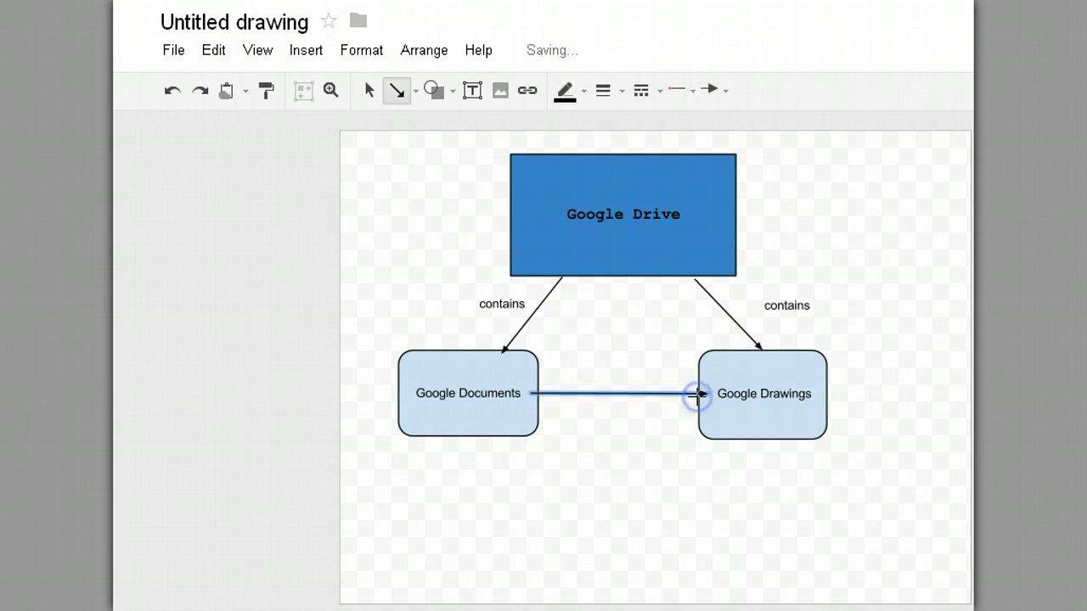
{"action": "left_click", "coordinate": [621, 213]}
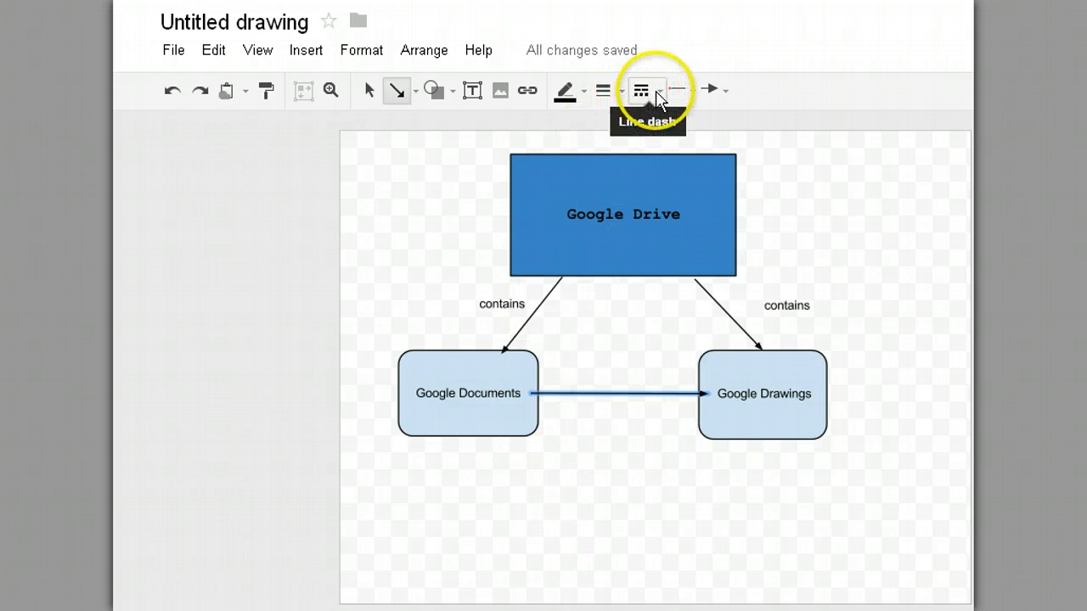
Give the Documents–Drawings arrow a dotted dash style.
{"action": "left_click", "coordinate": [642, 90]}
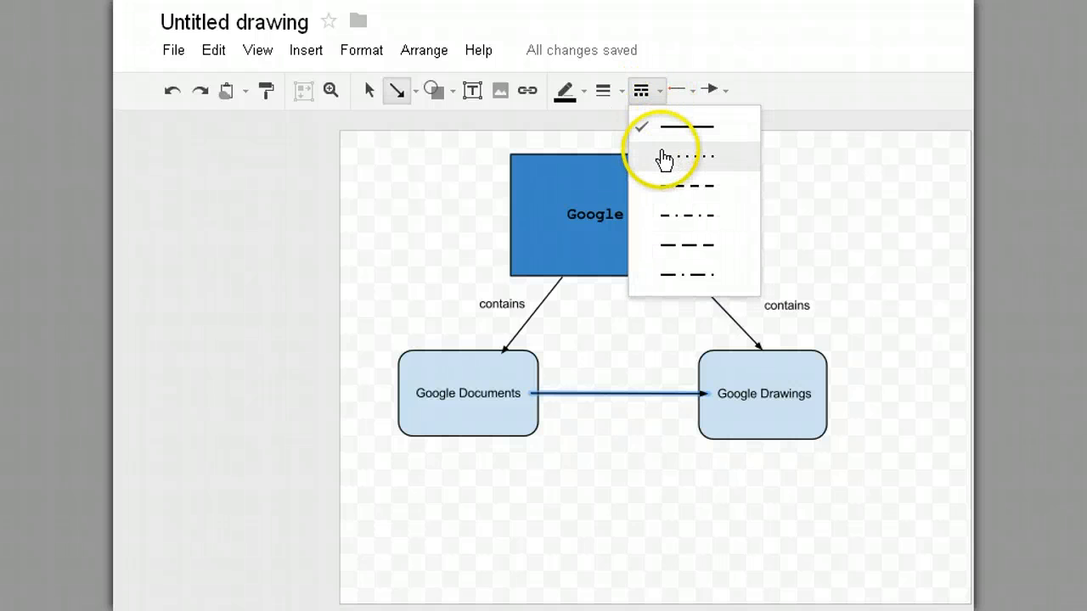
{"action": "left_click", "coordinate": [686, 154]}
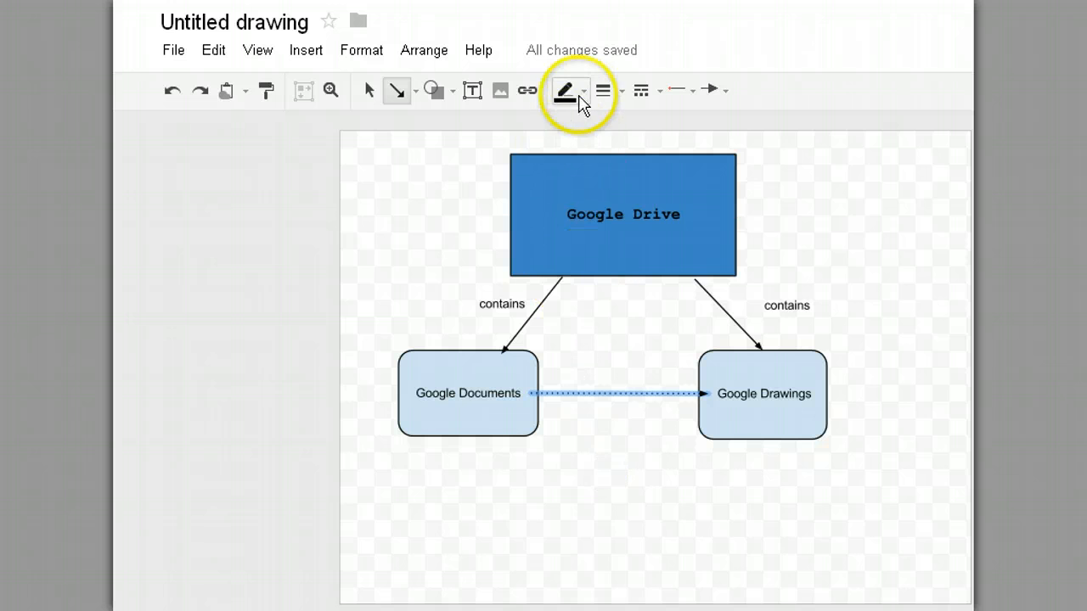
{"action": "left_click", "coordinate": [565, 90]}
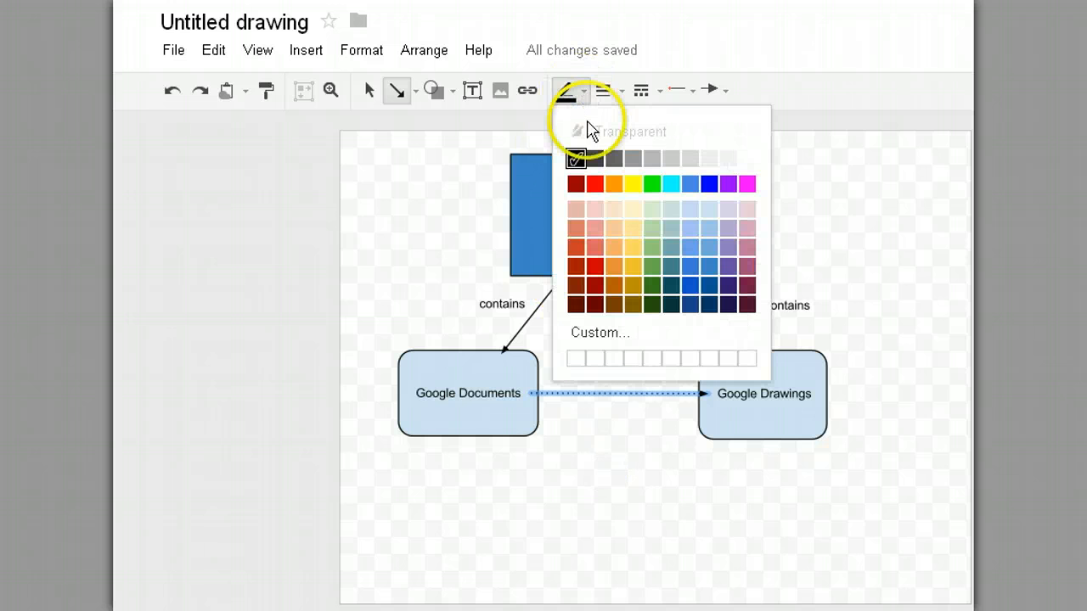
{"action": "mouse_move", "coordinate": [593, 159]}
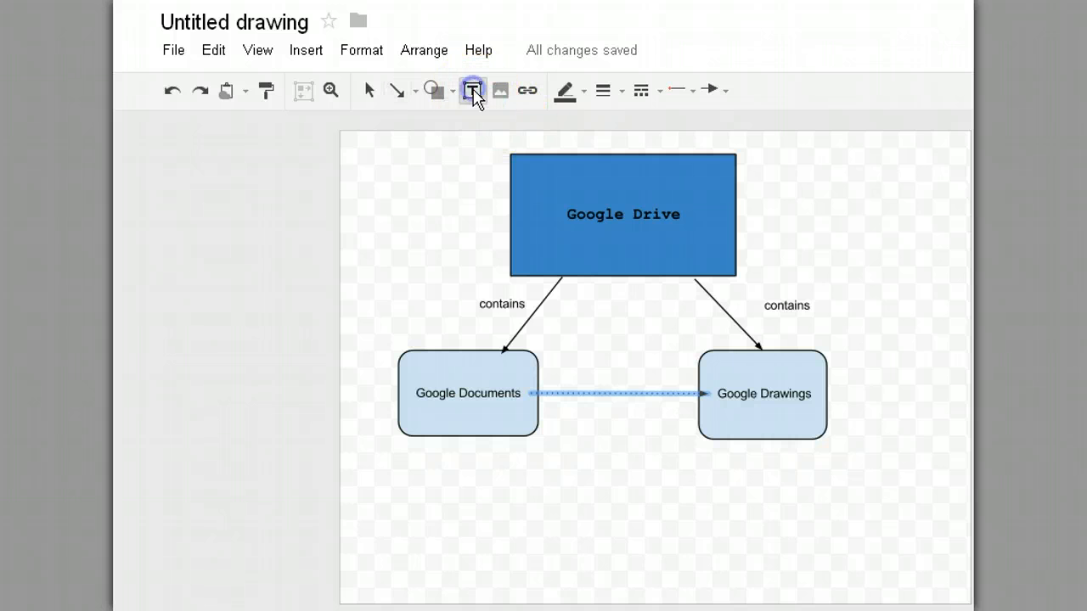
Label the dotted arrow with a text box reading 'sometimes contain'.
{"action": "left_click", "coordinate": [472, 90]}
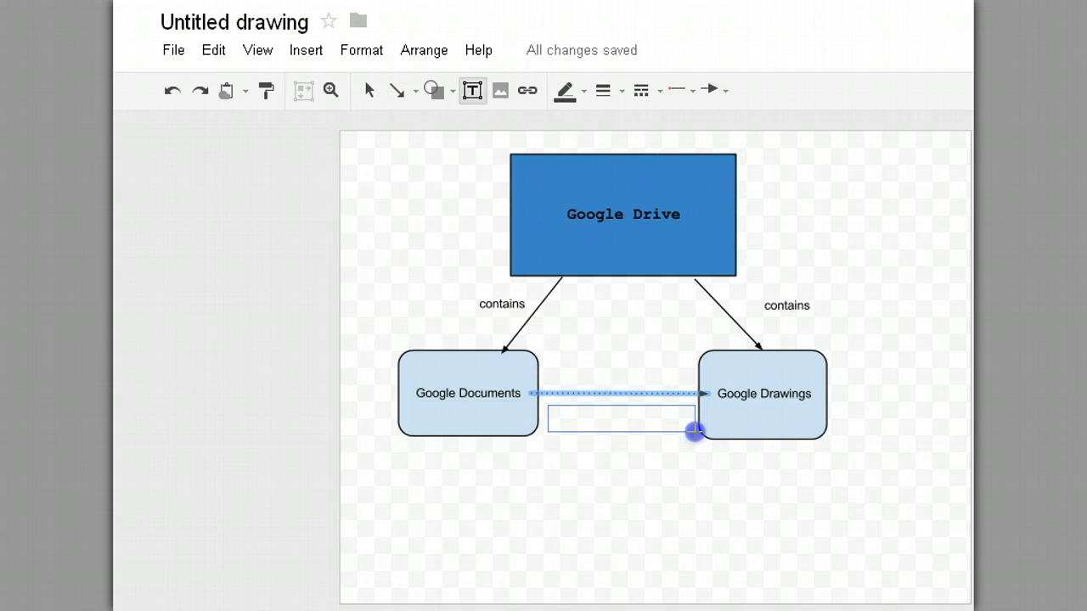
{"action": "double_click", "coordinate": [620, 422]}
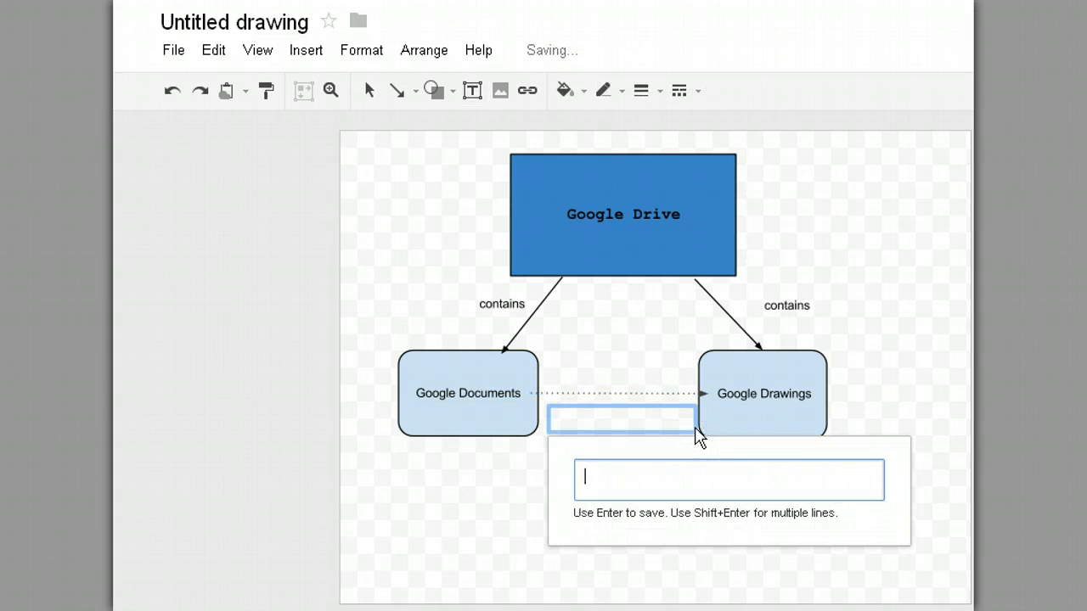
{"action": "type", "text": "sometimes co"}
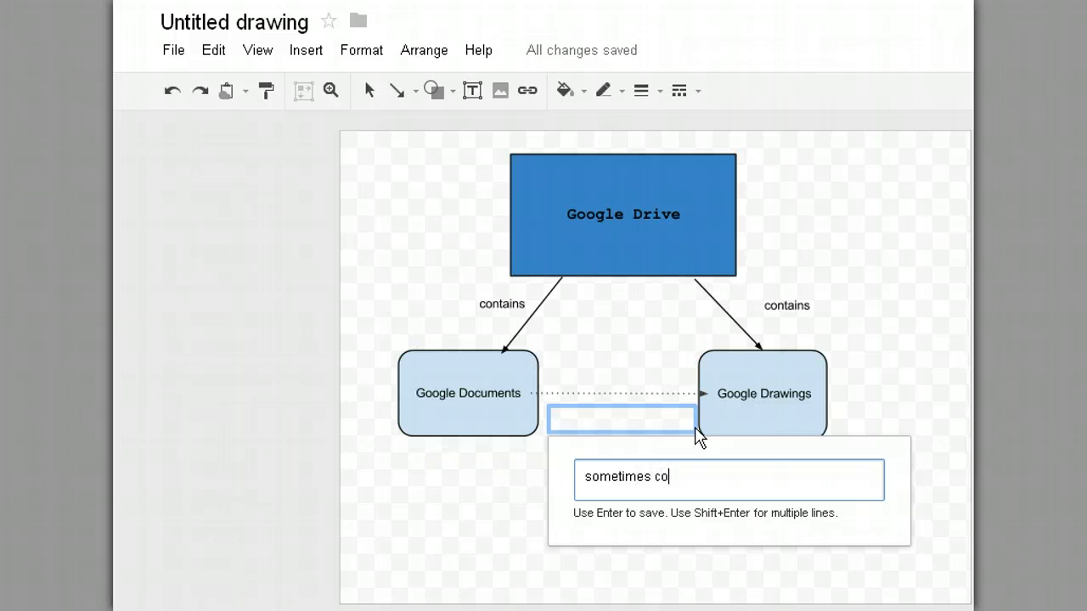
{"action": "type", "text": "n"}
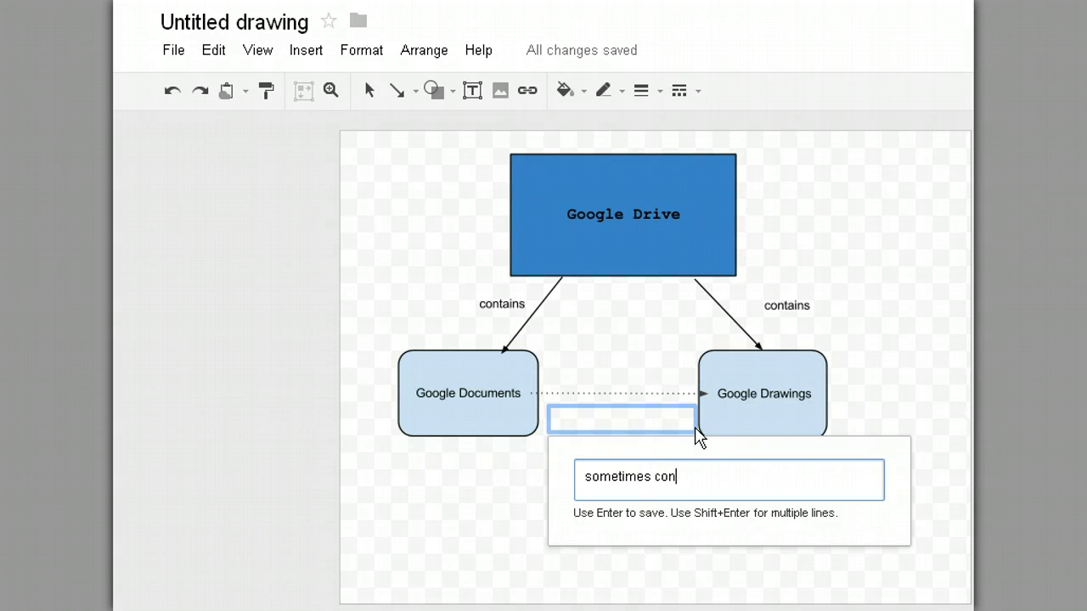
{"action": "type", "text": "tain"}
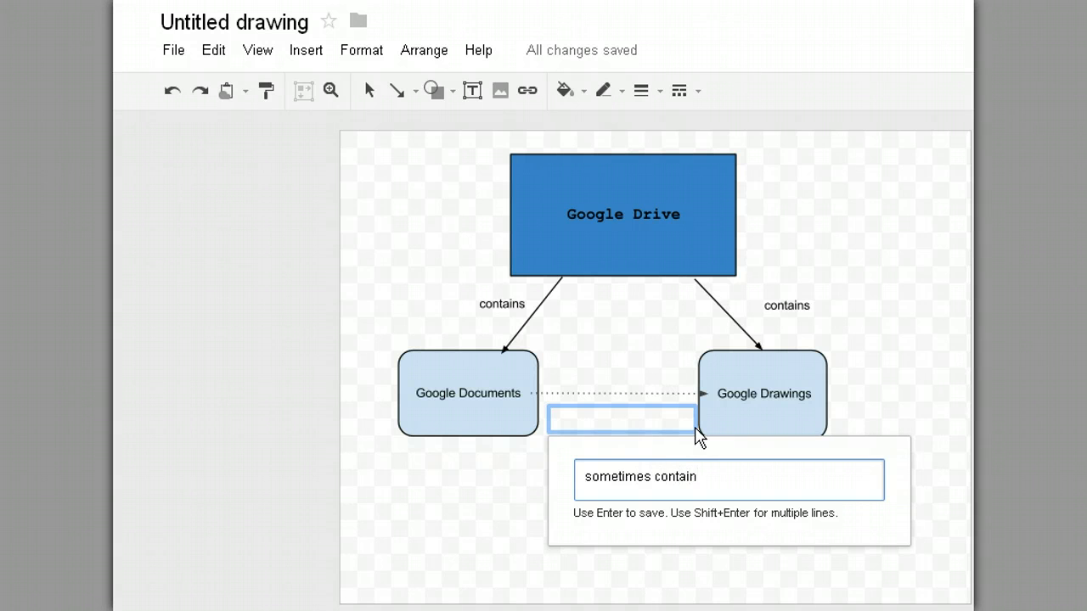
{"action": "key", "text": "Return"}
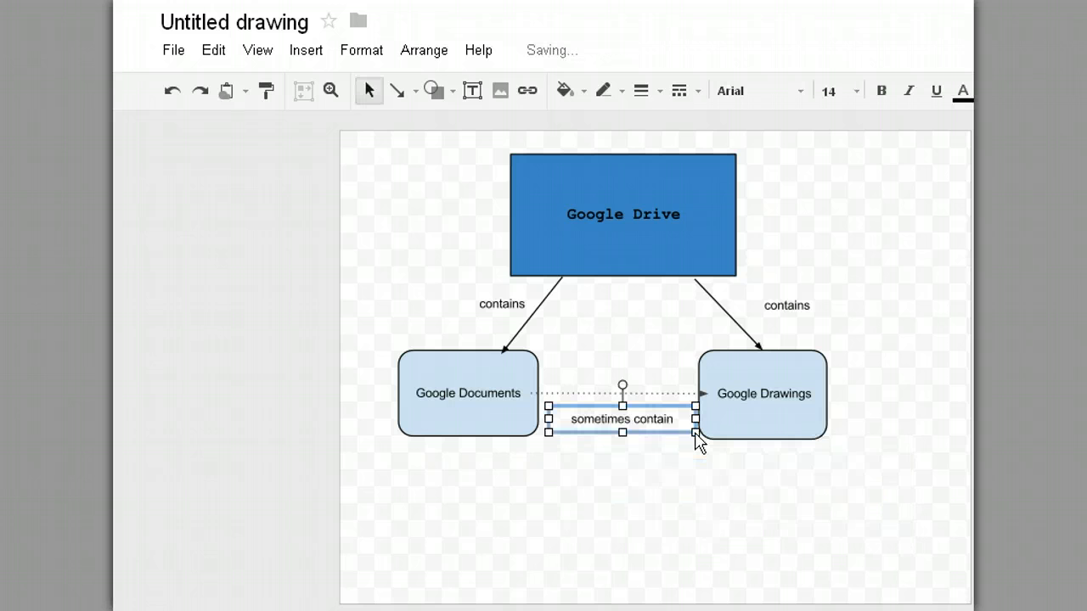
{"action": "left_click", "coordinate": [757, 513]}
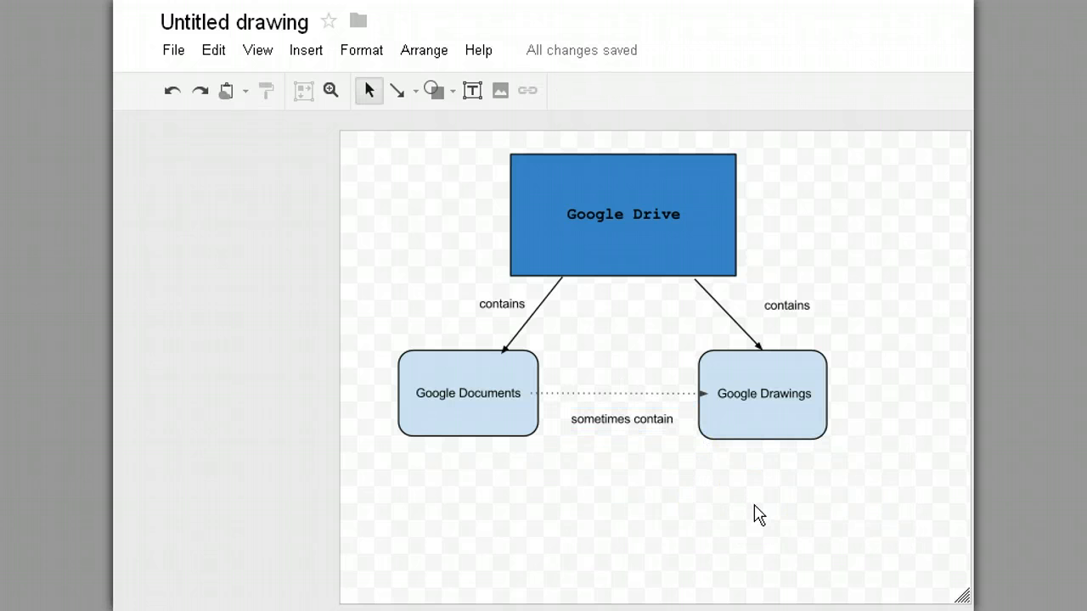
{"action": "mouse_move", "coordinate": [825, 346]}
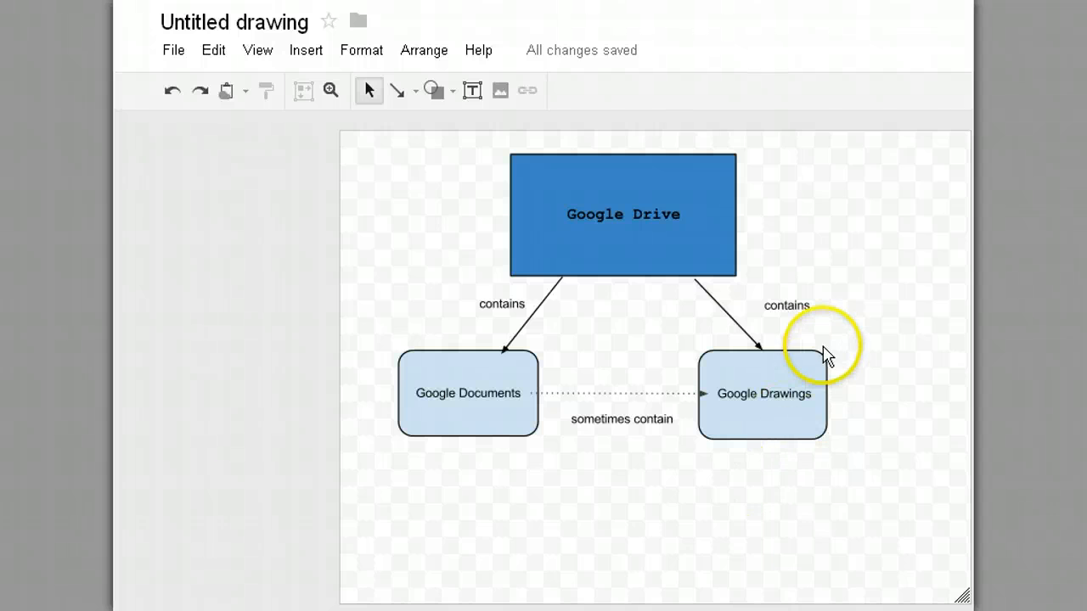
{"action": "mouse_move", "coordinate": [768, 231]}
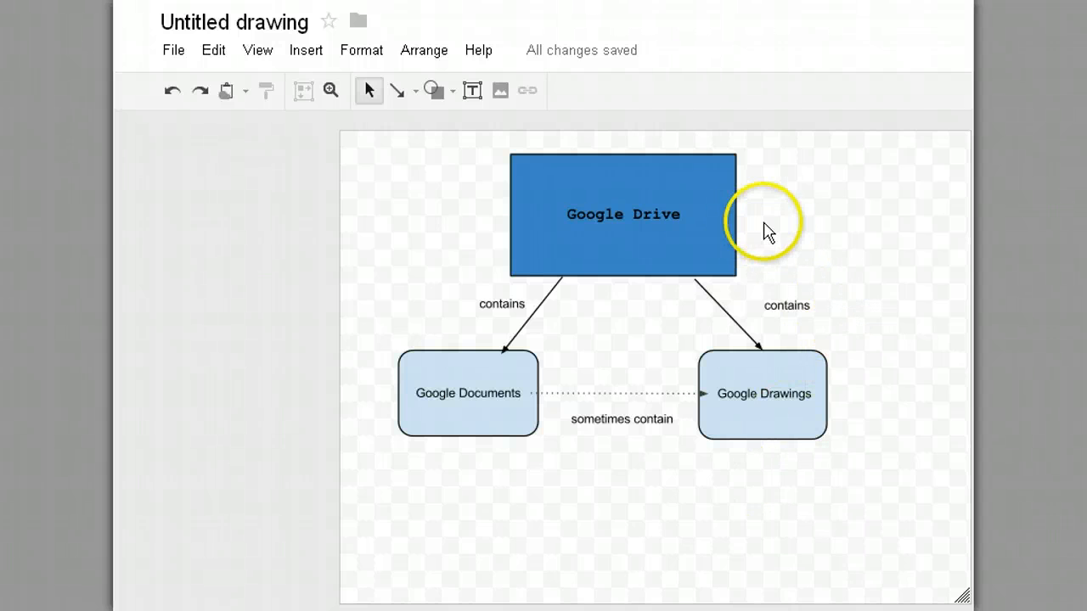
{"action": "mouse_move", "coordinate": [784, 441]}
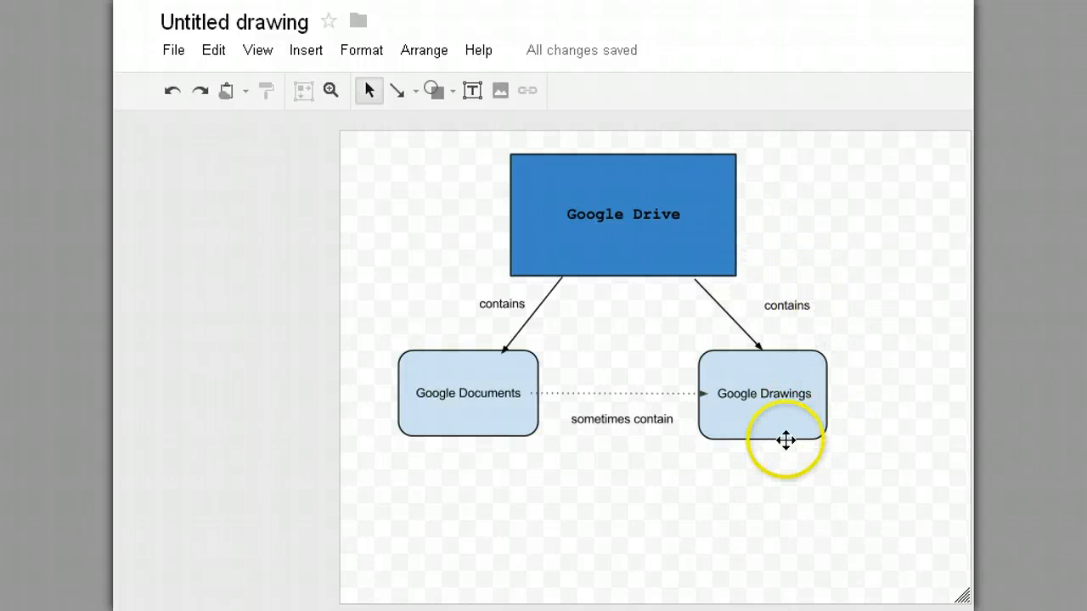
{"action": "mouse_move", "coordinate": [533, 489]}
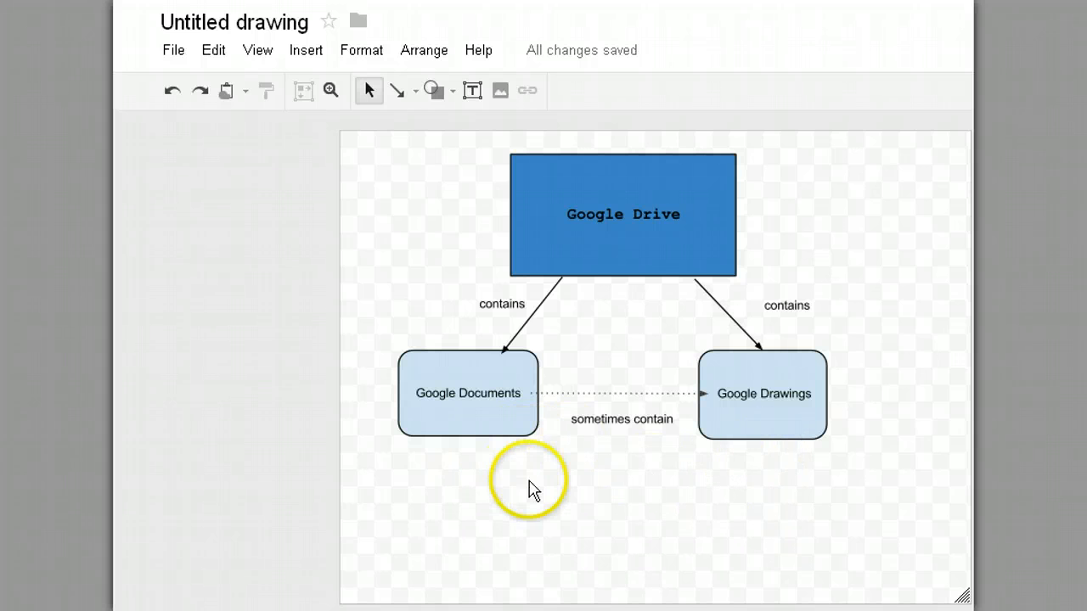
{"action": "mouse_move", "coordinate": [558, 468]}
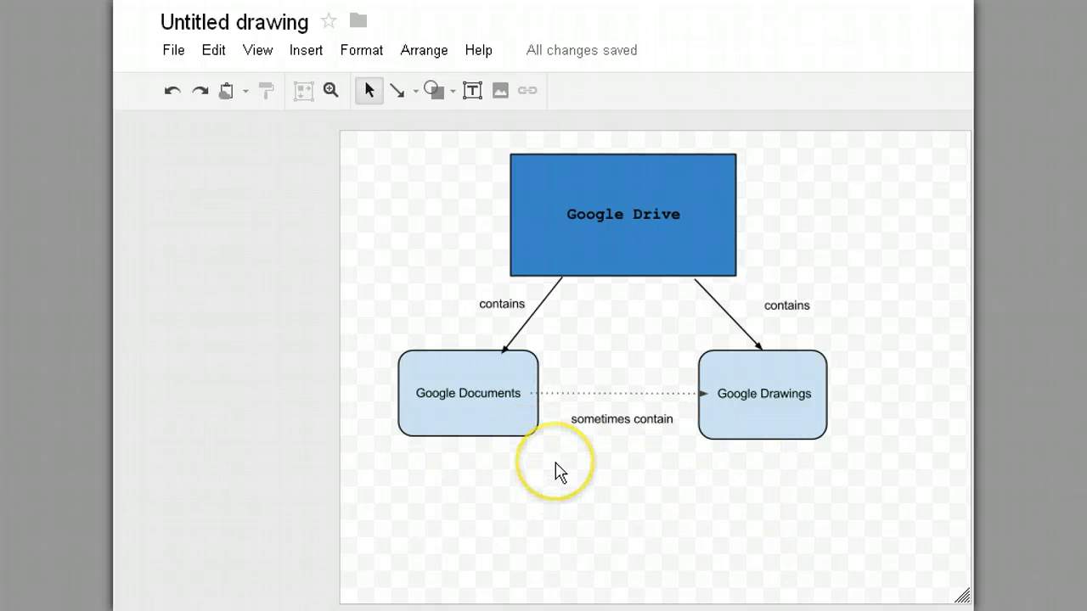
{"action": "mouse_move", "coordinate": [516, 170]}
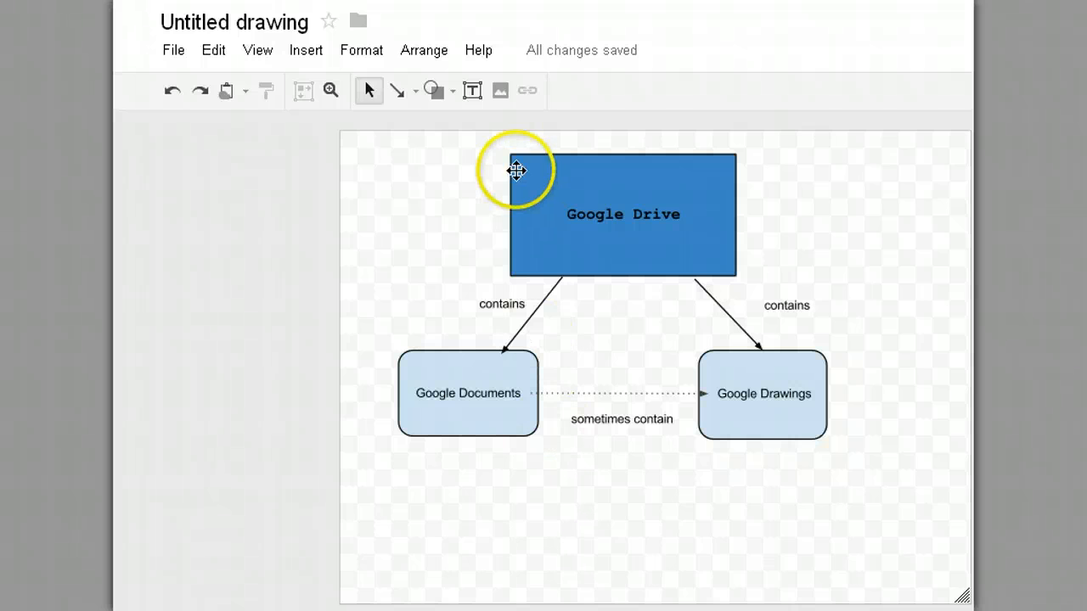
{"action": "mouse_move", "coordinate": [396, 91]}
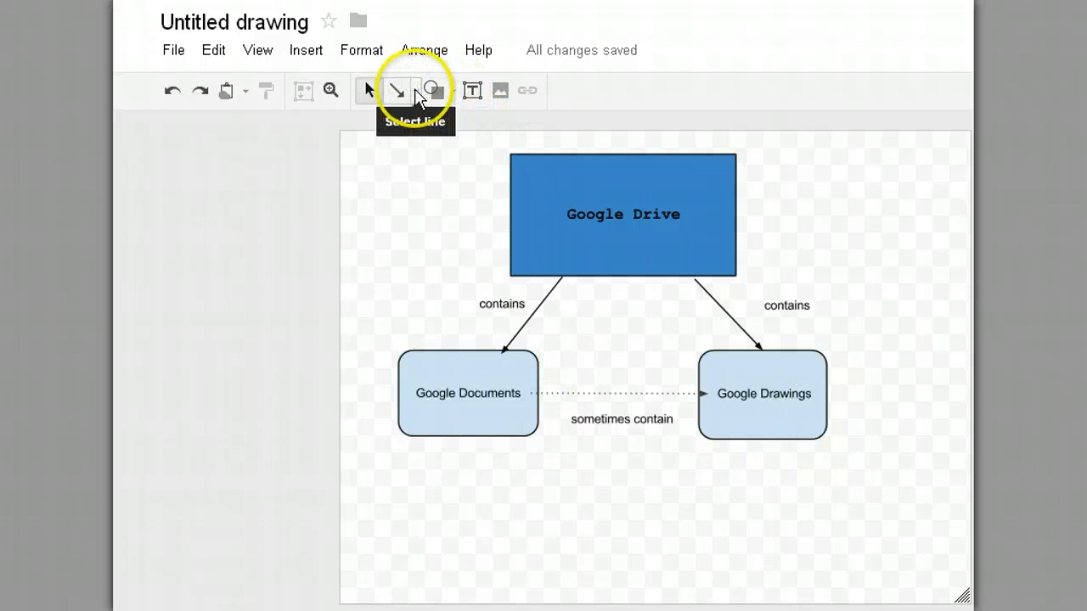
{"action": "left_click", "coordinate": [414, 92]}
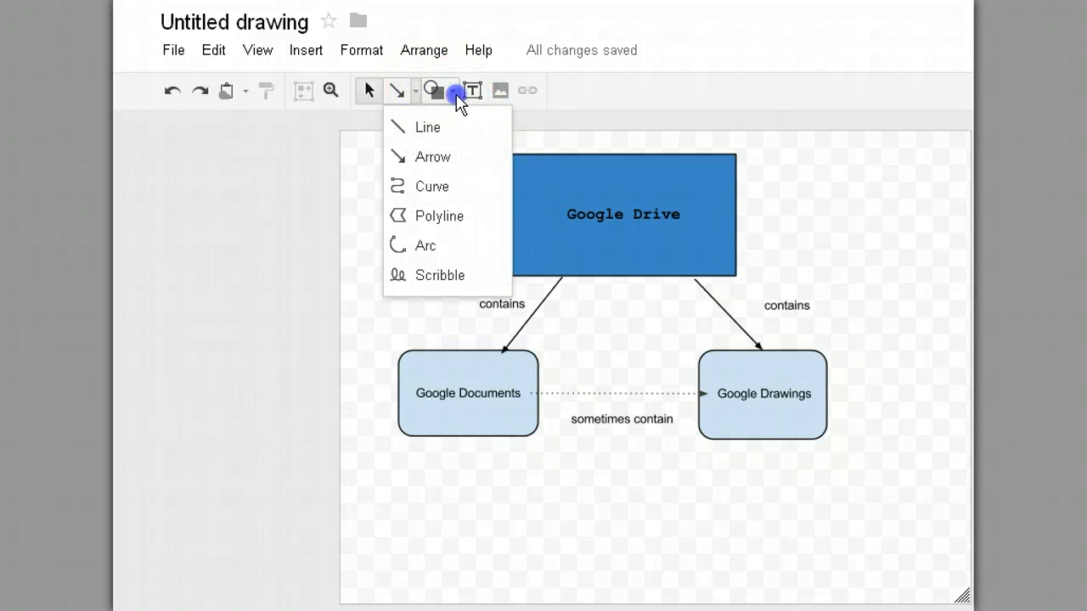
{"action": "left_click", "coordinate": [500, 91]}
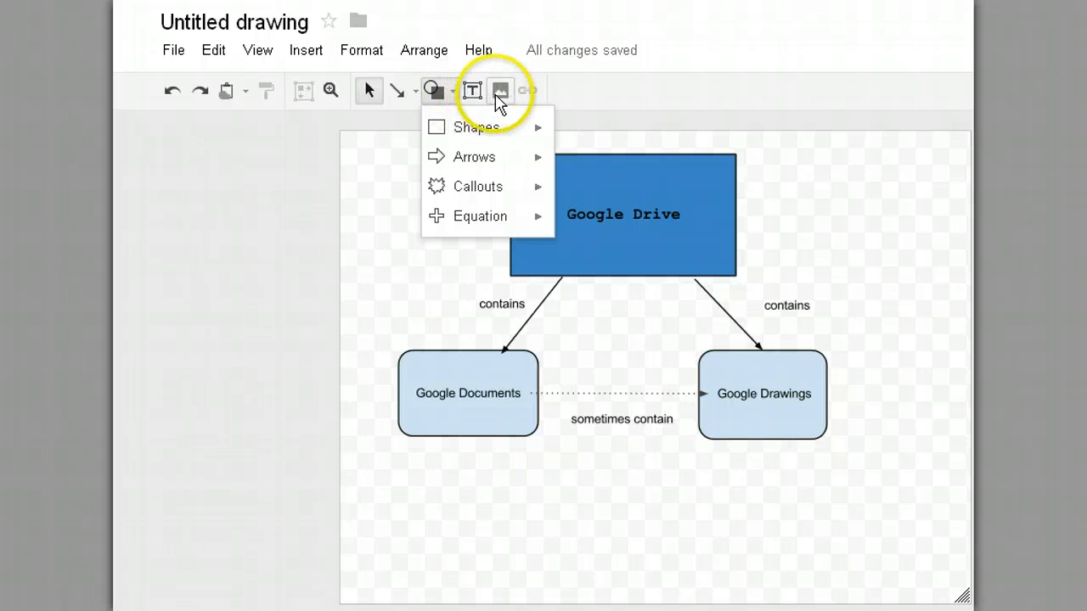
{"action": "mouse_move", "coordinate": [499, 92]}
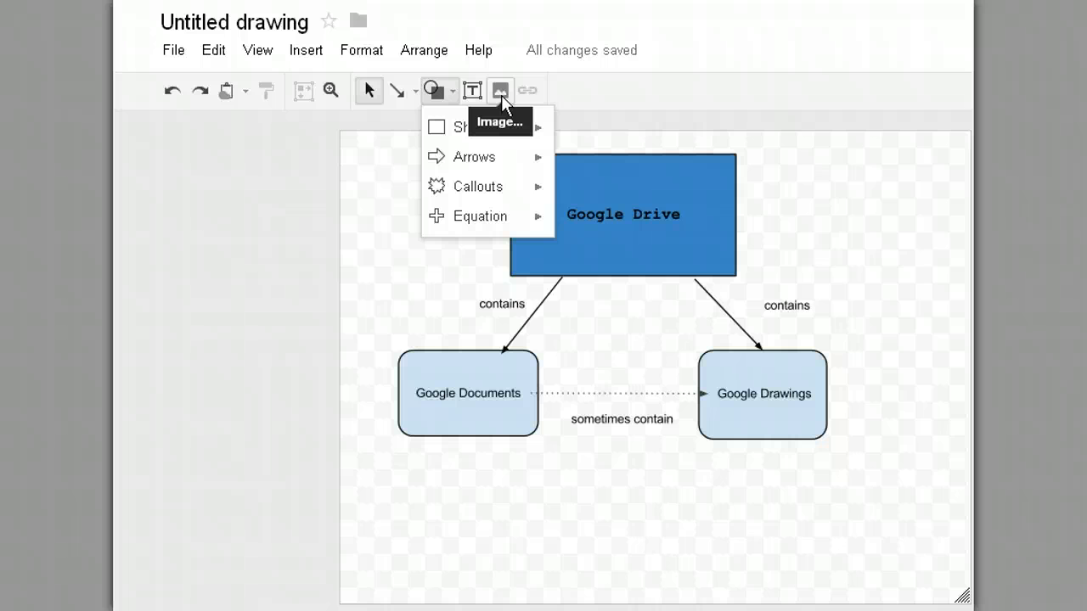
{"action": "left_click", "coordinate": [400, 261]}
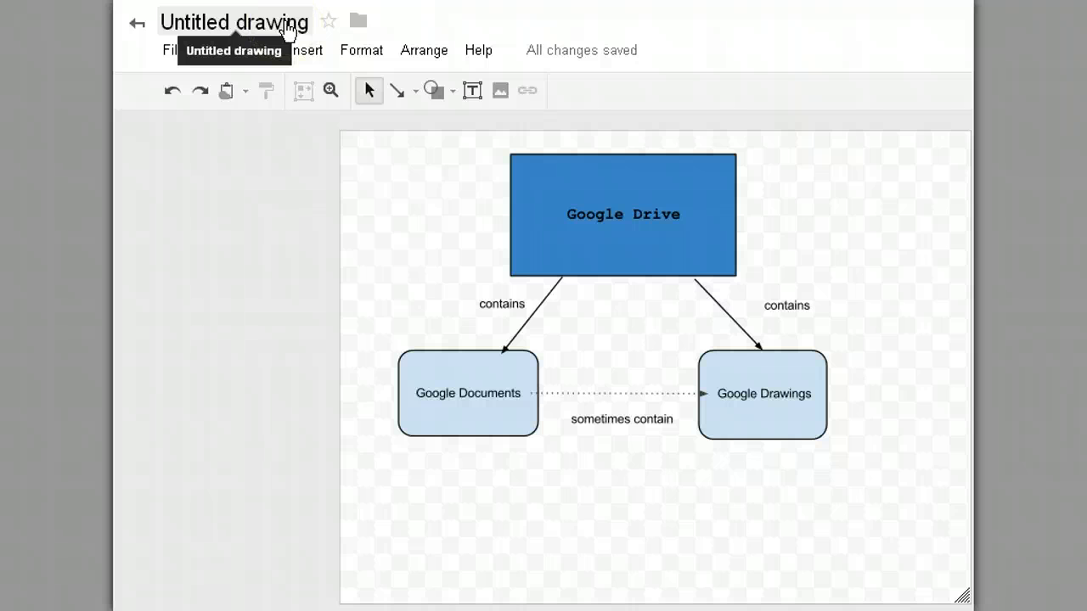
Bring up the rename prompt from the 'Untitled drawing' title.
{"action": "left_click", "coordinate": [235, 22]}
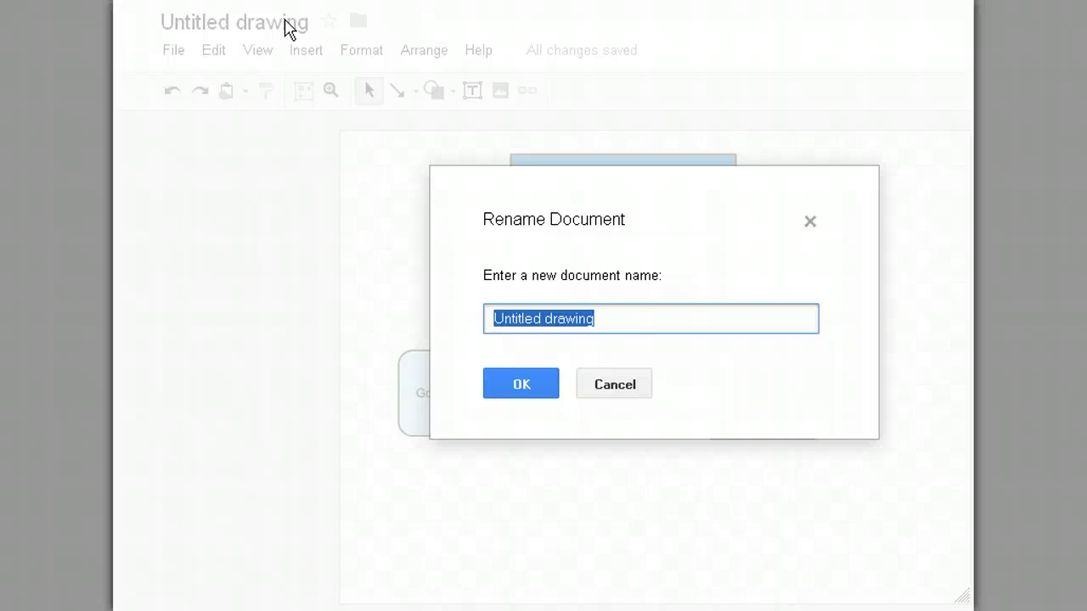
{"action": "mouse_move", "coordinate": [478, 197]}
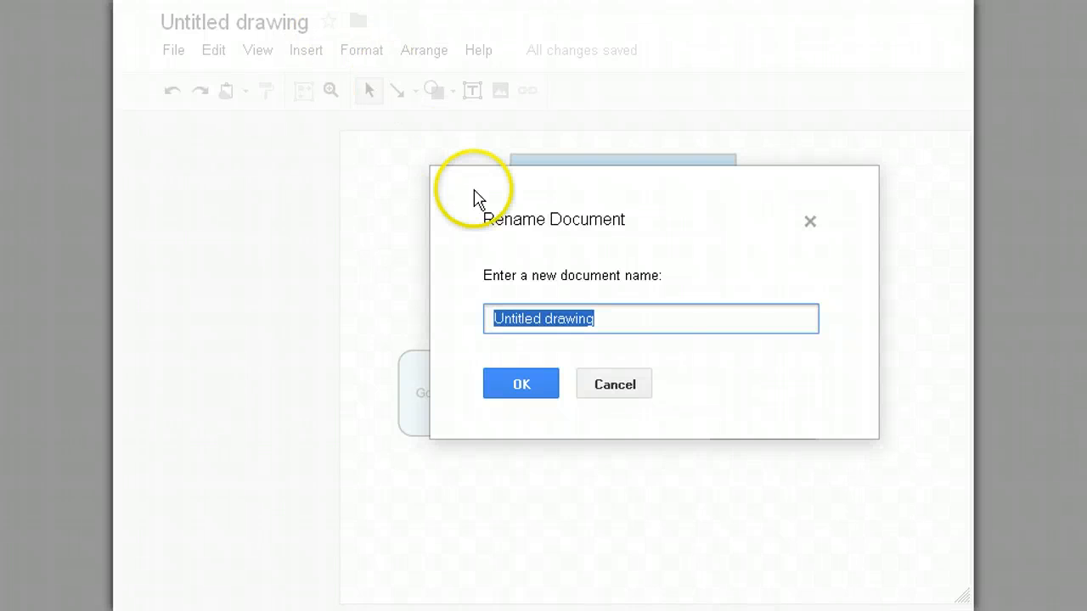
{"action": "mouse_move", "coordinate": [630, 374]}
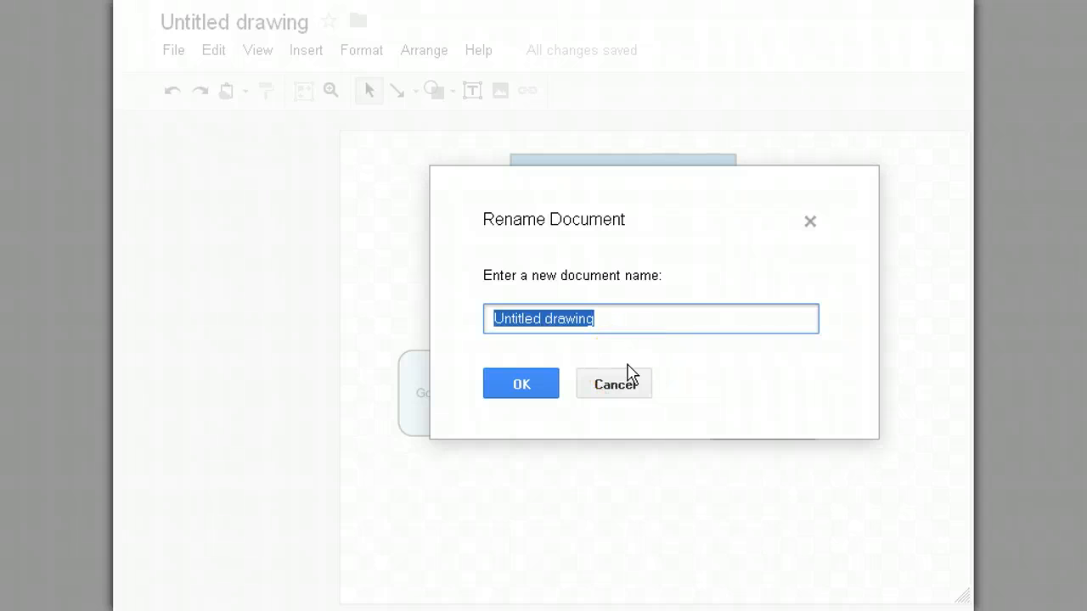
Name the drawing 'Practice Concept Map' and confirm.
{"action": "type", "text": "Practi"}
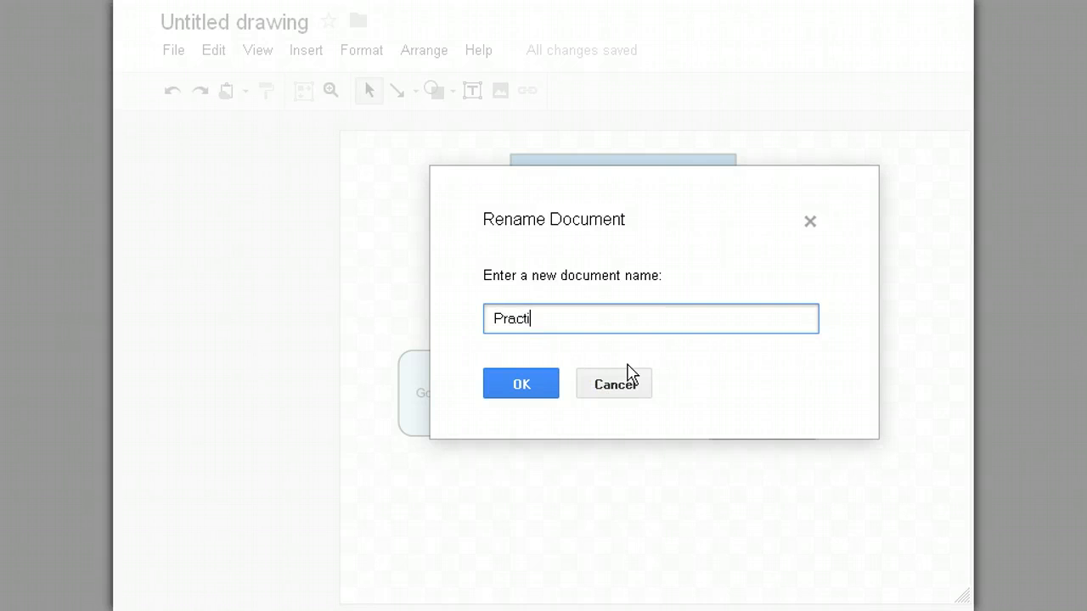
{"action": "type", "text": "ce"}
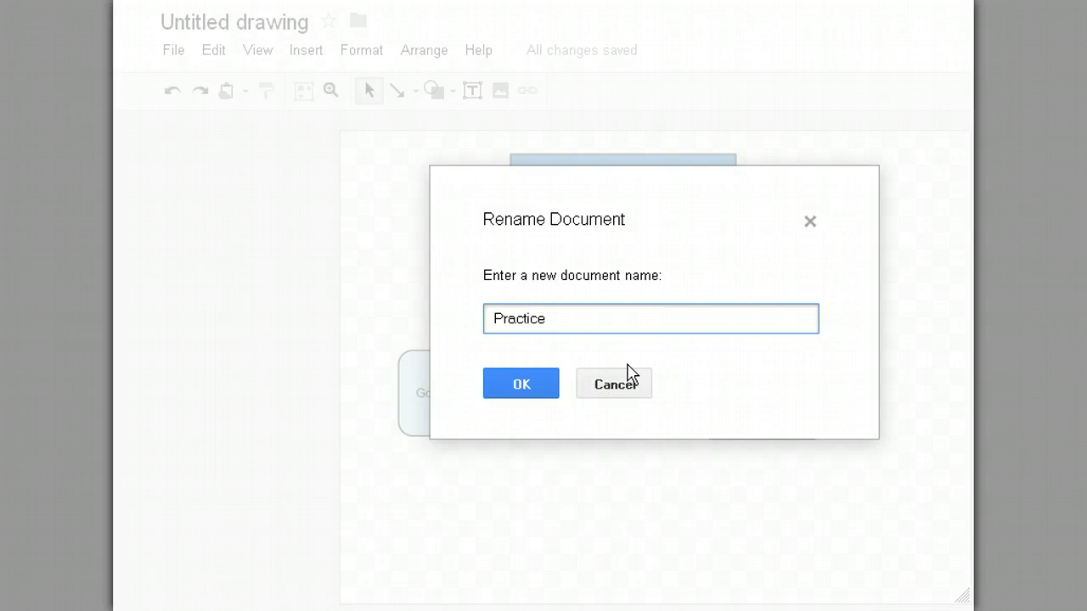
{"action": "type", "text": "Concept Map"}
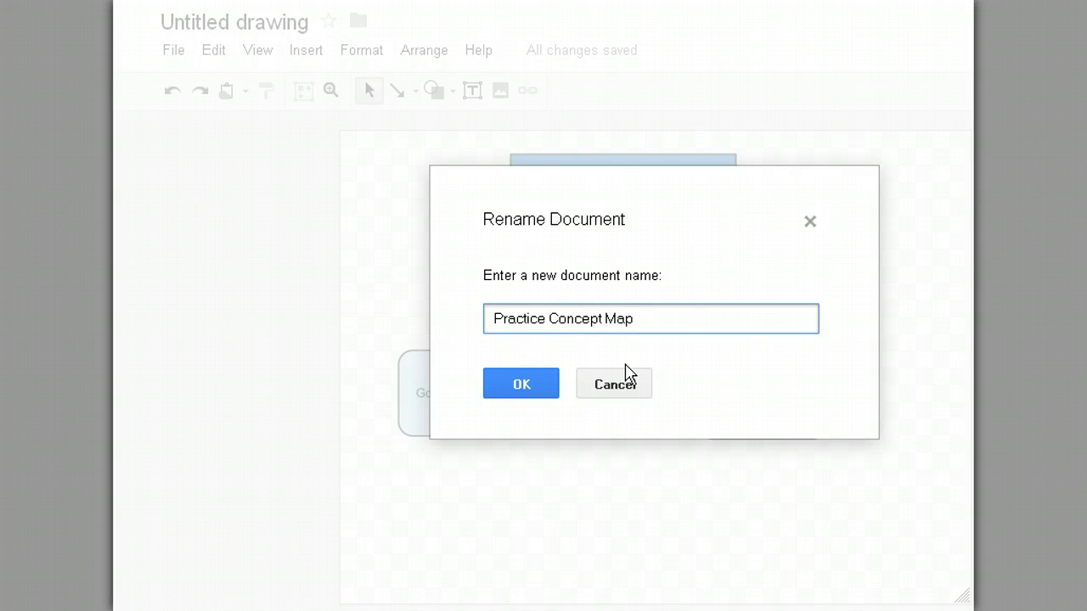
{"action": "left_click", "coordinate": [520, 384]}
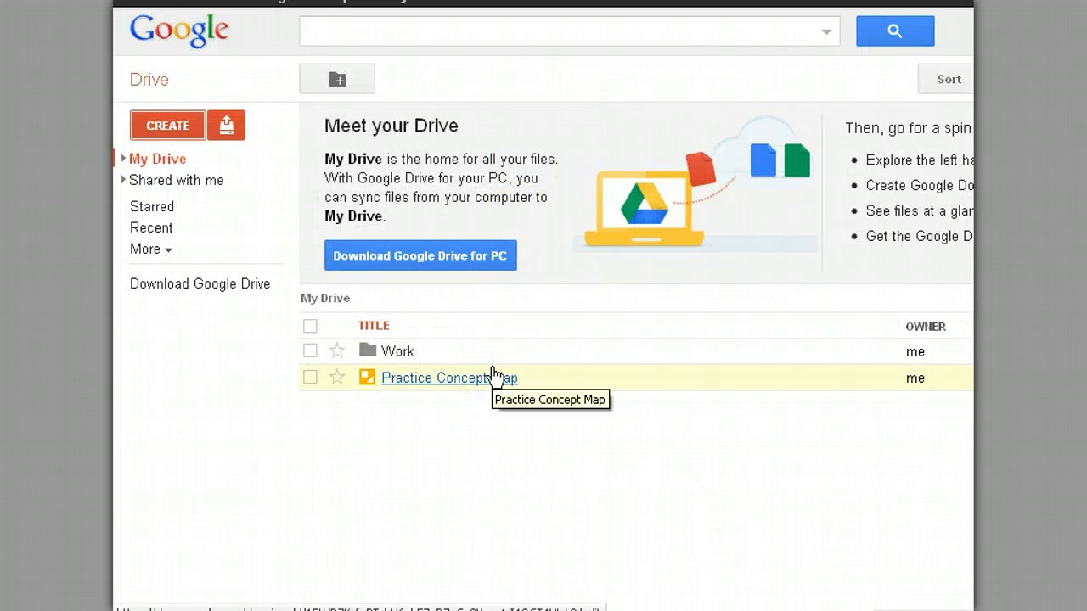
{"action": "mouse_move", "coordinate": [496, 457]}
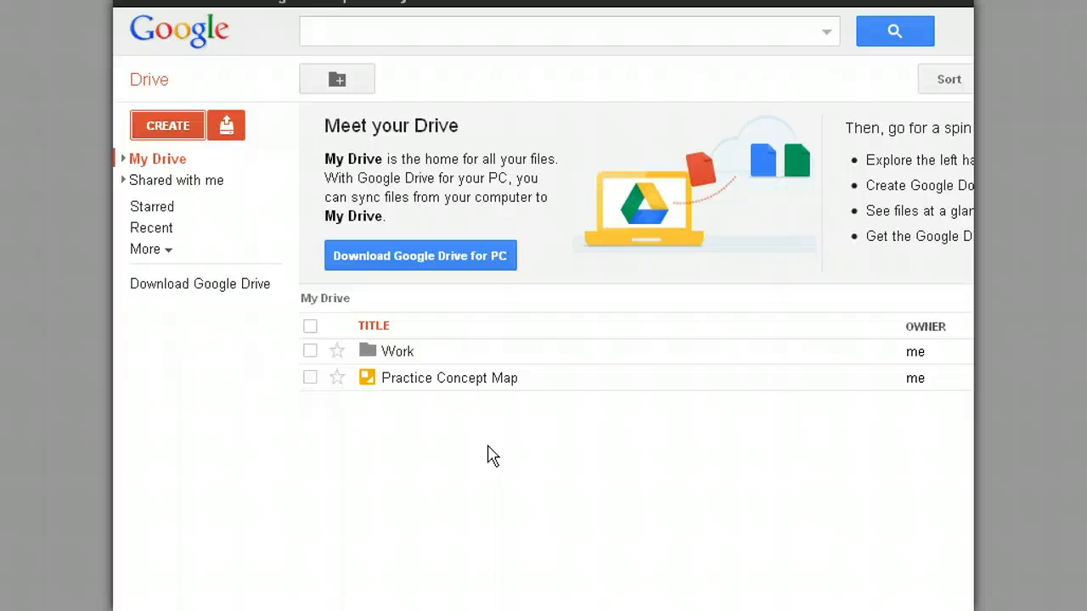
{"action": "mouse_move", "coordinate": [448, 377]}
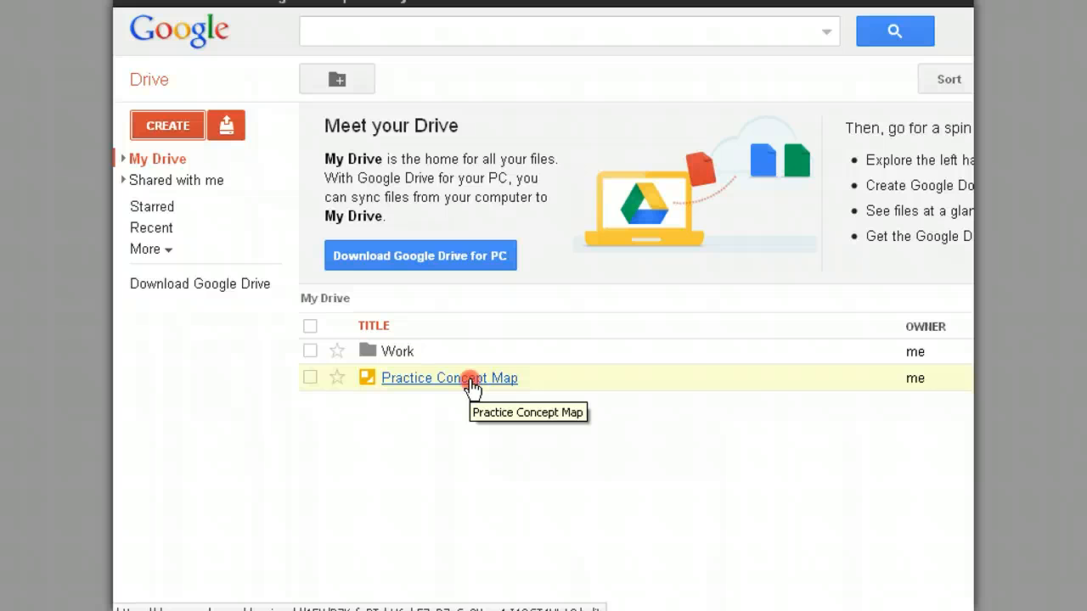
Rename the Drive file to 'Practice Concept Map - September' via its context menu.
{"action": "right_click", "coordinate": [448, 377]}
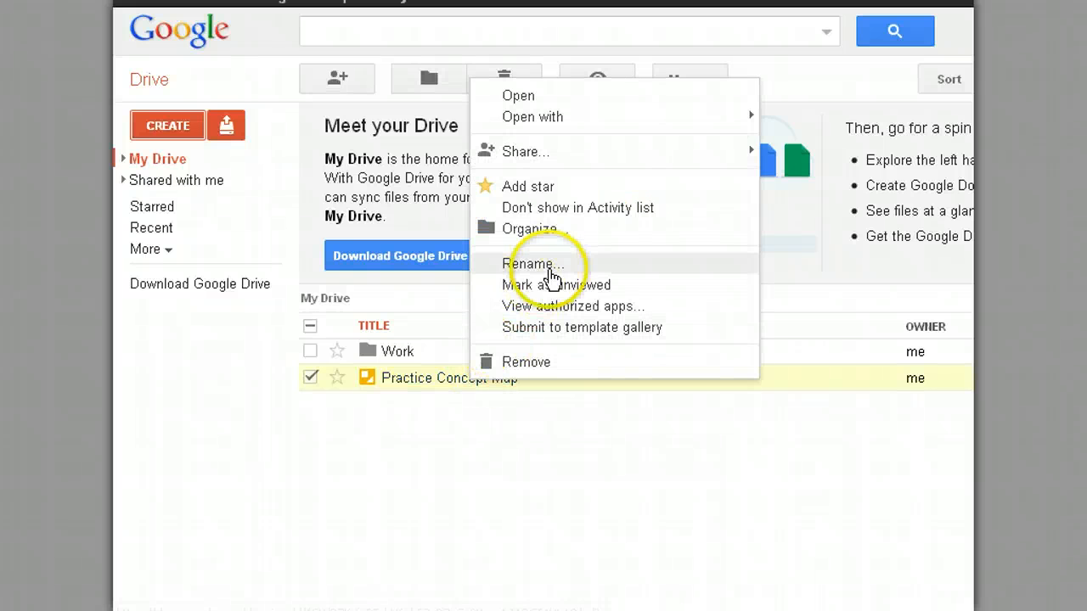
{"action": "left_click", "coordinate": [533, 264]}
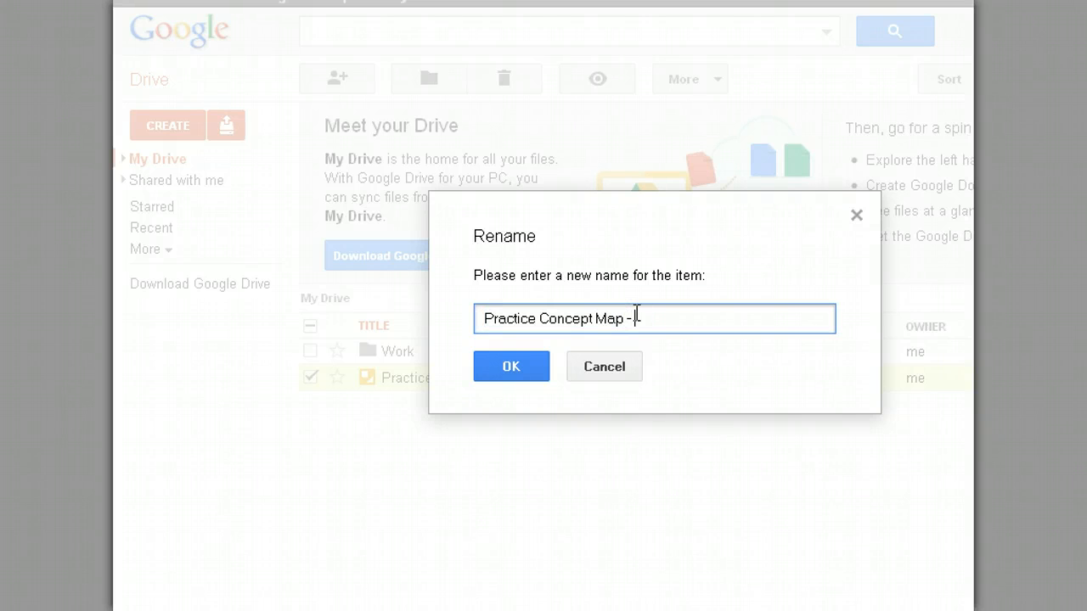
{"action": "type", "text": "September"}
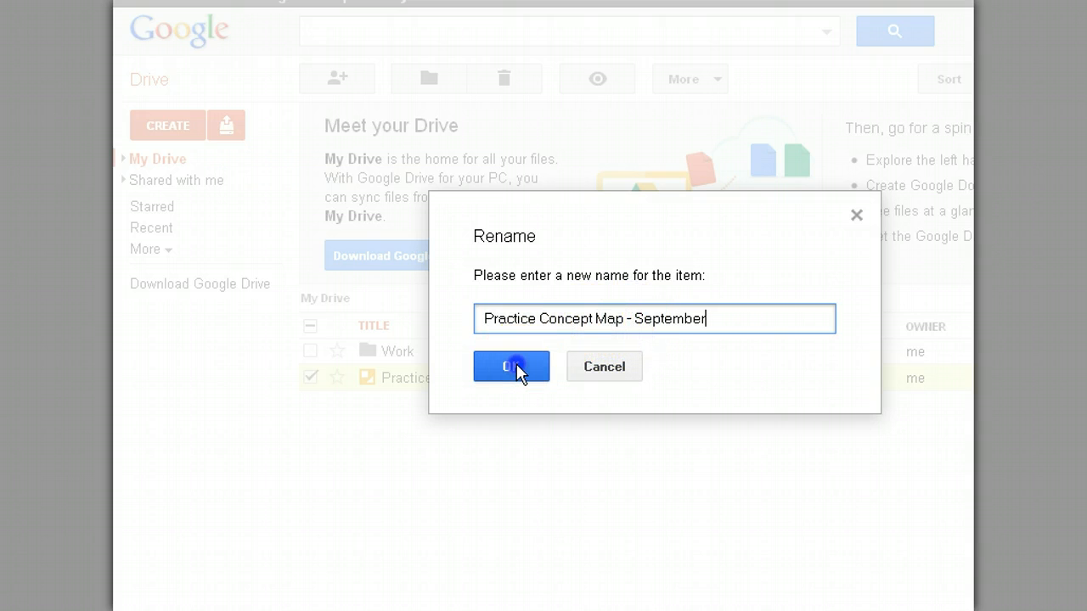
{"action": "left_click", "coordinate": [511, 367]}
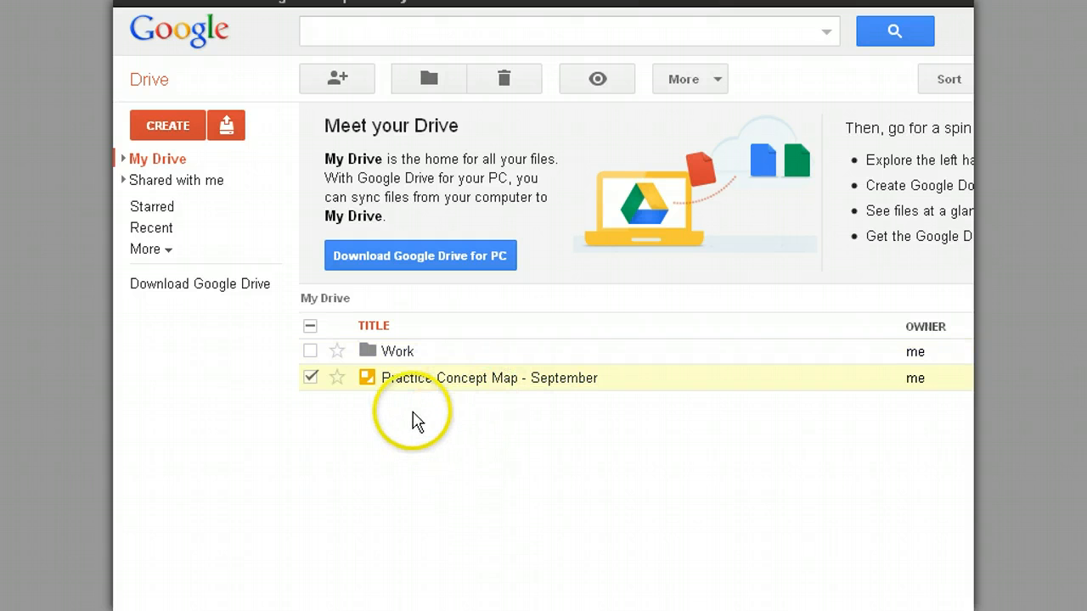
{"action": "mouse_move", "coordinate": [523, 535]}
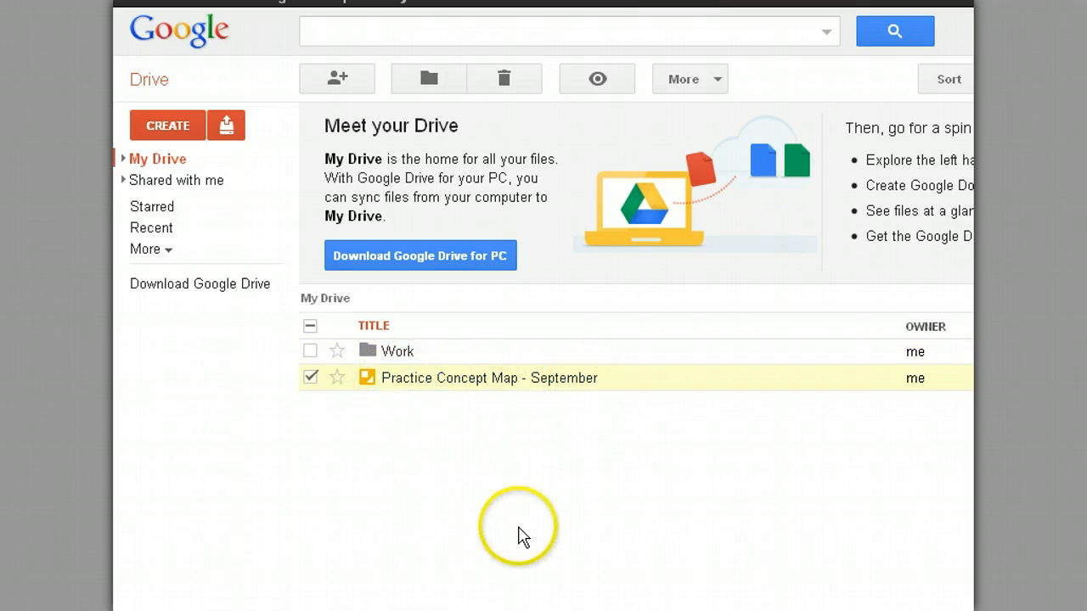